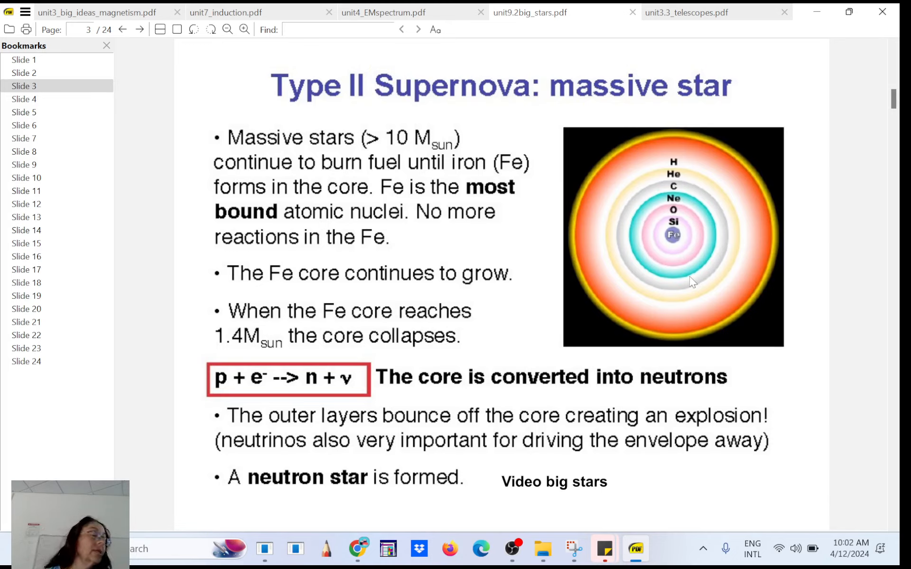
mouse_move(552, 177)
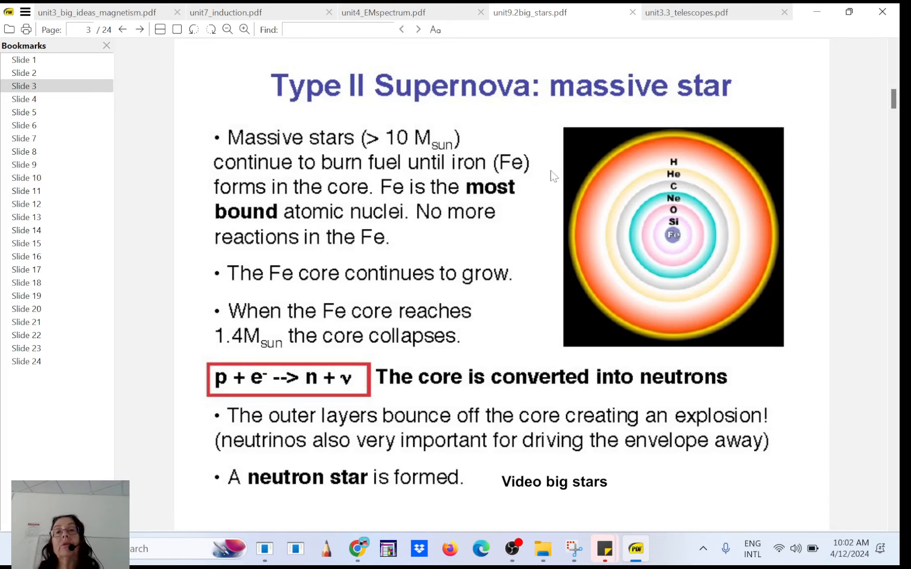
mouse_move(461, 120)
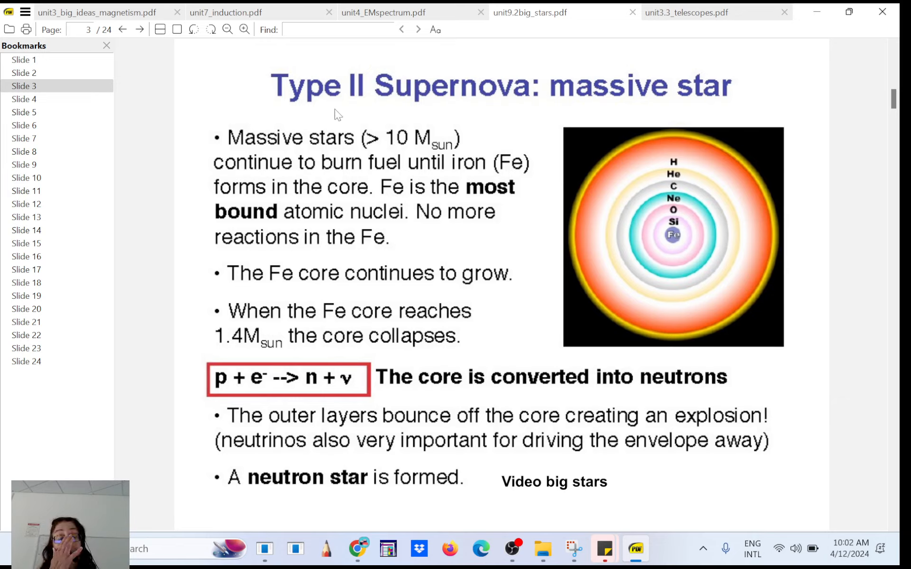
mouse_move(676, 167)
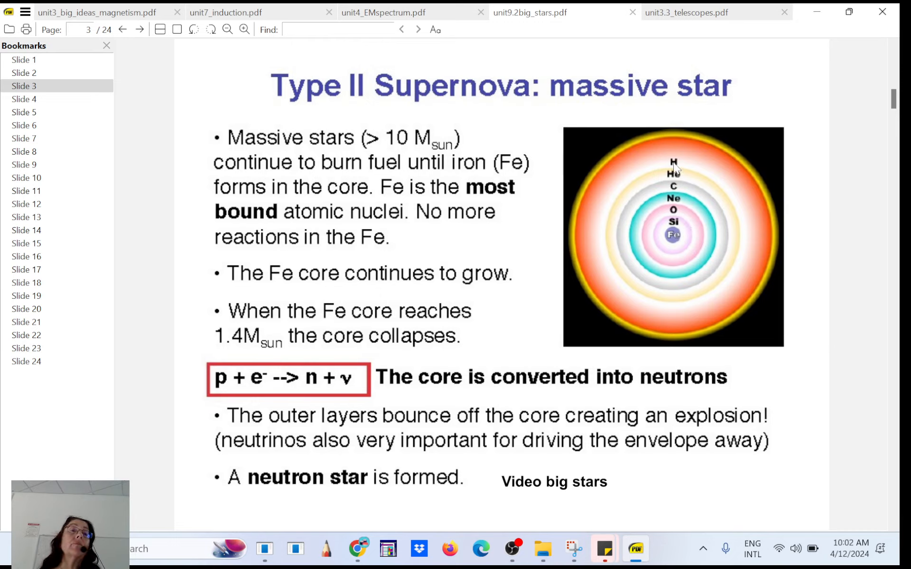
mouse_move(677, 241)
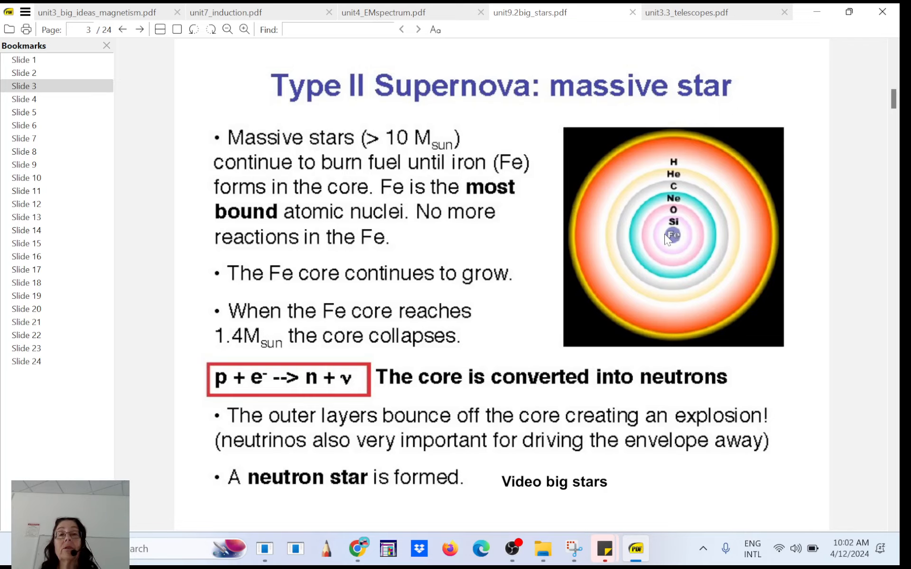
mouse_move(680, 238)
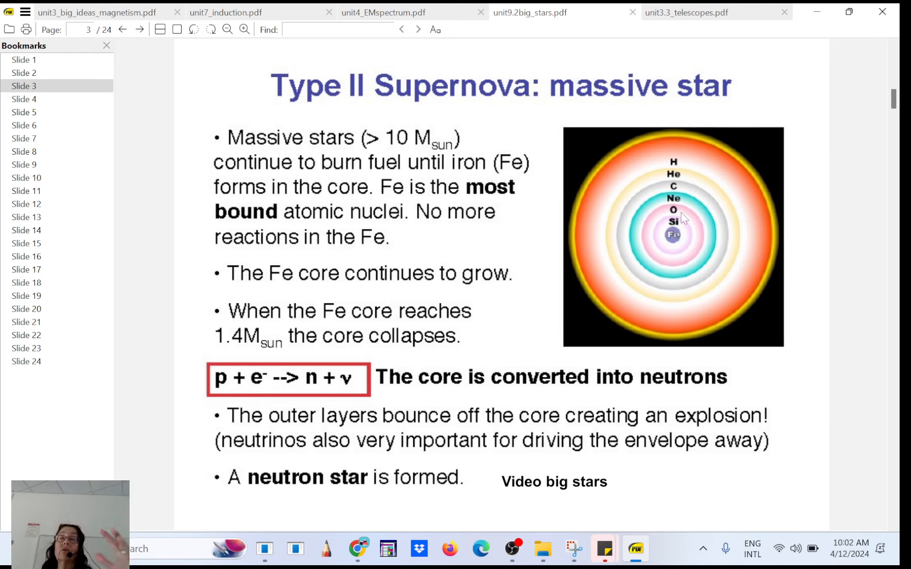
mouse_move(677, 225)
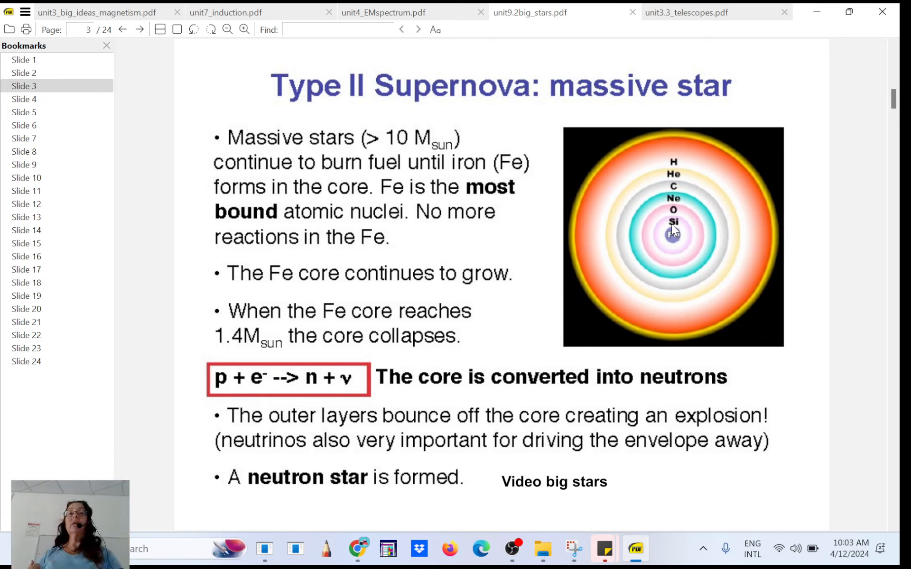
mouse_move(746, 182)
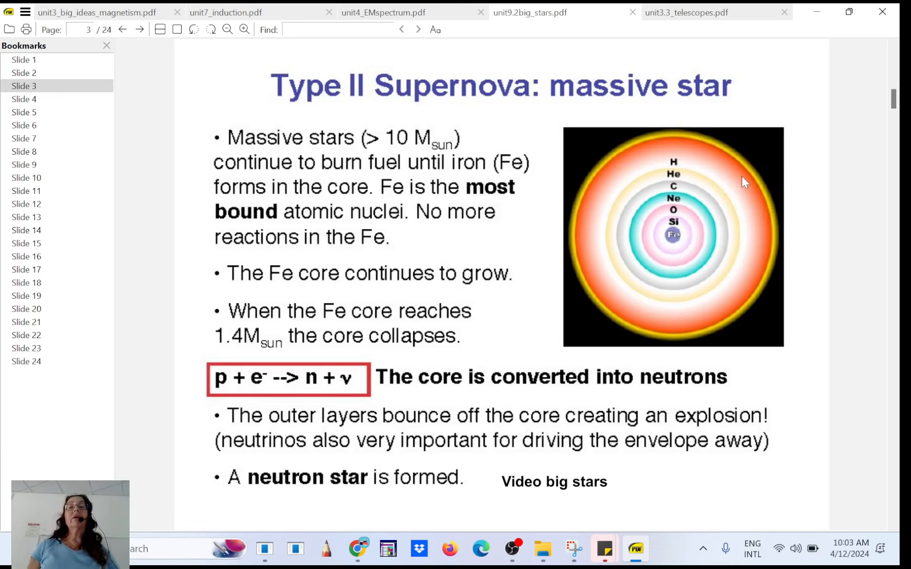
mouse_move(608, 251)
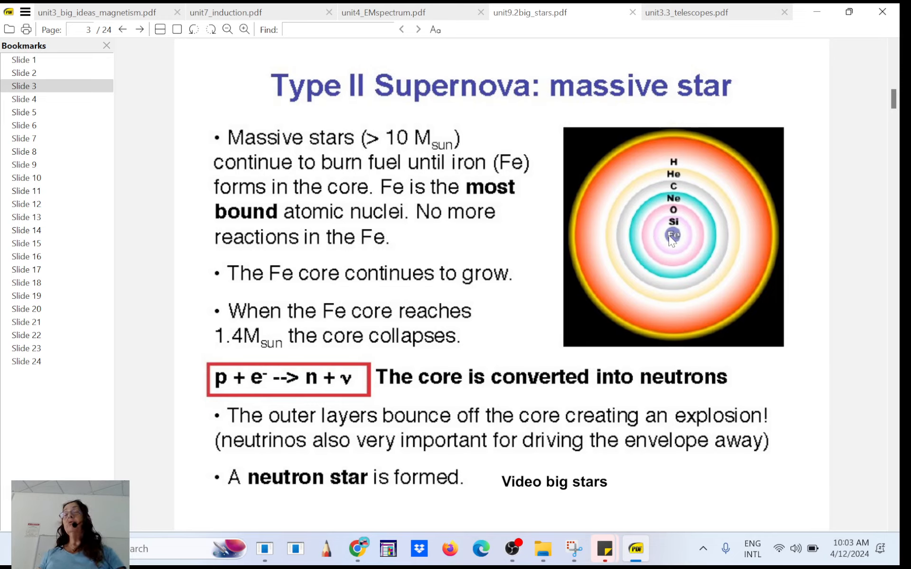
mouse_move(220, 398)
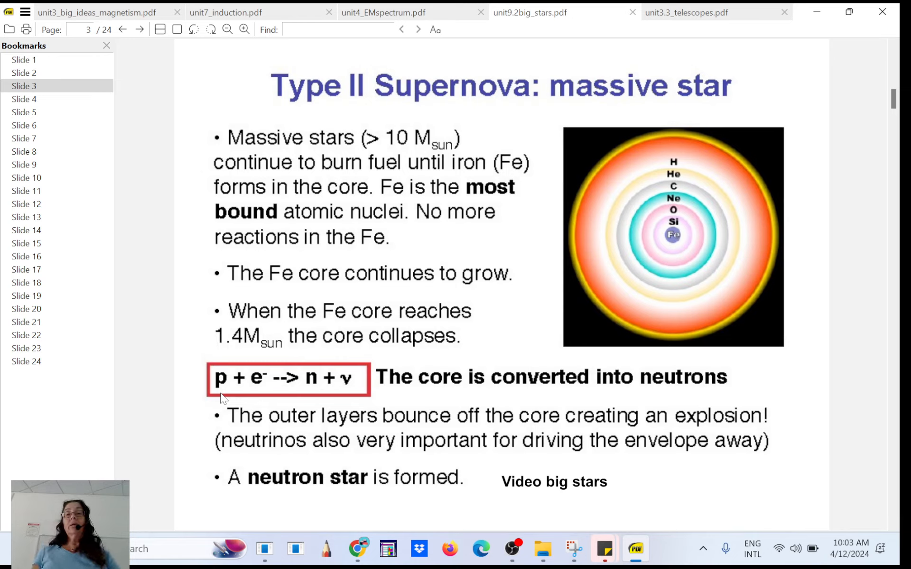
mouse_move(668, 238)
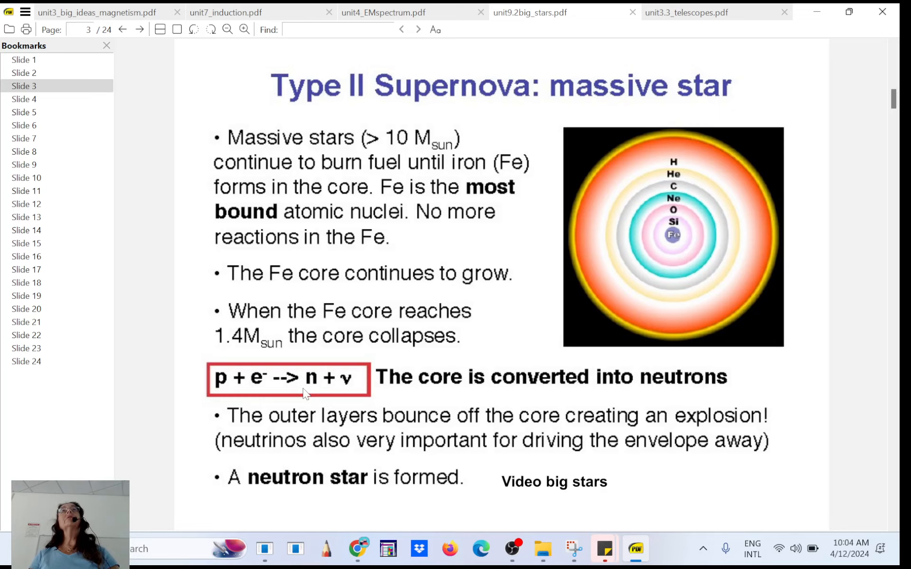
mouse_move(351, 389)
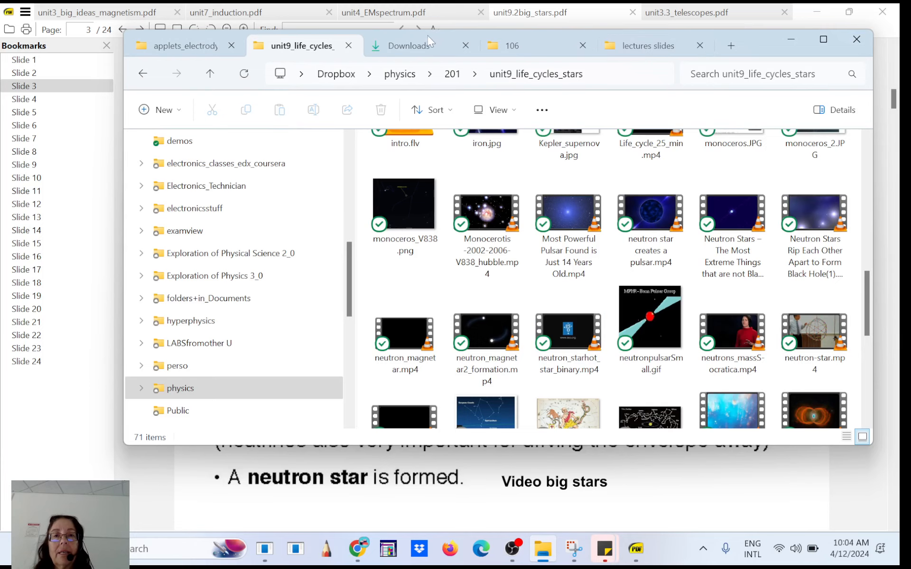
Open the NASA solar eclipse JPG from Downloads full-screen in Photos
click(409, 45)
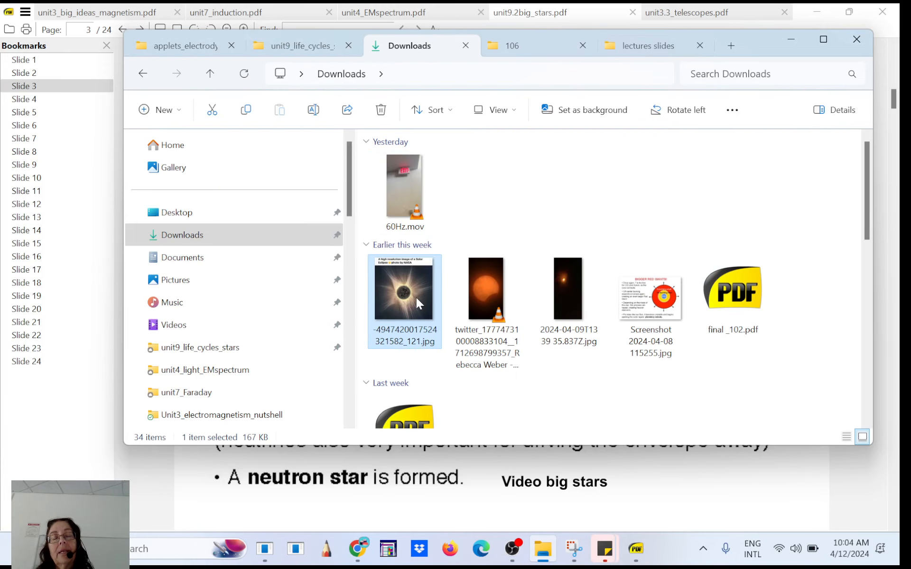
double_click(404, 288)
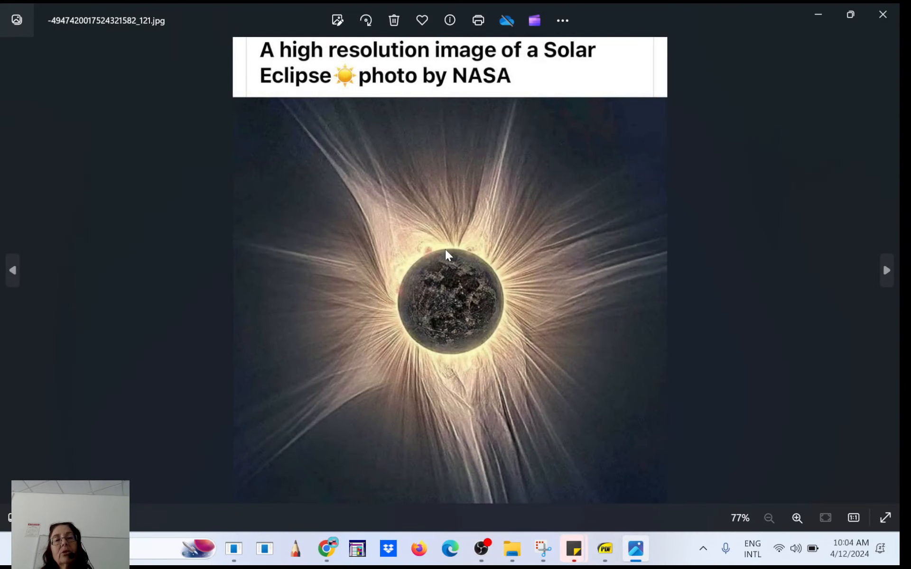
mouse_move(455, 340)
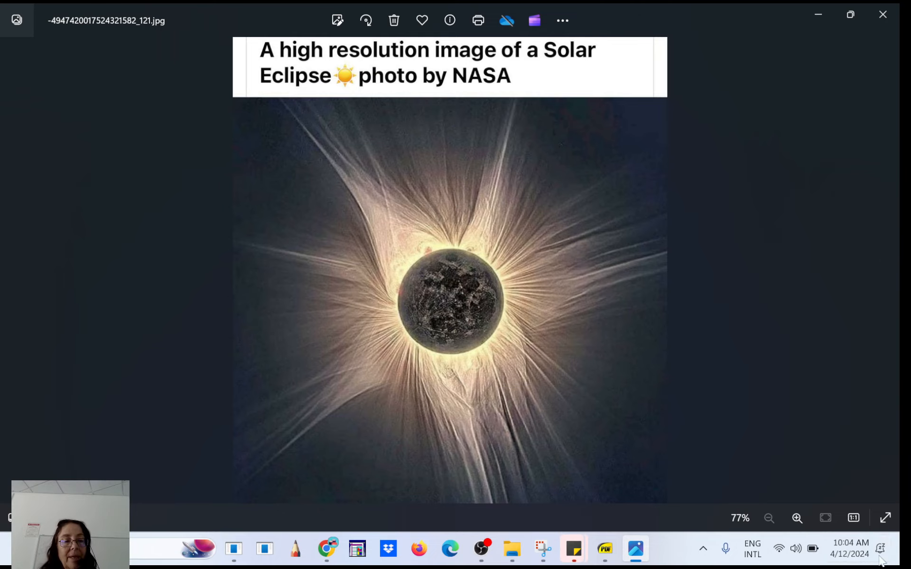
click(797, 517)
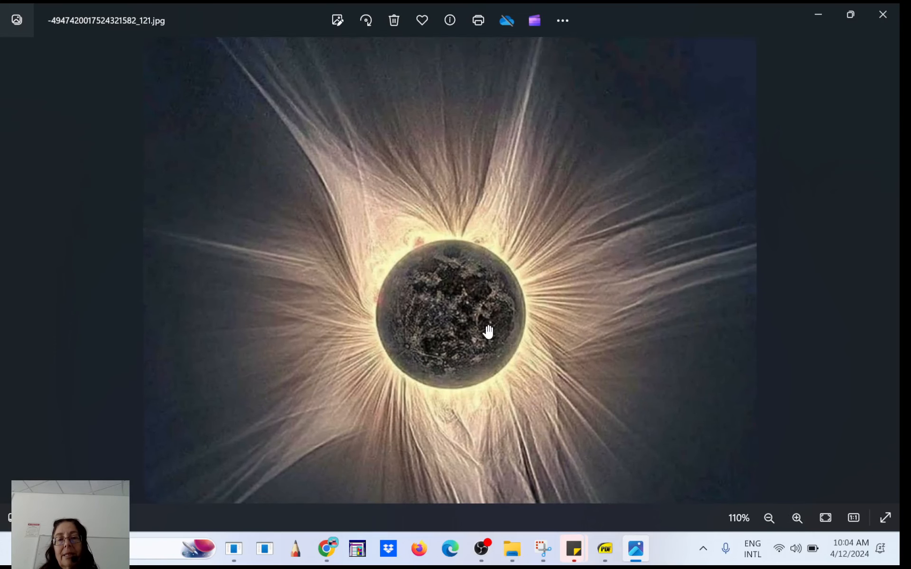
mouse_move(440, 256)
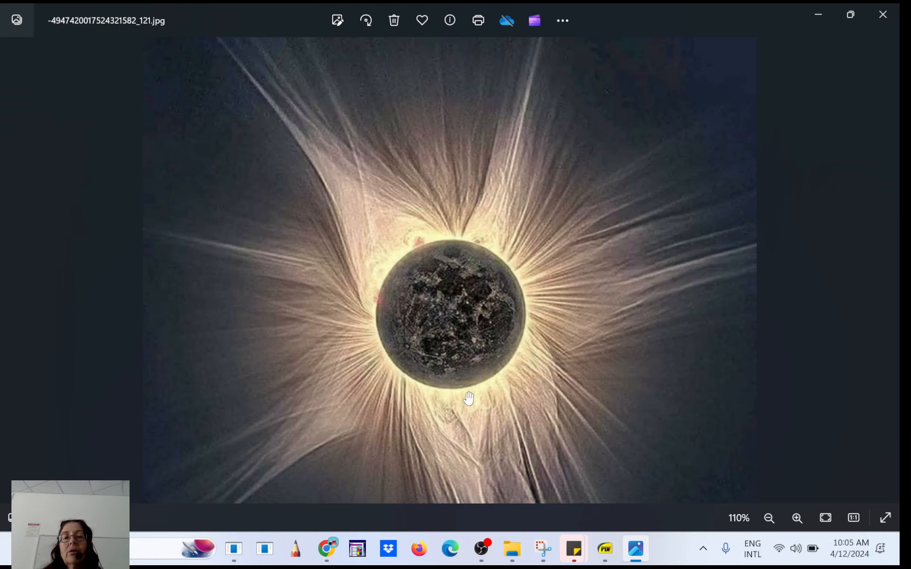
mouse_move(512, 293)
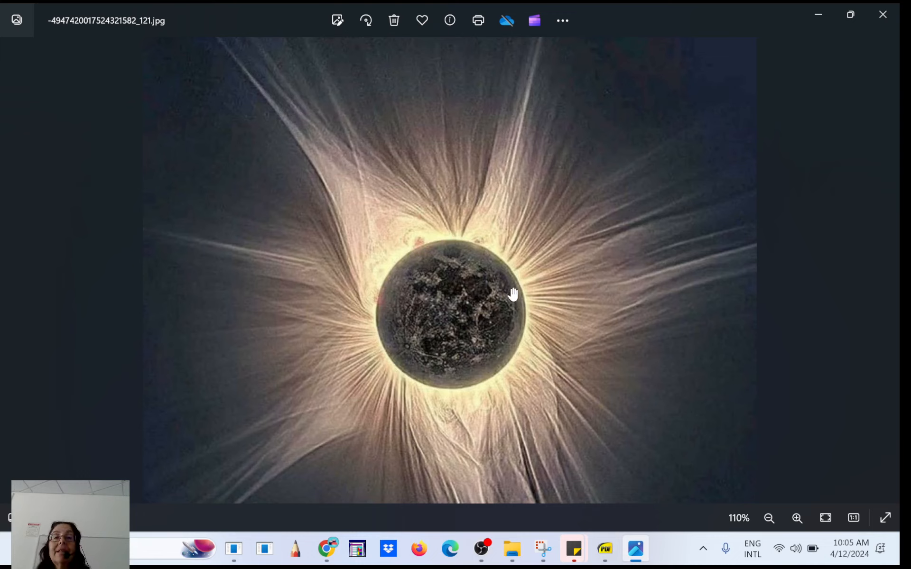
mouse_move(488, 447)
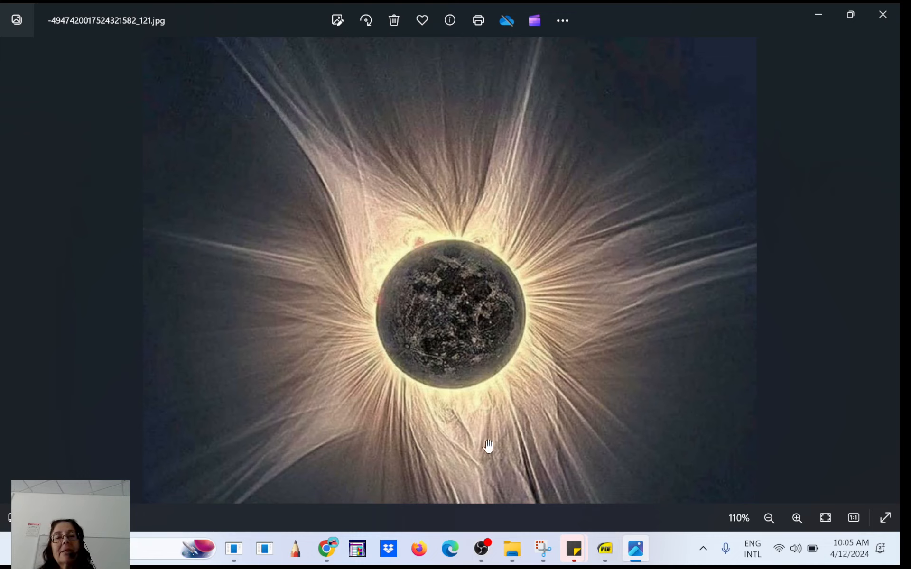
mouse_move(362, 221)
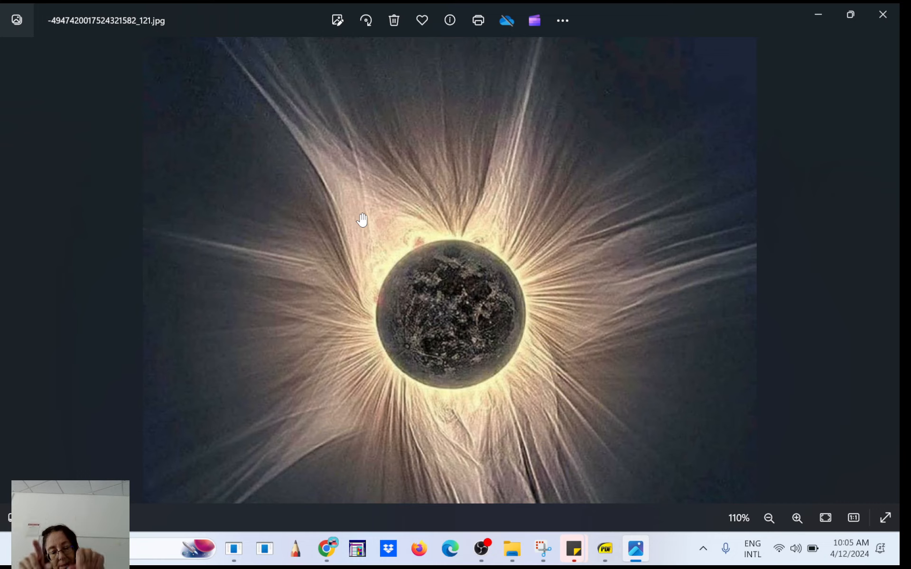
mouse_move(510, 240)
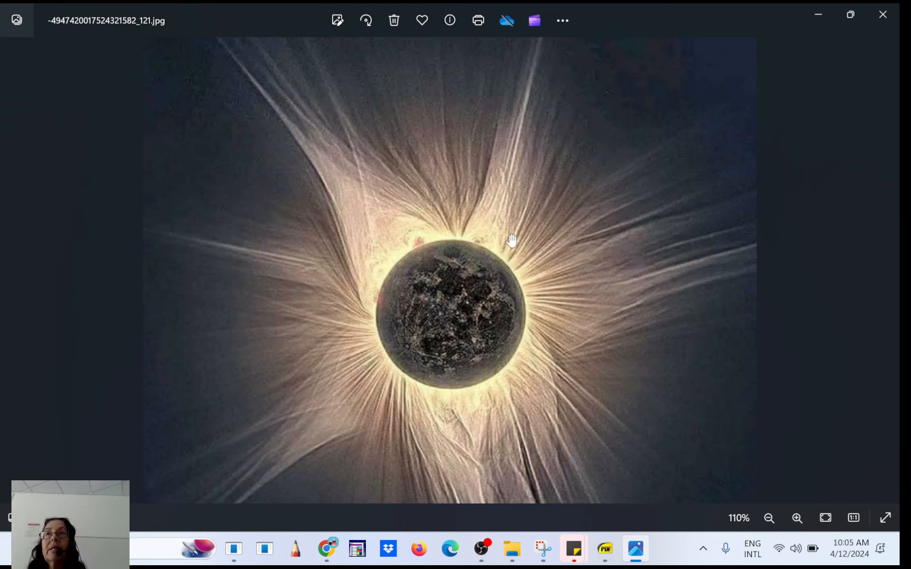
mouse_move(623, 322)
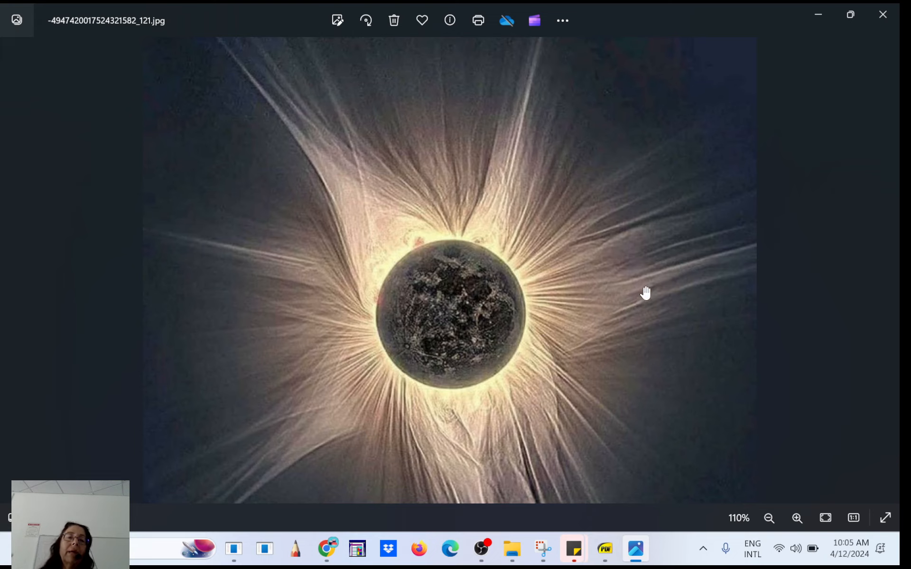
mouse_move(468, 309)
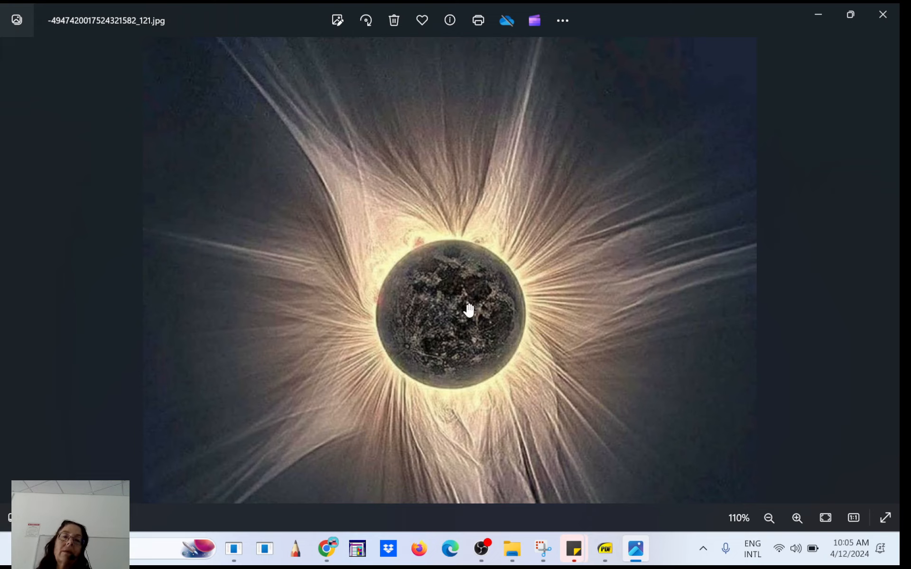
mouse_move(405, 386)
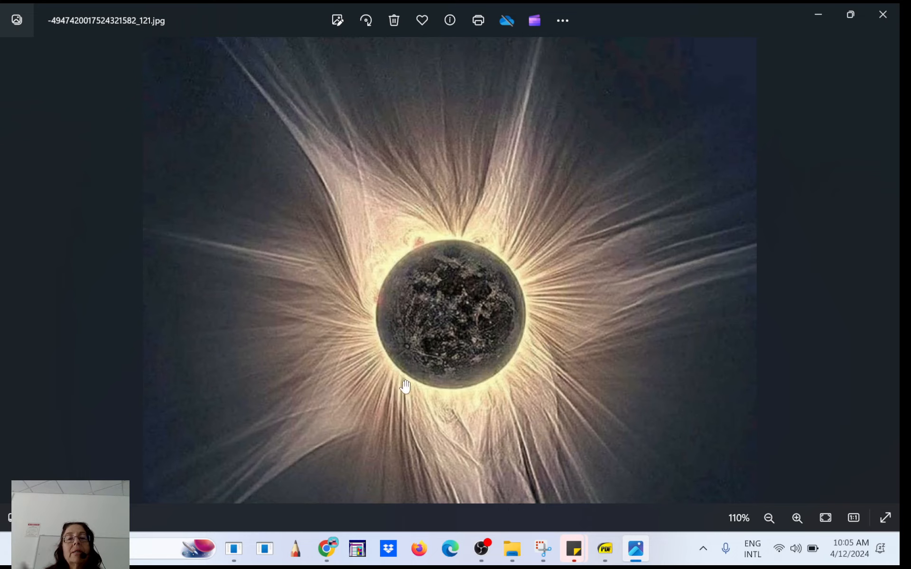
mouse_move(238, 244)
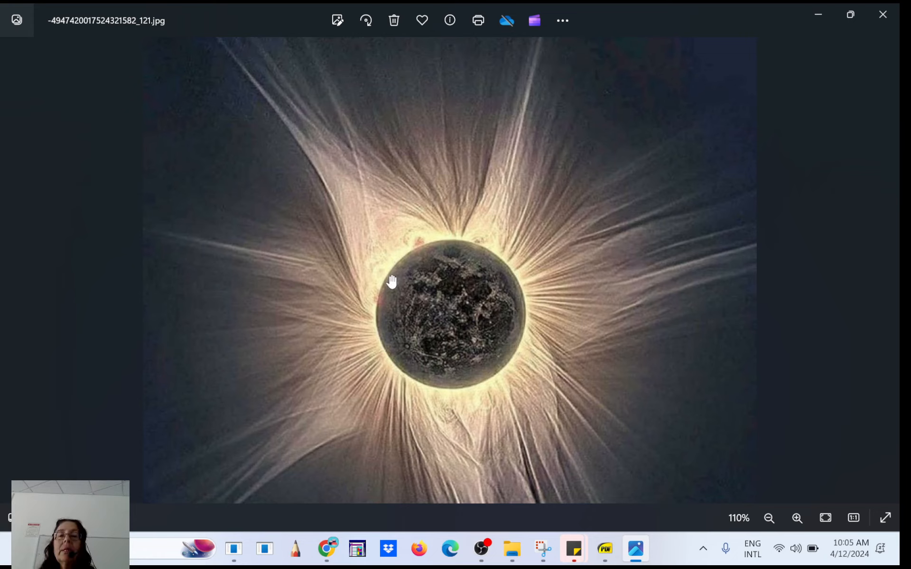
mouse_move(476, 386)
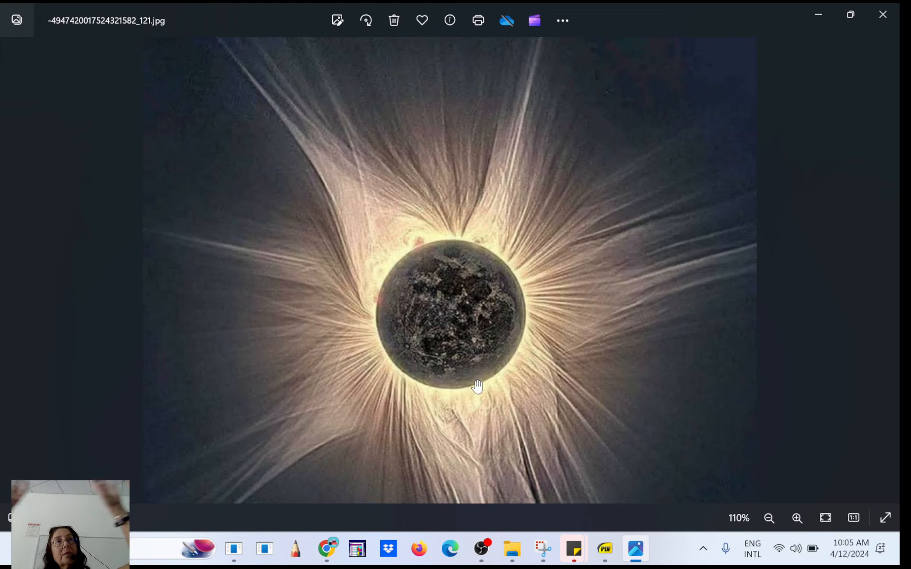
mouse_move(494, 350)
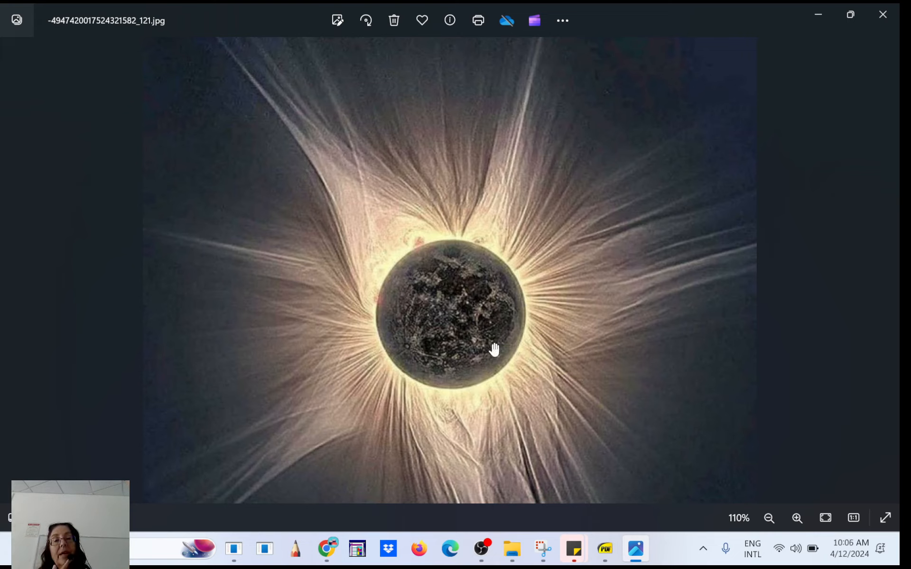
mouse_move(492, 365)
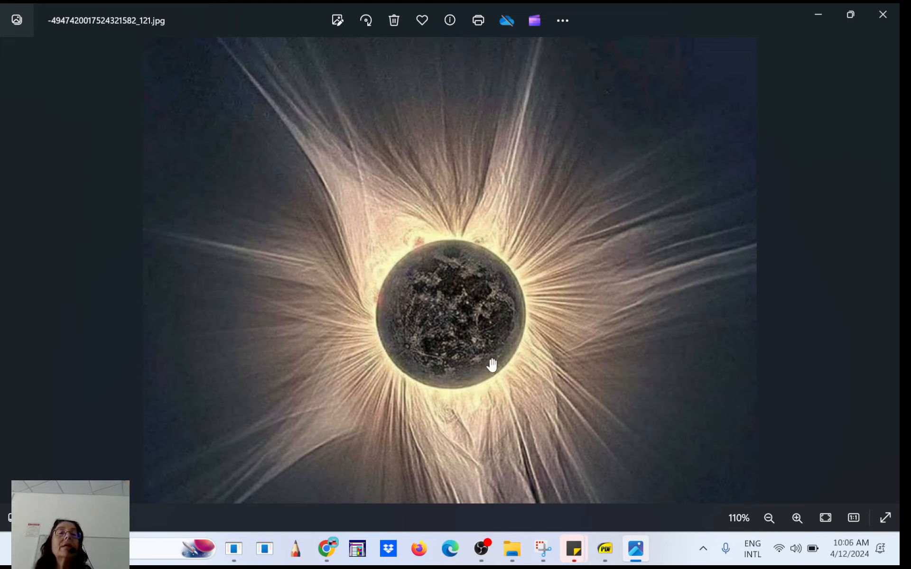
mouse_move(492, 372)
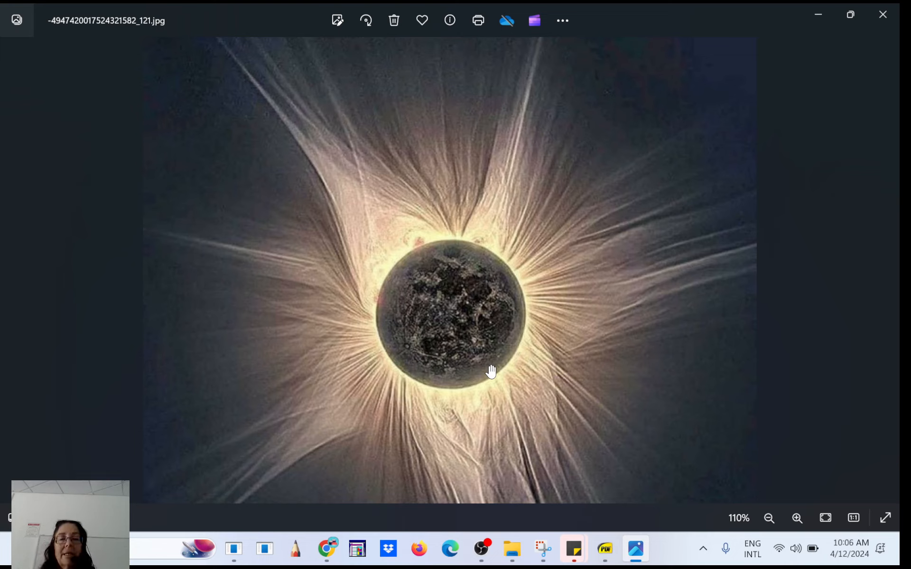
Close the corona photo, then select the orange sun video and the dark partial eclipse JPG
click(883, 14)
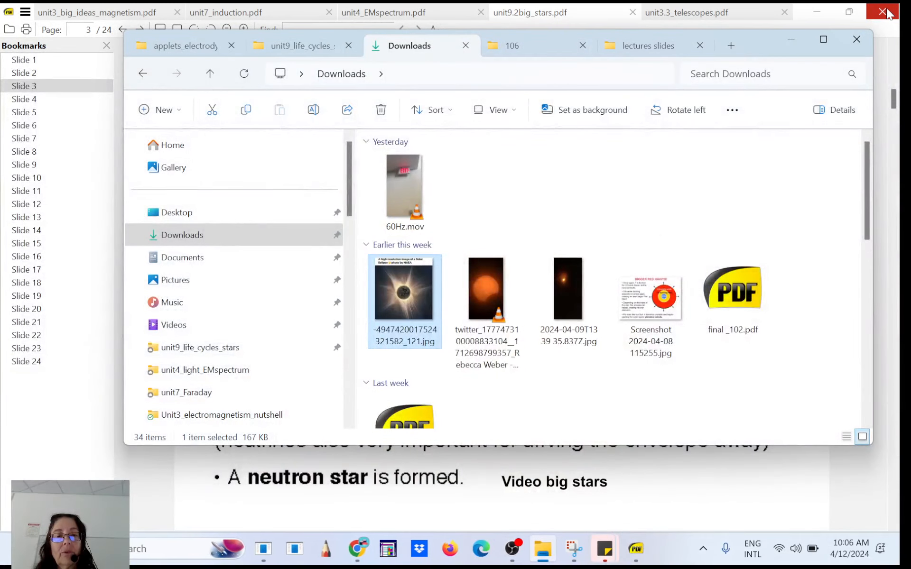
click(486, 289)
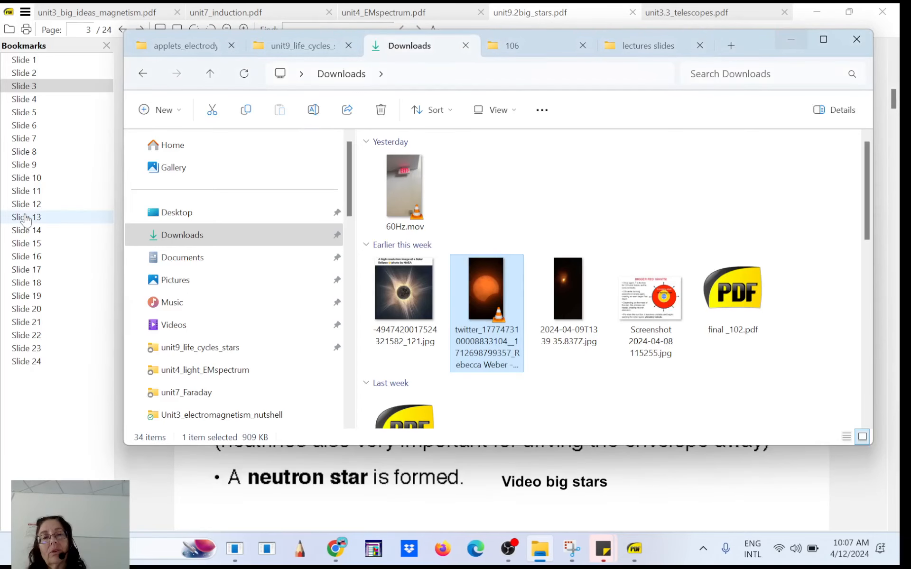
click(567, 289)
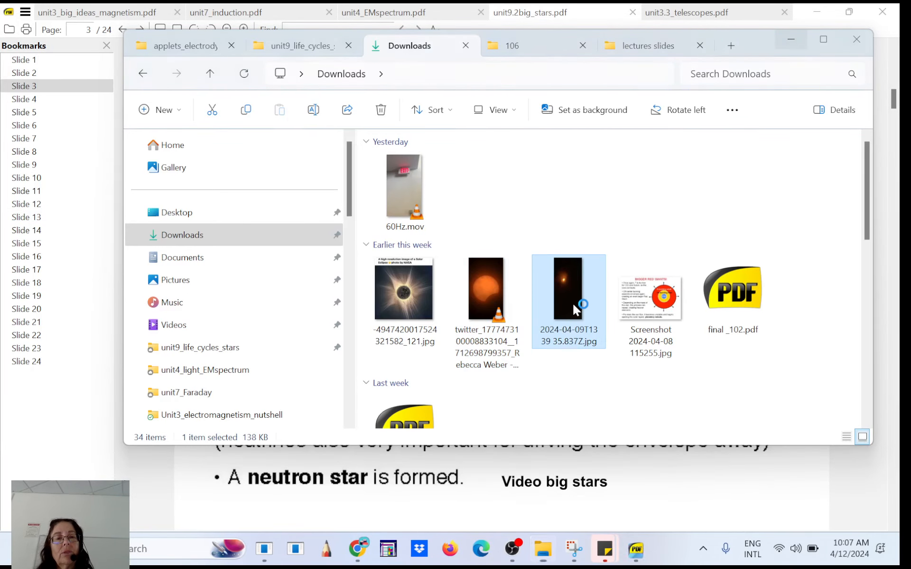
Open the dark April 9 partial eclipse JPG in Photos and enlarge it to 69%
double_click(569, 289)
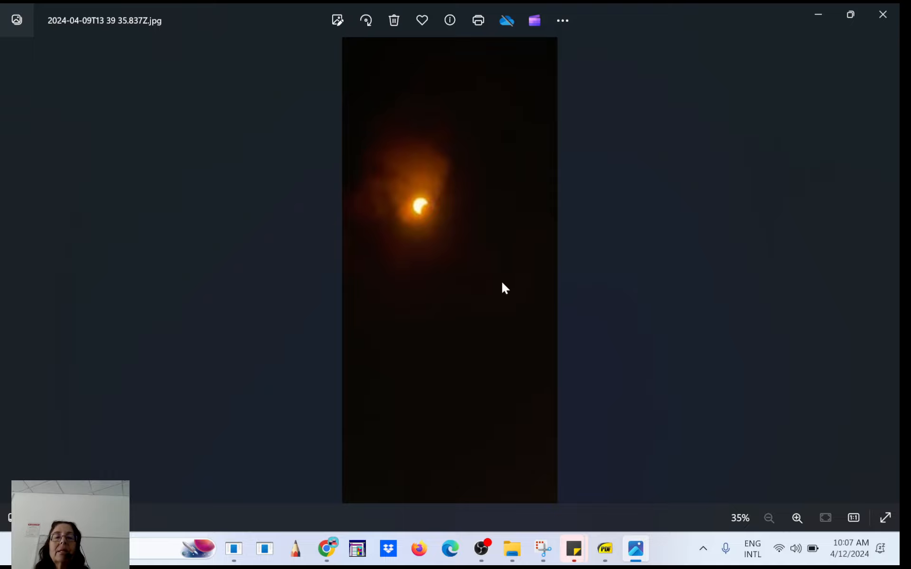
mouse_move(796, 518)
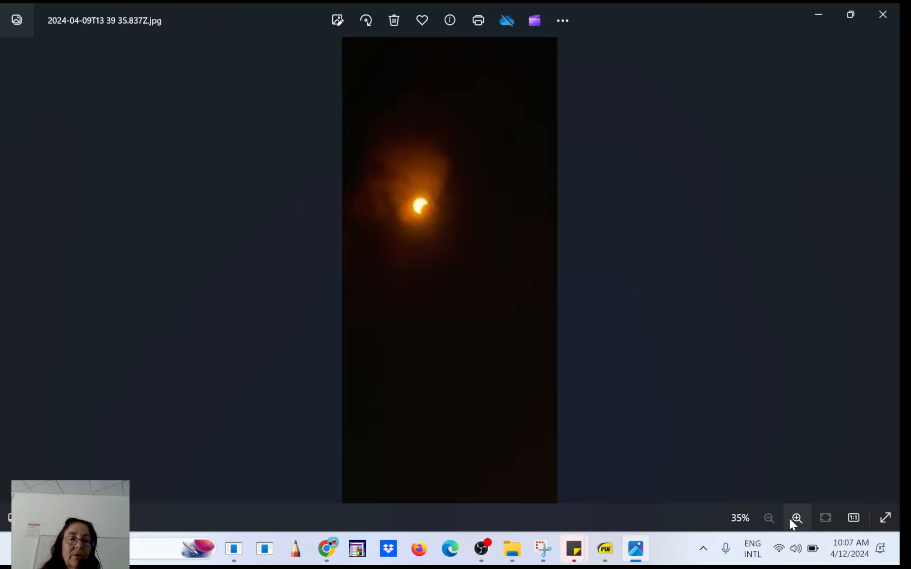
click(796, 518)
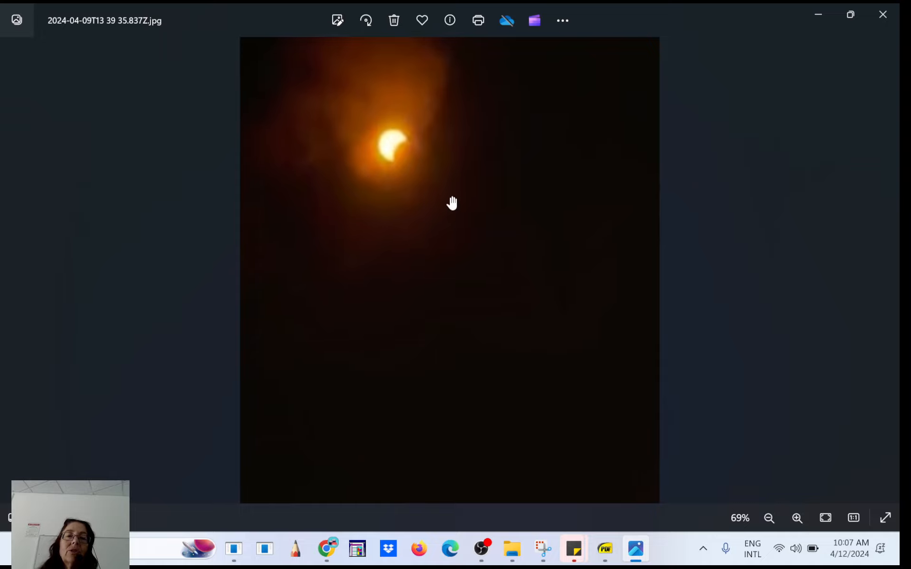
mouse_move(405, 148)
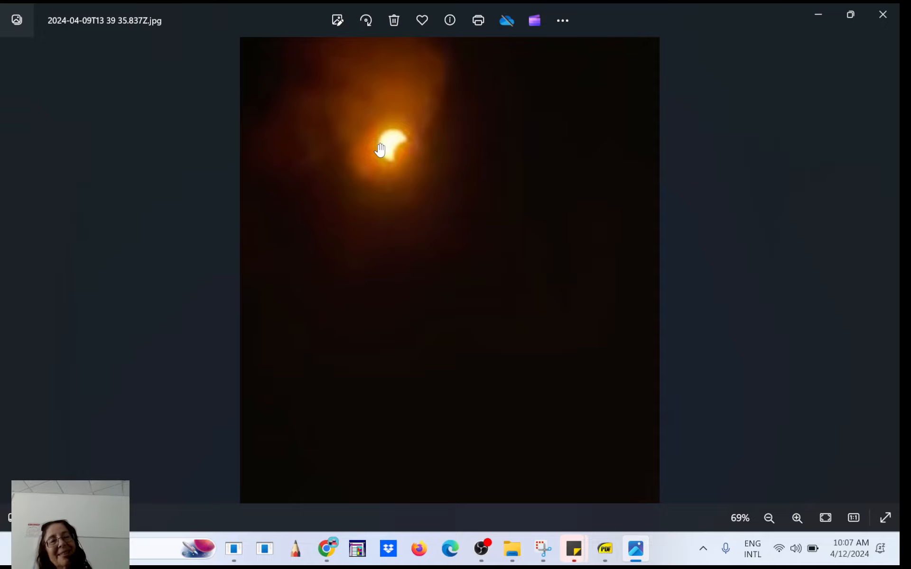
mouse_move(883, 13)
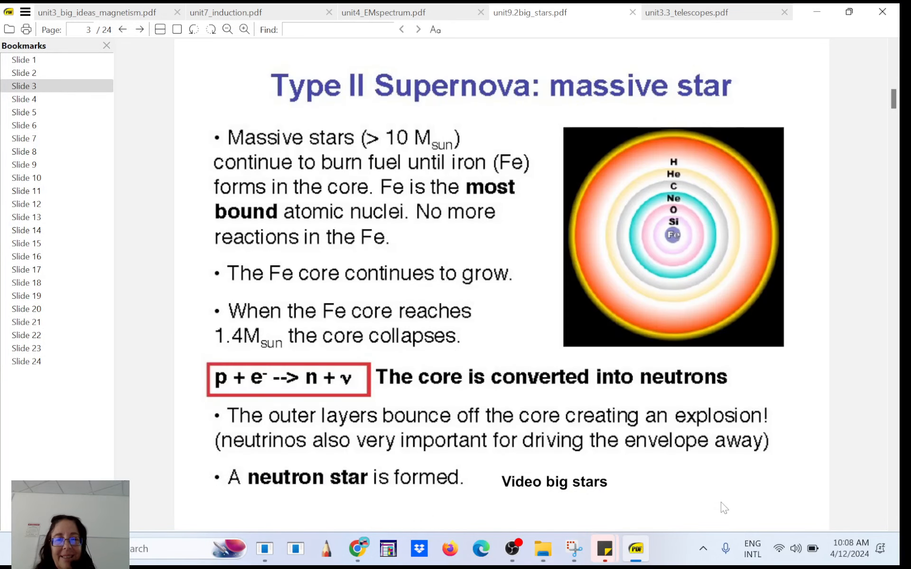
Restore File Explorer, open unit9_life_cycles_stars, and select neutrons_massS-ocratica.mp4
click(542, 549)
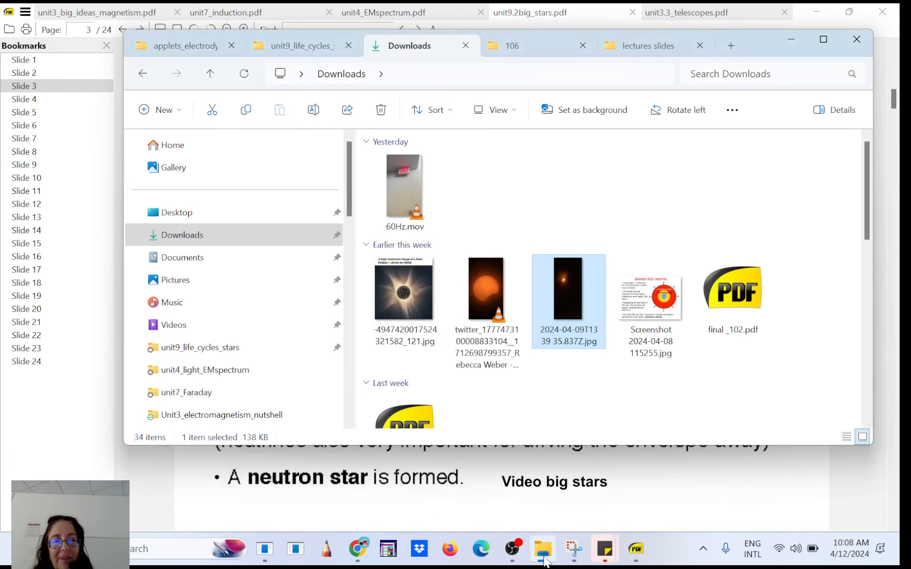
click(302, 45)
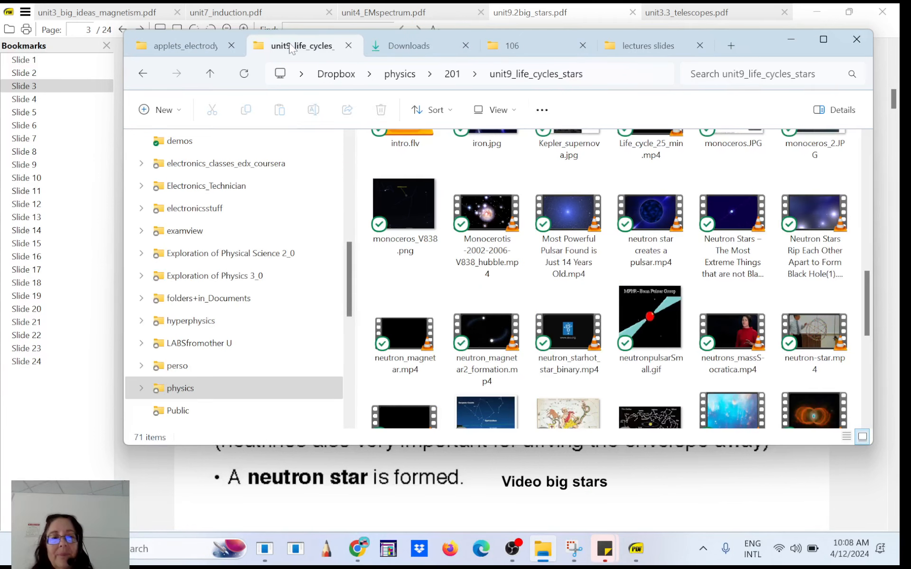
click(732, 329)
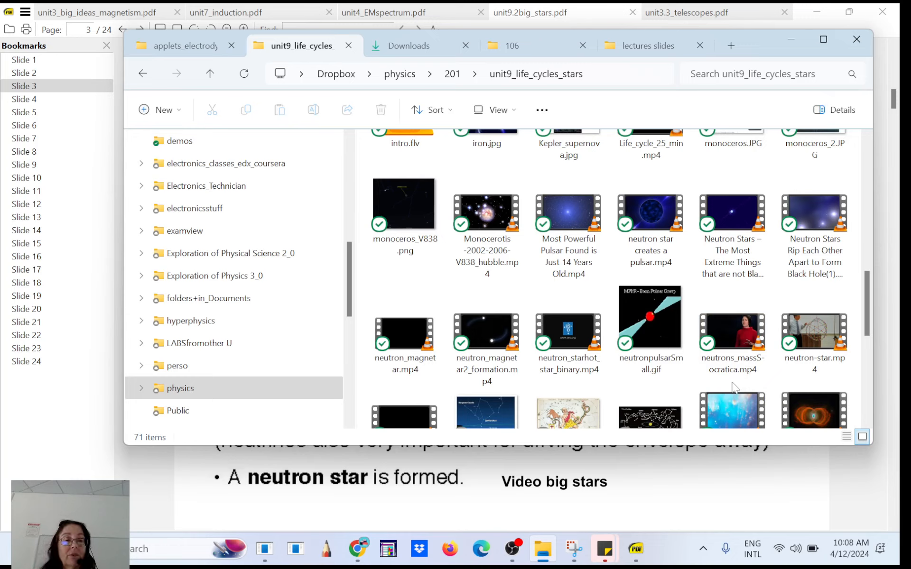
click(731, 326)
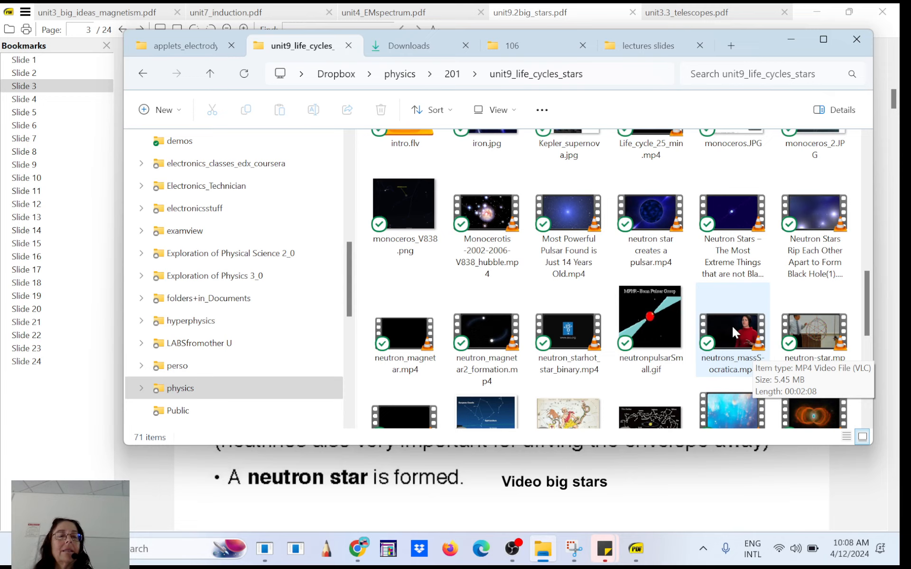
click(733, 326)
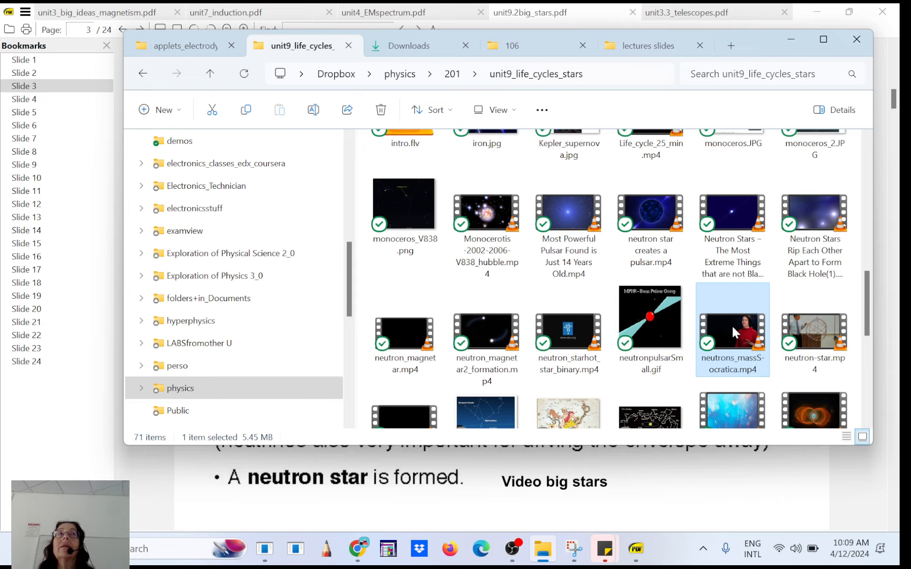
Play neutrons_massS-ocratica.mp4 in VLC media player
double_click(732, 315)
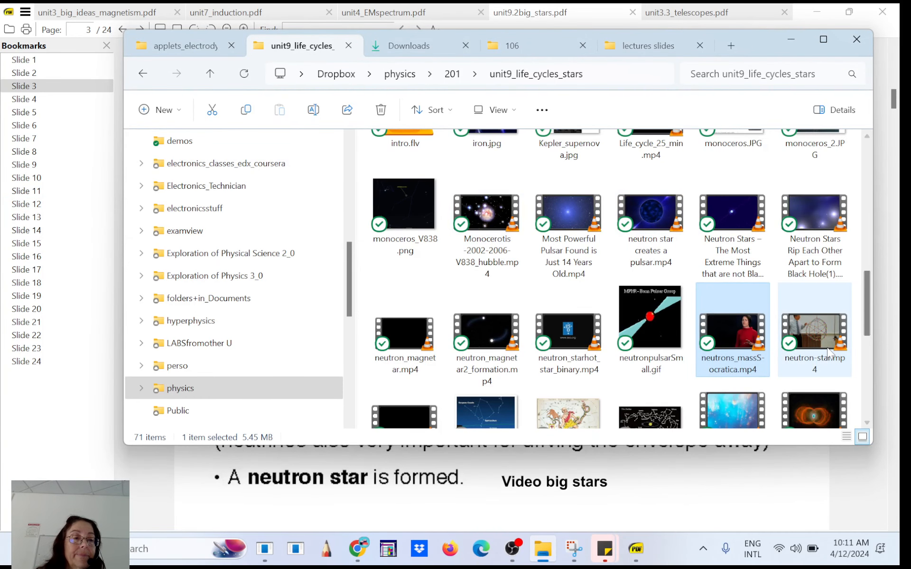
Select neutron-star.mp4 (6.86 MB) in the unit 9 folder
click(814, 326)
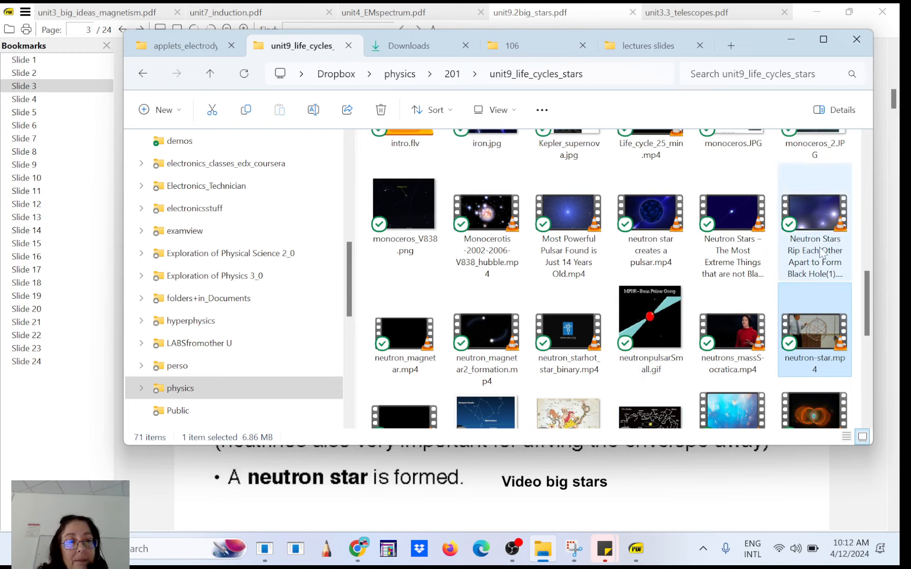
double_click(814, 328)
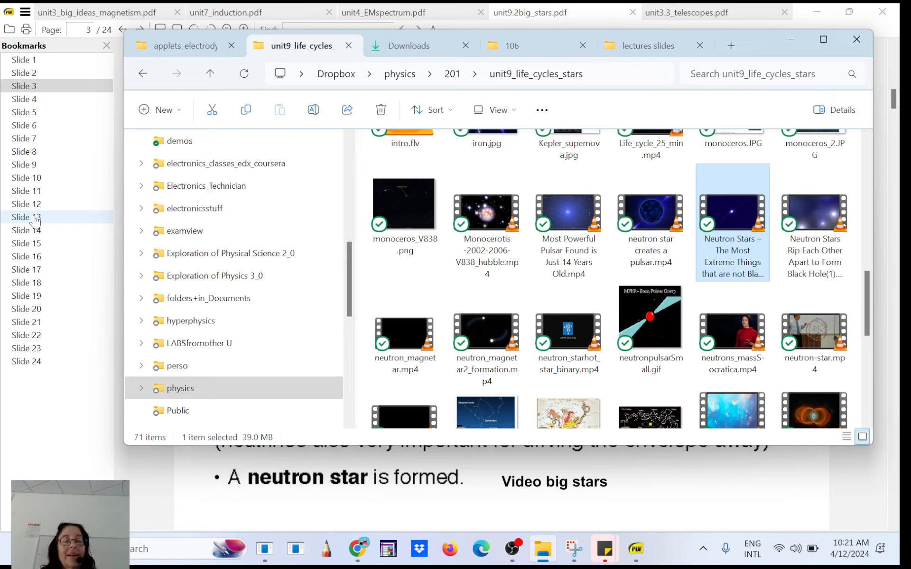
Scroll down the unit 9 folder and open neutron_magnetar2_formation.mp4 (849 KB)
click(650, 218)
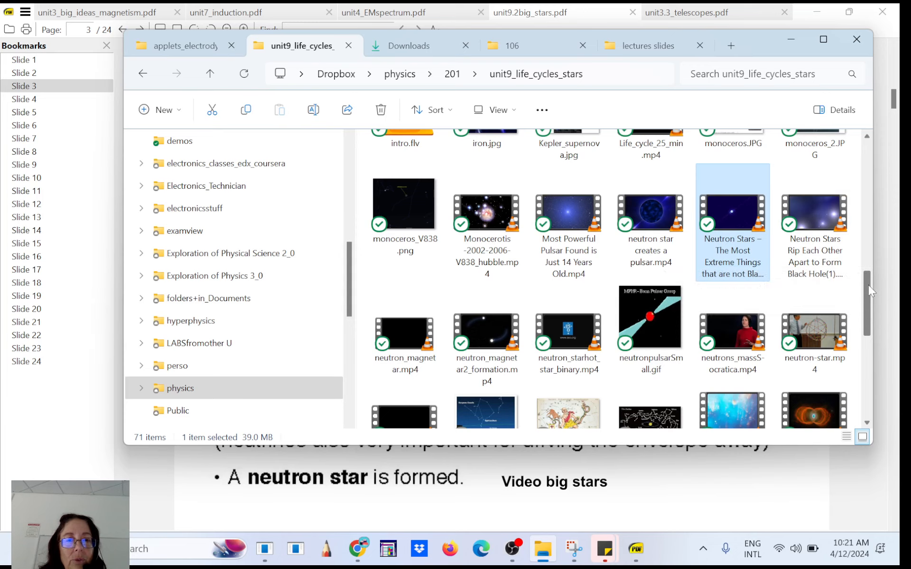
scroll(down, 3)
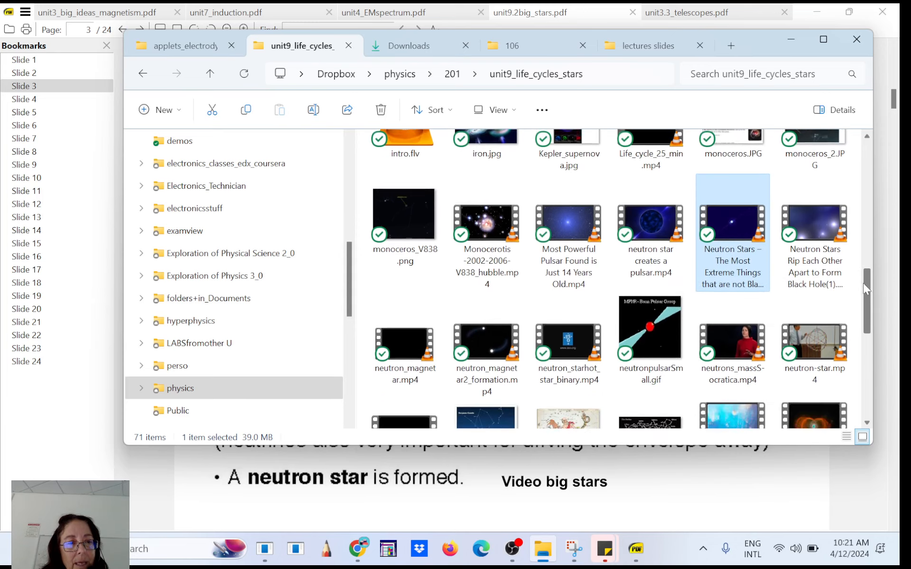
scroll(down, 3)
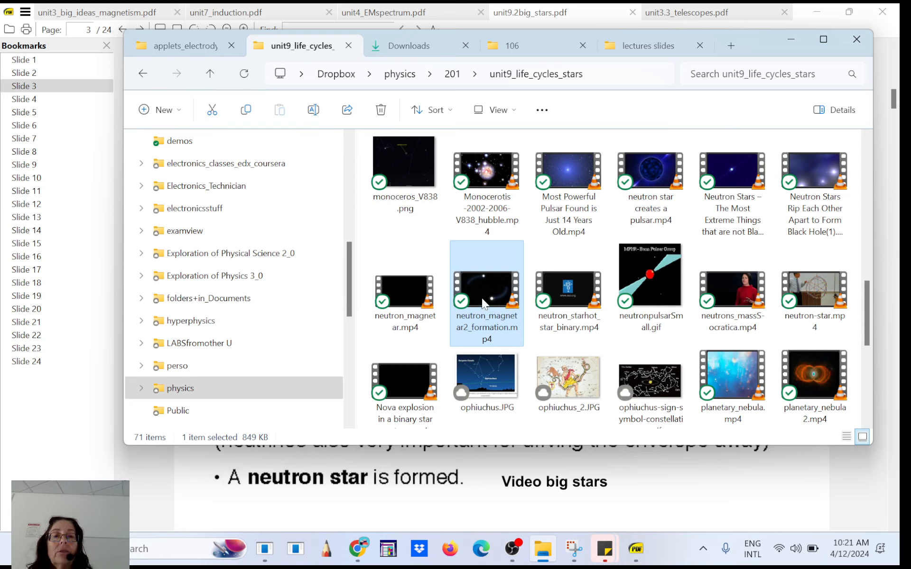
mouse_move(486, 290)
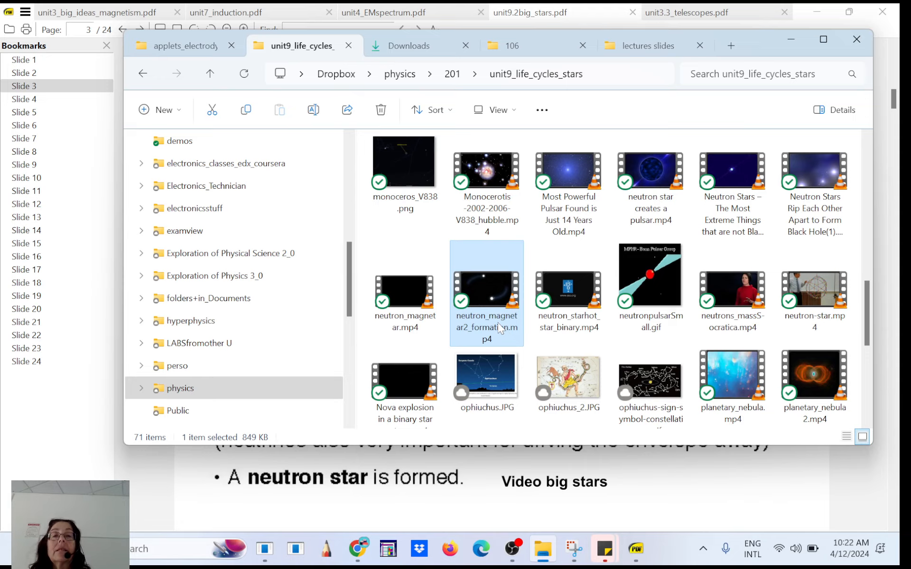
double_click(487, 292)
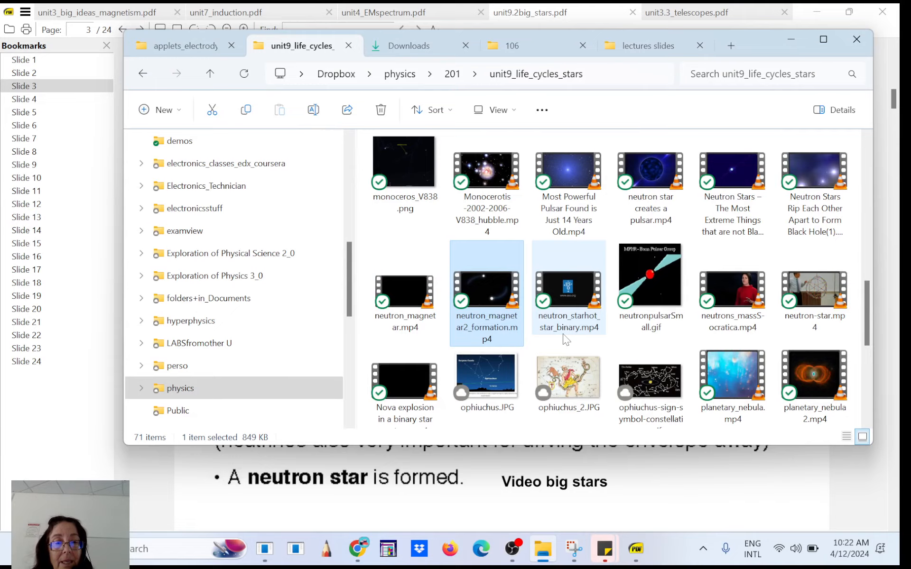
Play neutron_magnetar.mp4, the 39 MB 'Neutron Stars – The Most Extreme Things' clip, in VLC
click(404, 289)
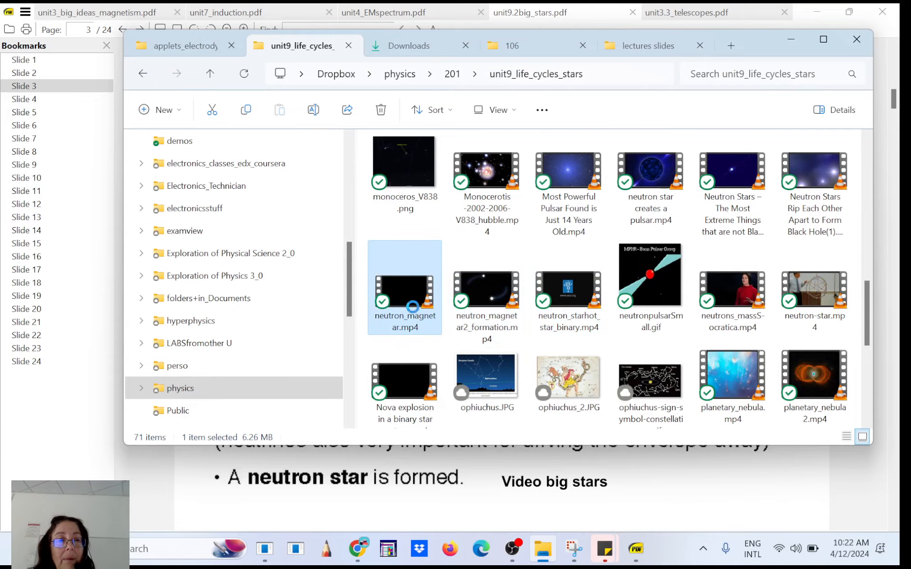
double_click(405, 288)
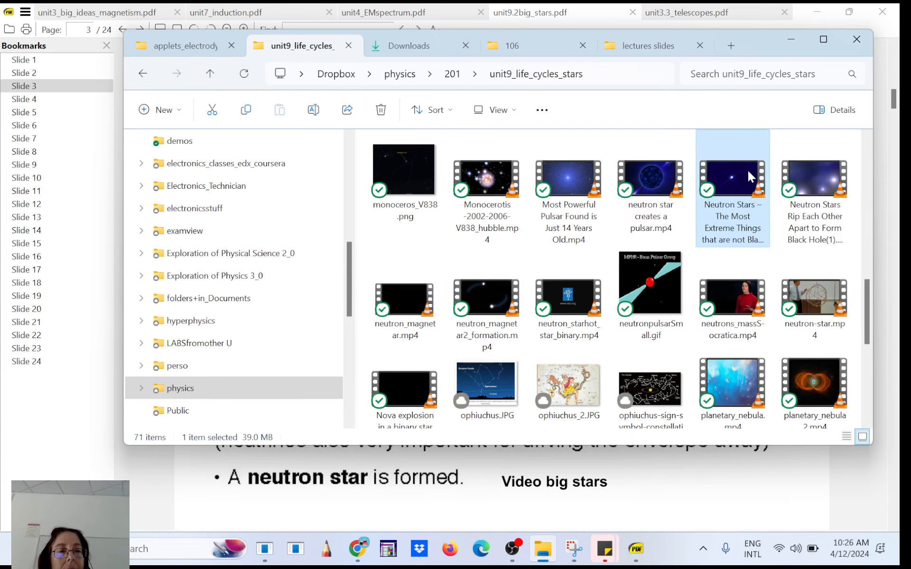
mouse_move(750, 177)
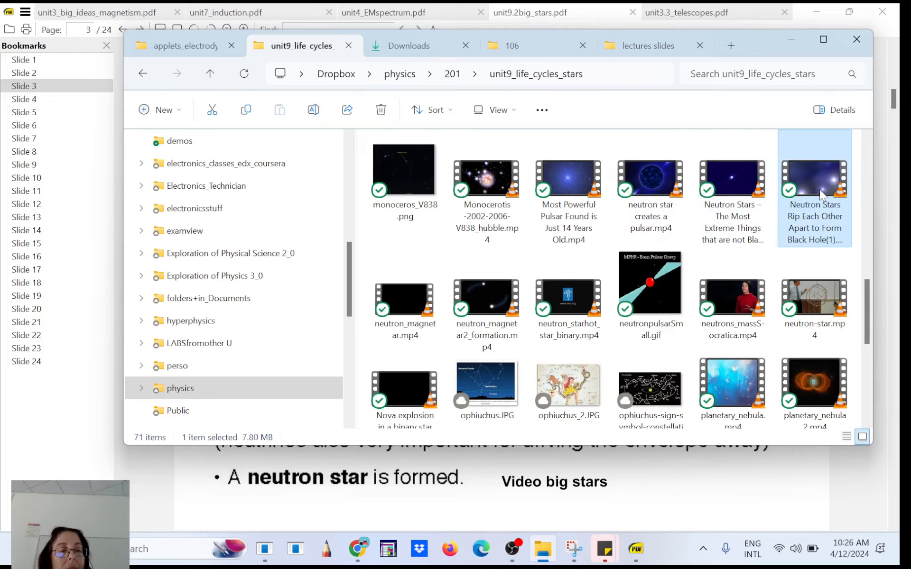
Play the 'Neutron Stars Rip Each Other Apart' simulation in VLC to about 01:32
double_click(814, 183)
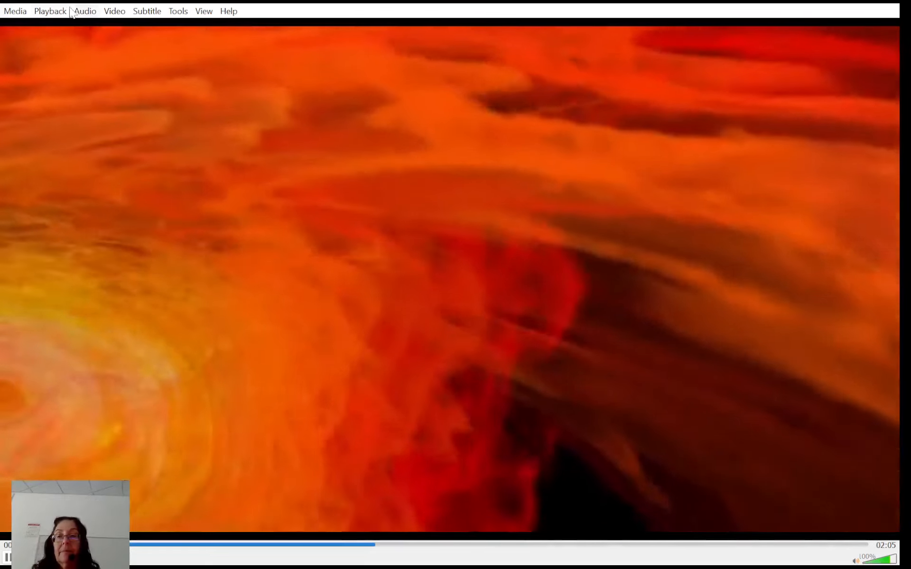
click(50, 10)
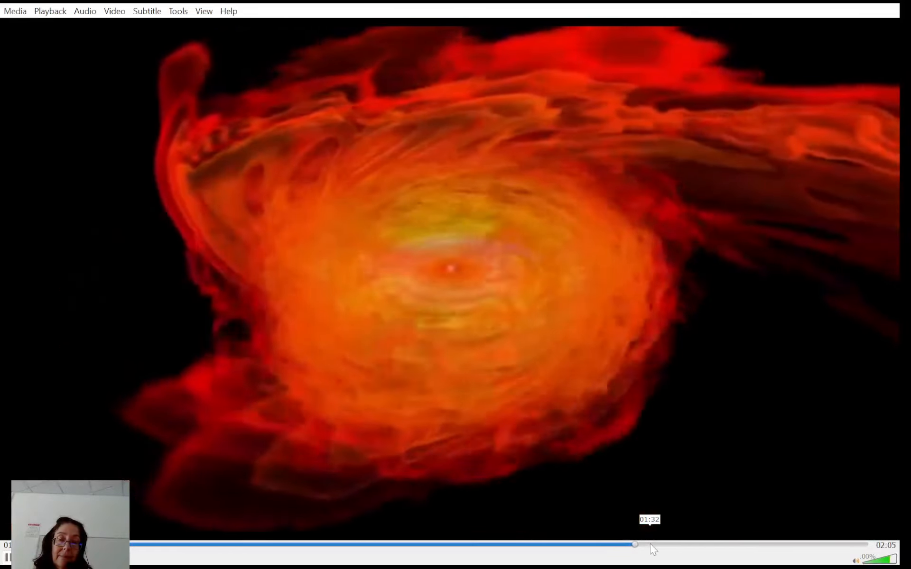
Seek the simulation to its closing credits and stop it from the Playback menu
drag(634, 545, 659, 546)
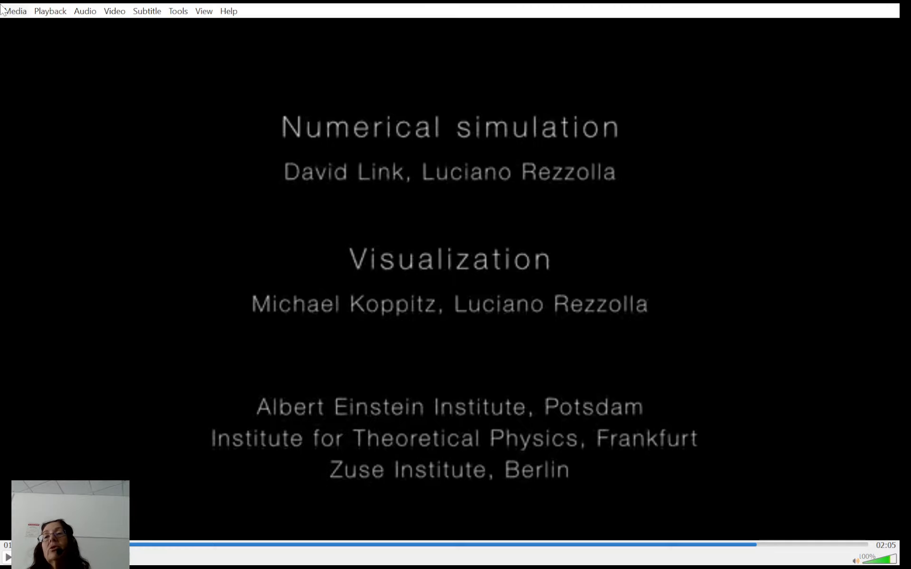
click(50, 11)
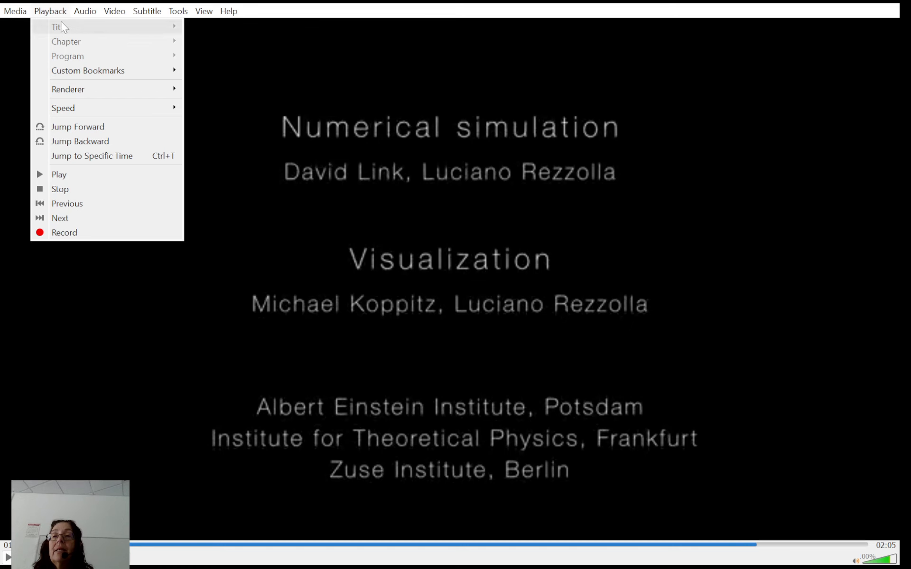
click(15, 10)
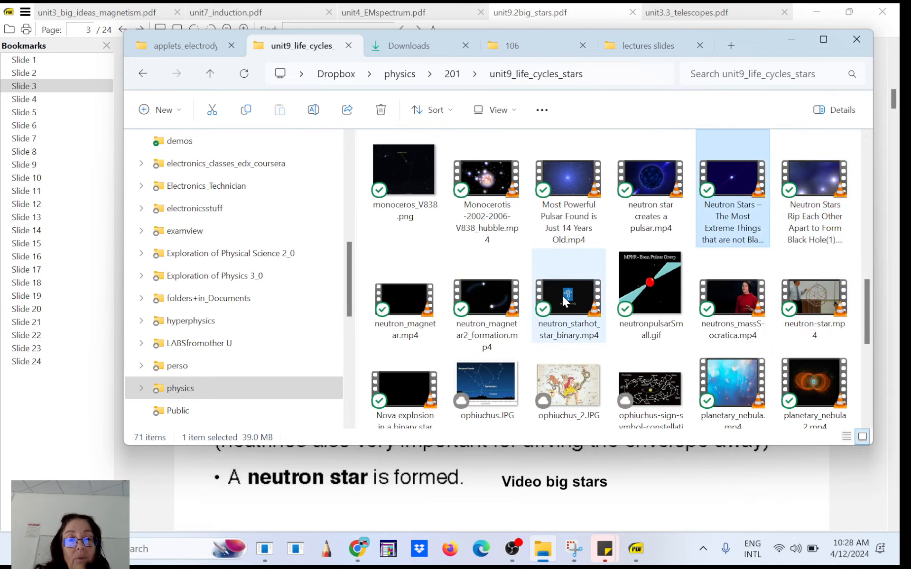
Play neutron_starhot_star_binary.mp4 in VLC, skip ahead to the supernova stage, then close it
double_click(568, 290)
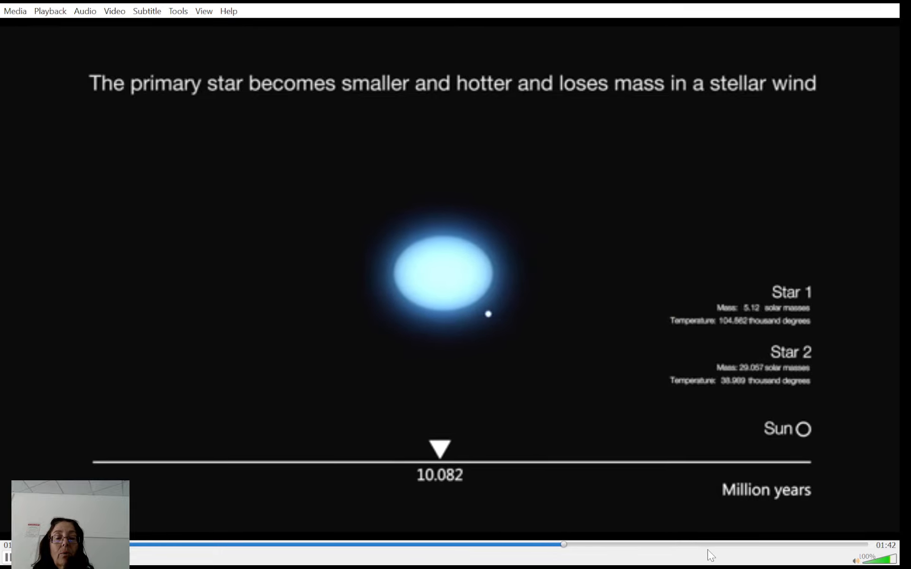
drag(562, 545, 725, 545)
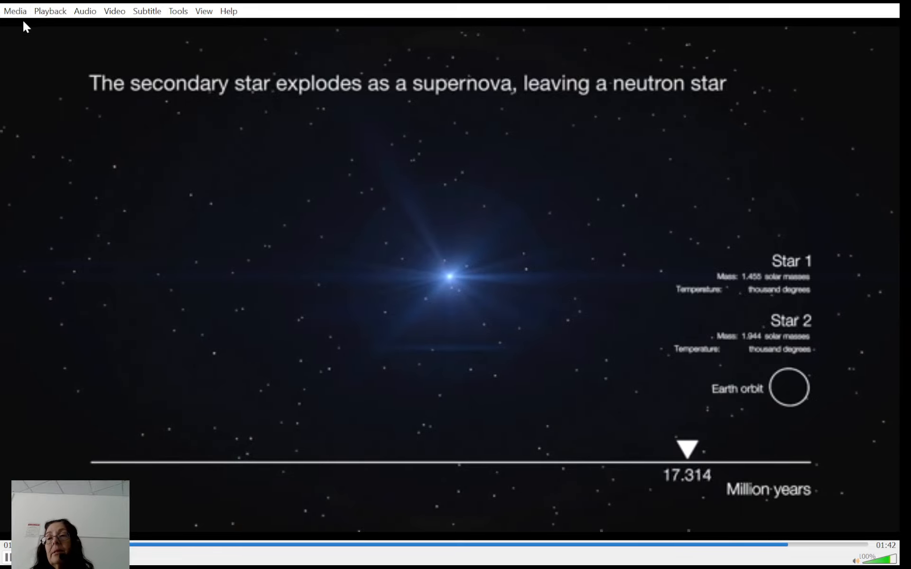
click(15, 10)
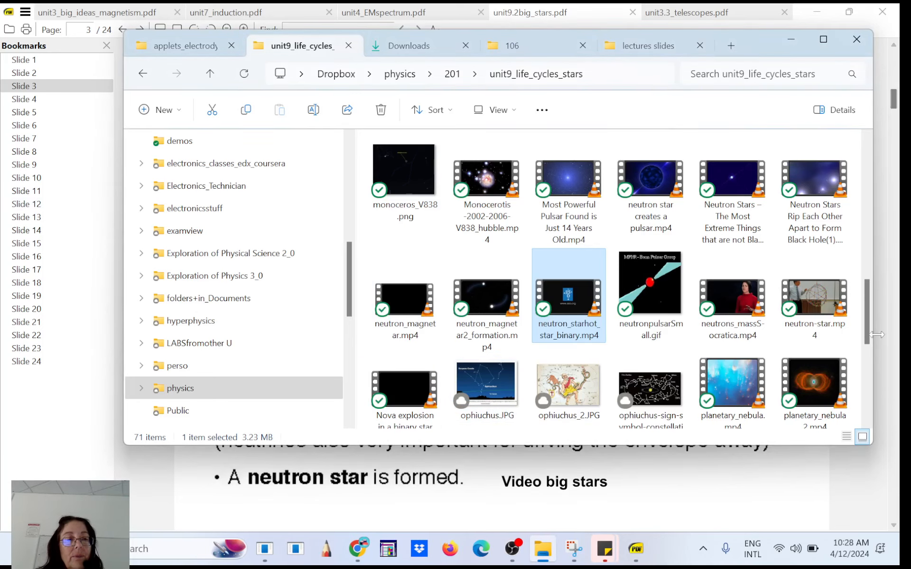
Scroll down through the unit9_life_cycles_stars folder in File Explorer
scroll(down, 3)
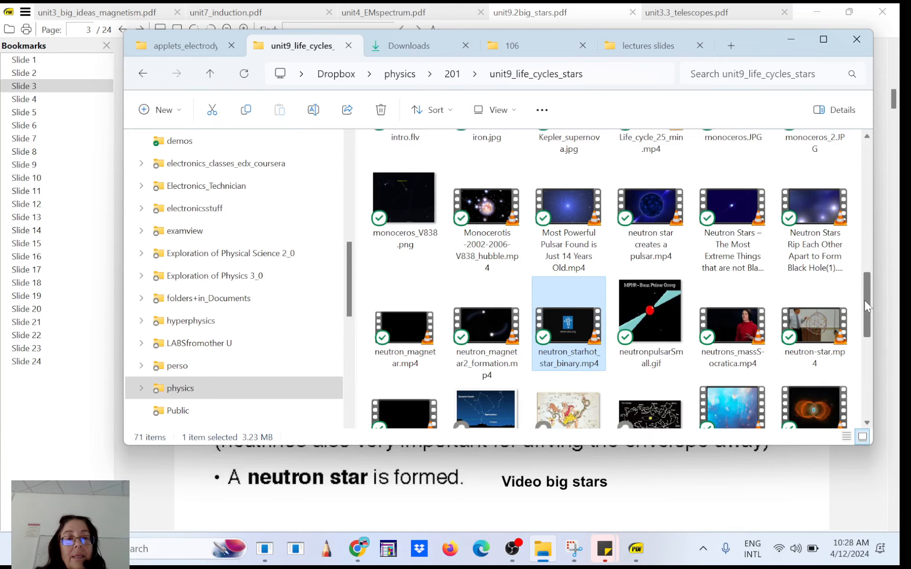
scroll(down, 3)
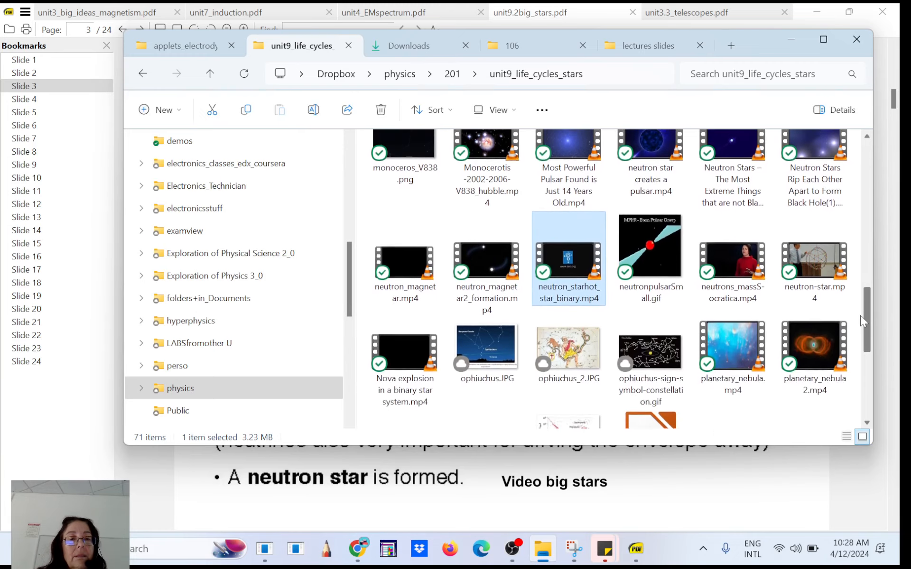
scroll(down, 3)
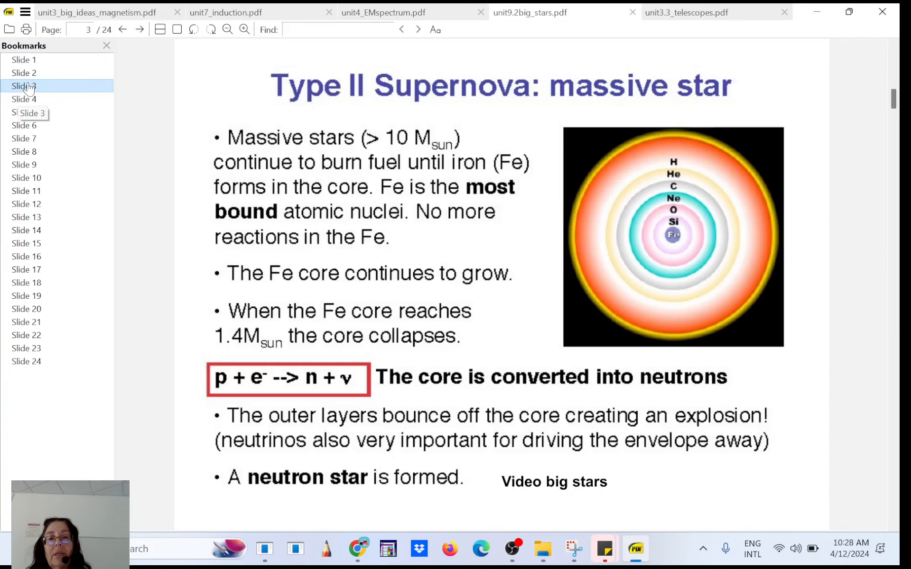
Jump through the deck past slides 9 and 14 toward slide 21 on Fritz Zwicky
click(24, 165)
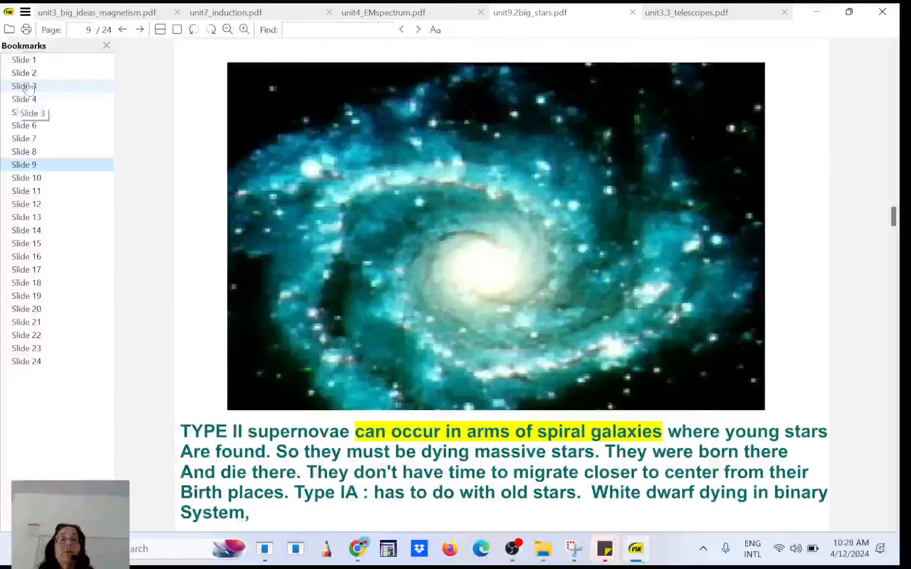
click(26, 230)
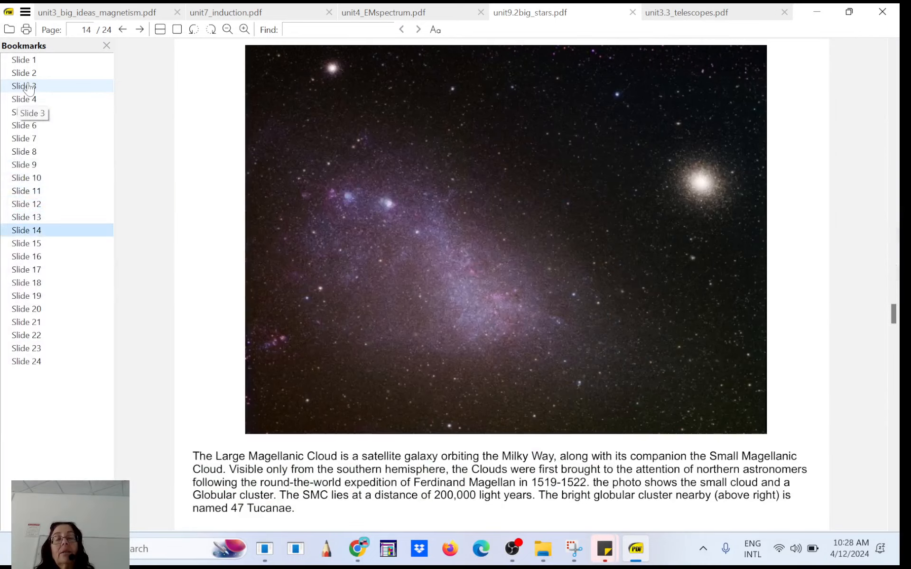
click(26, 295)
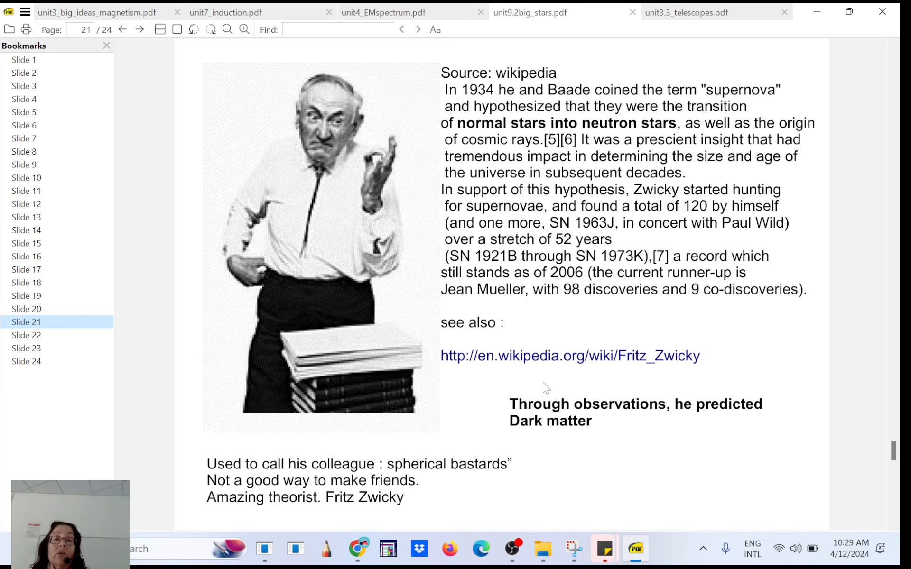
mouse_move(577, 448)
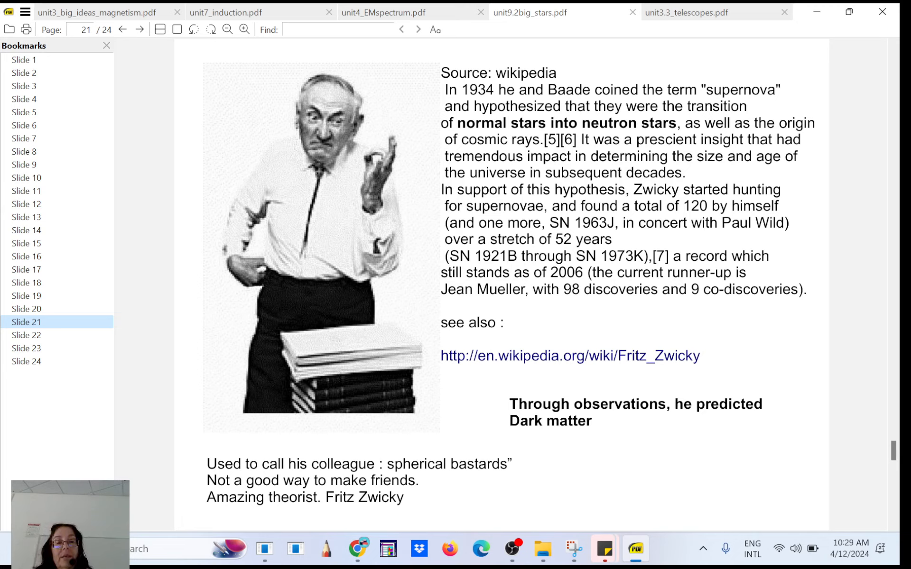
mouse_move(378, 158)
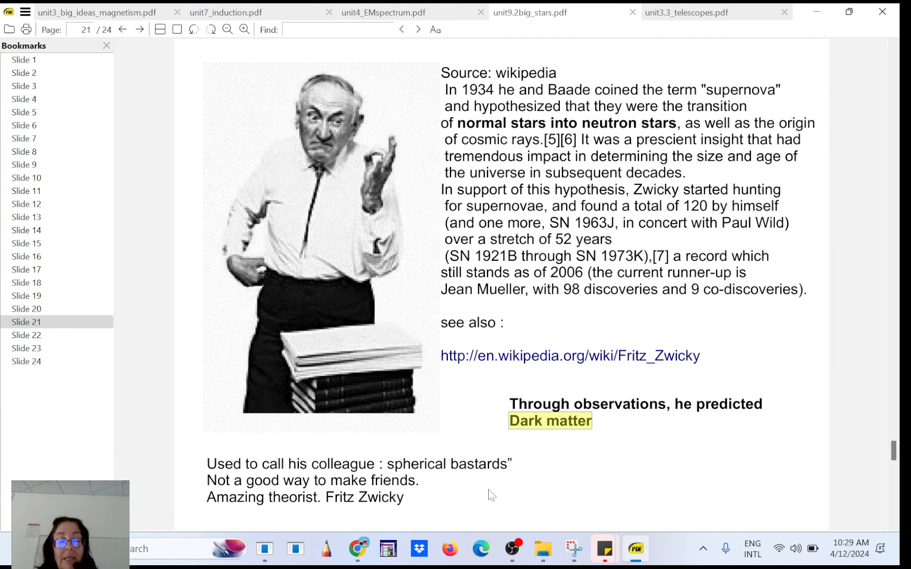
Bring up the unit9_life_cycles_stars folder and open coma_cluster_in_coma_supercluster.png
click(542, 548)
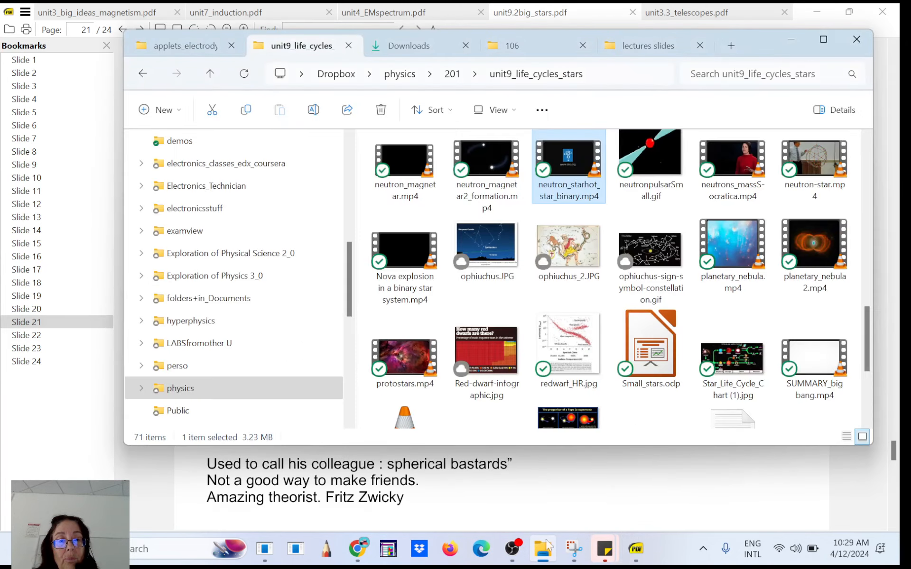
scroll(down, 3)
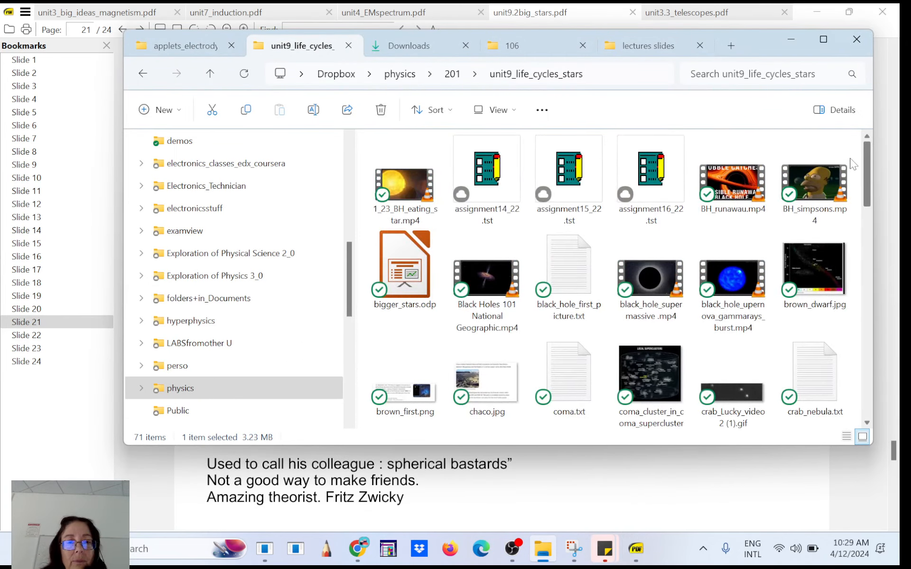
scroll(down, 3)
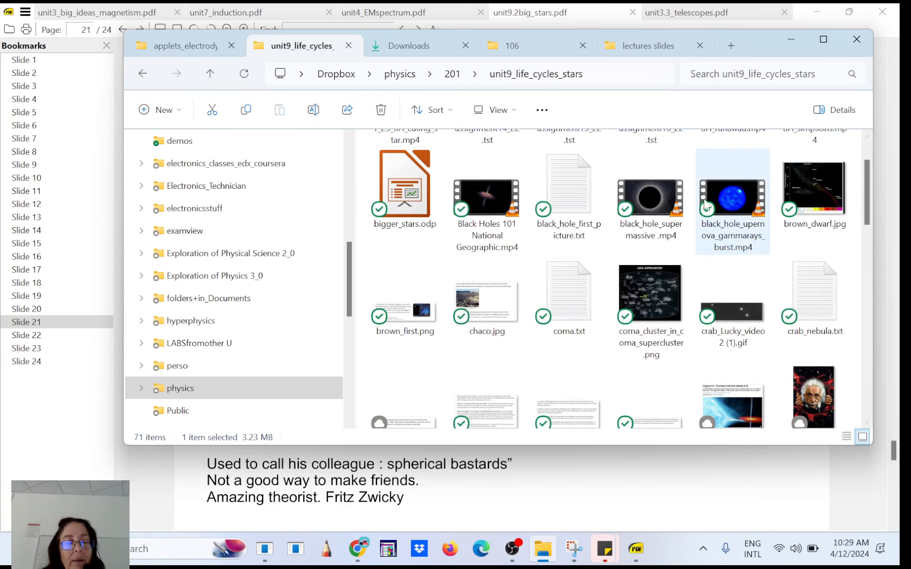
double_click(650, 293)
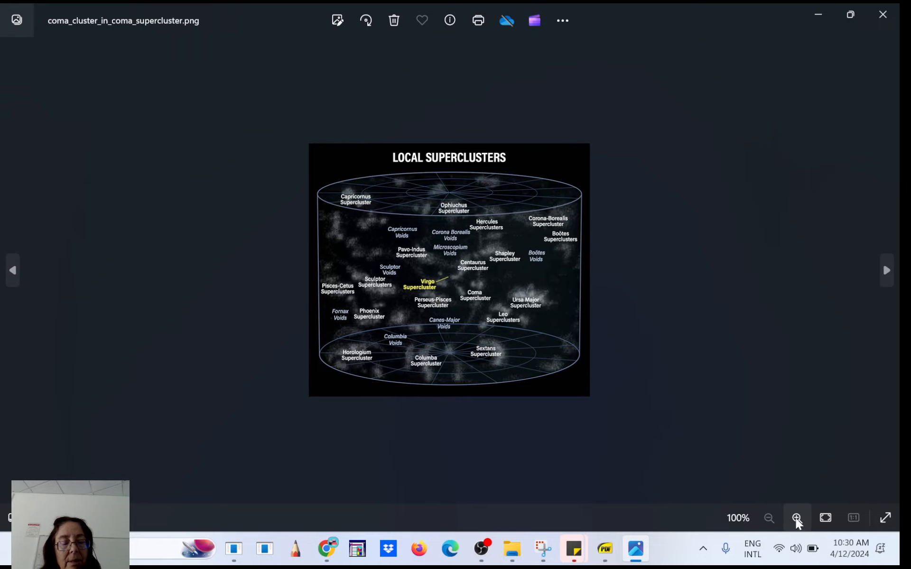
Zoom the Local Superclusters map from 100% to about 194% in Photos
click(796, 517)
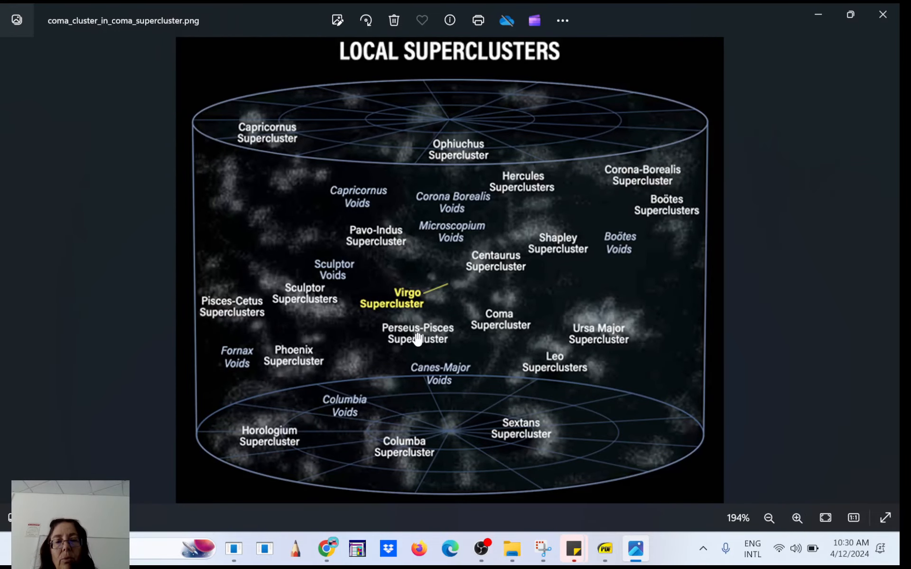
mouse_move(269, 205)
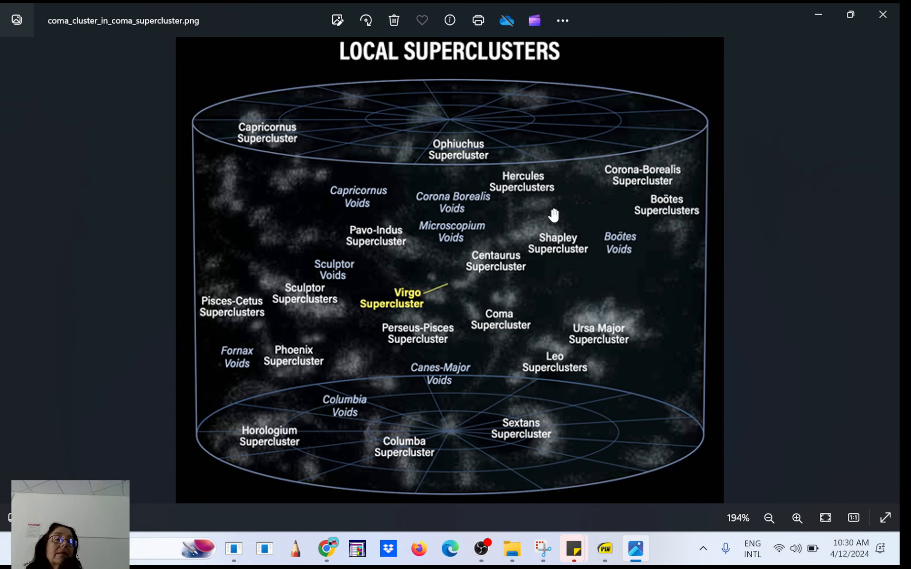
mouse_move(393, 251)
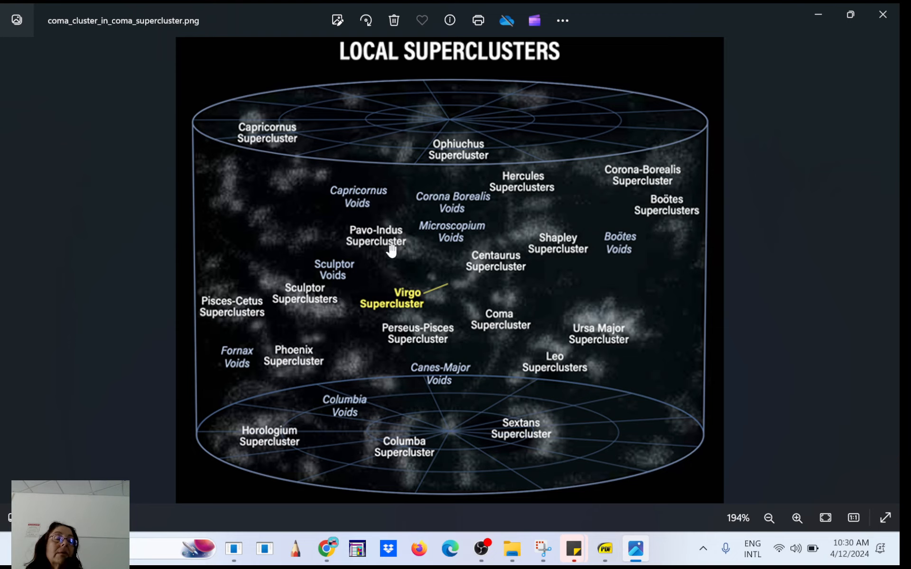
mouse_move(522, 250)
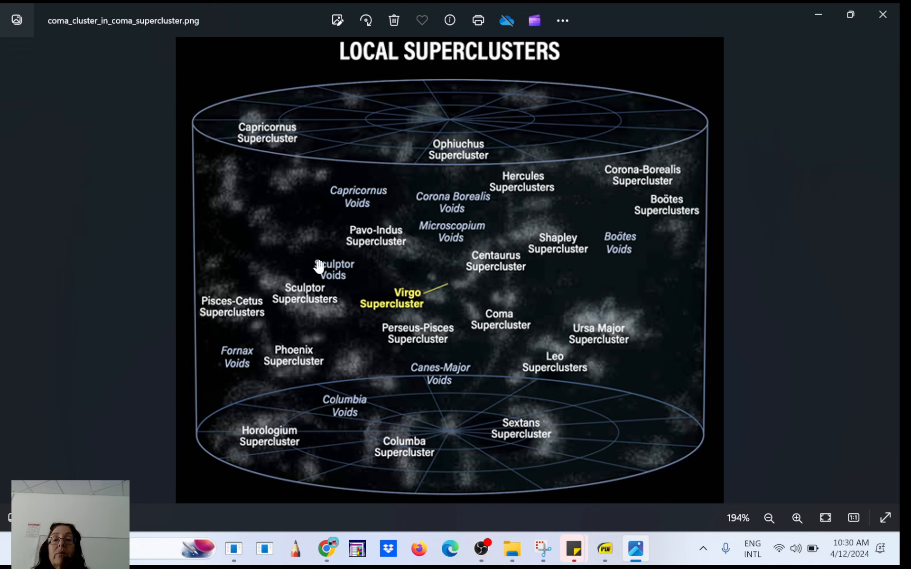
mouse_move(336, 290)
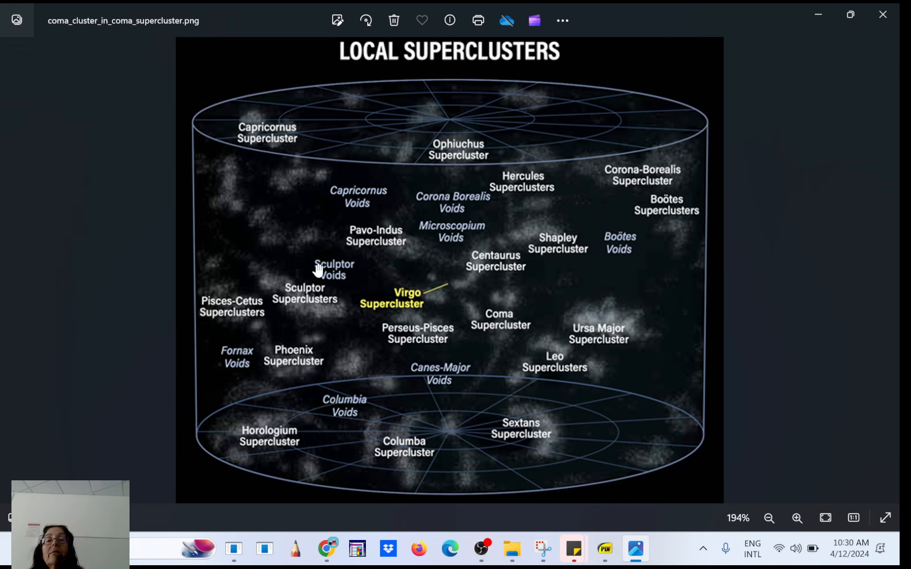
mouse_move(328, 244)
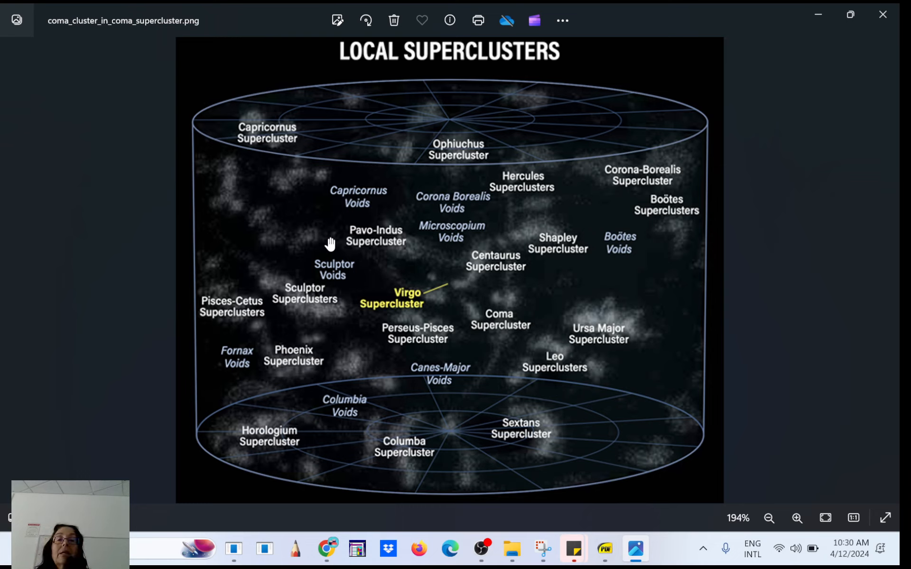
mouse_move(543, 244)
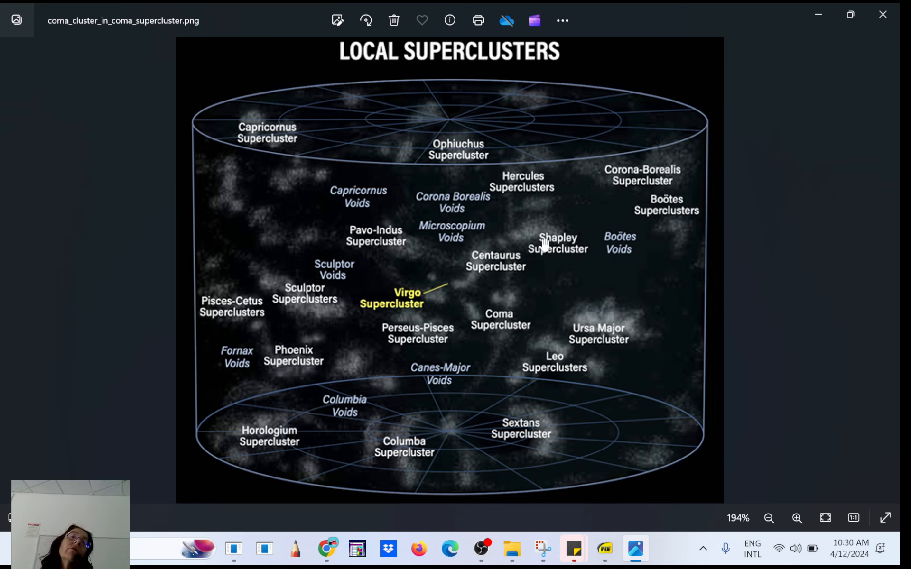
mouse_move(555, 230)
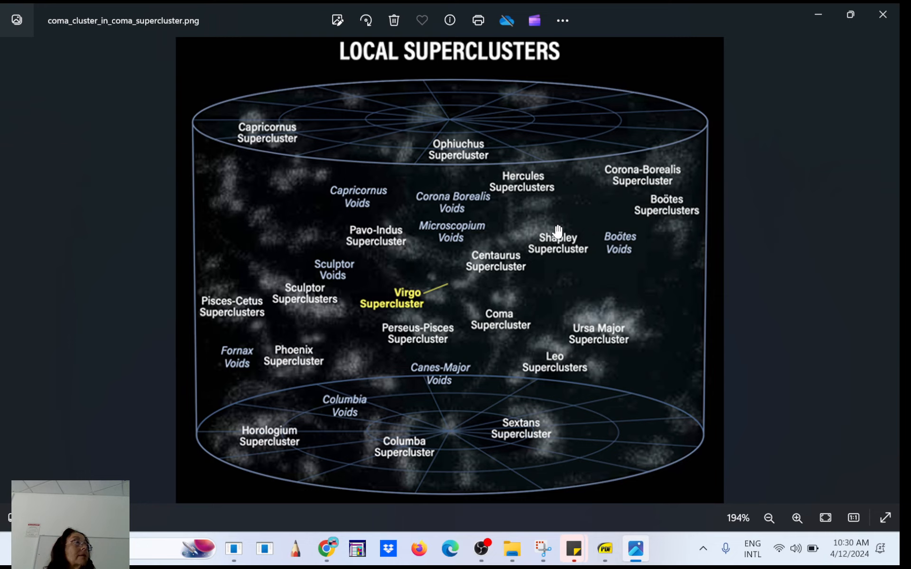
mouse_move(508, 215)
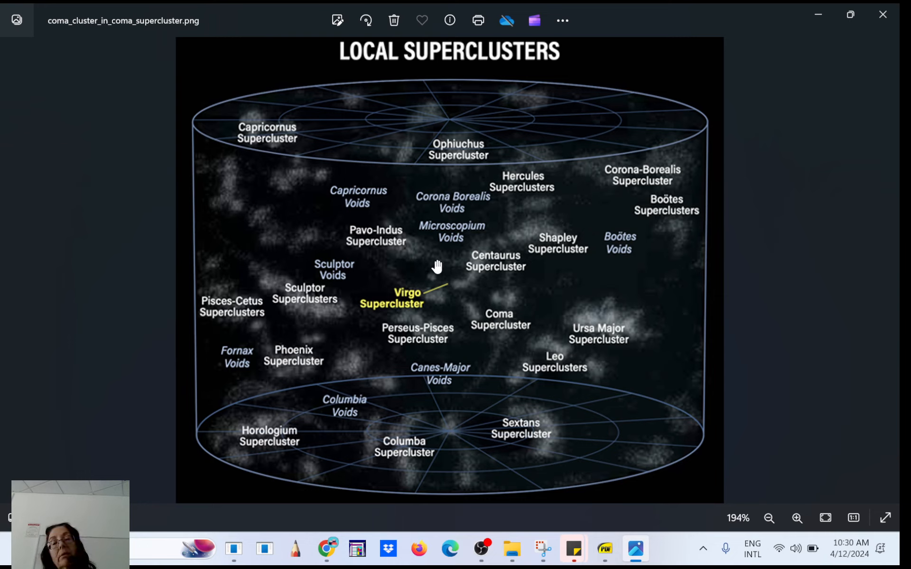
mouse_move(399, 251)
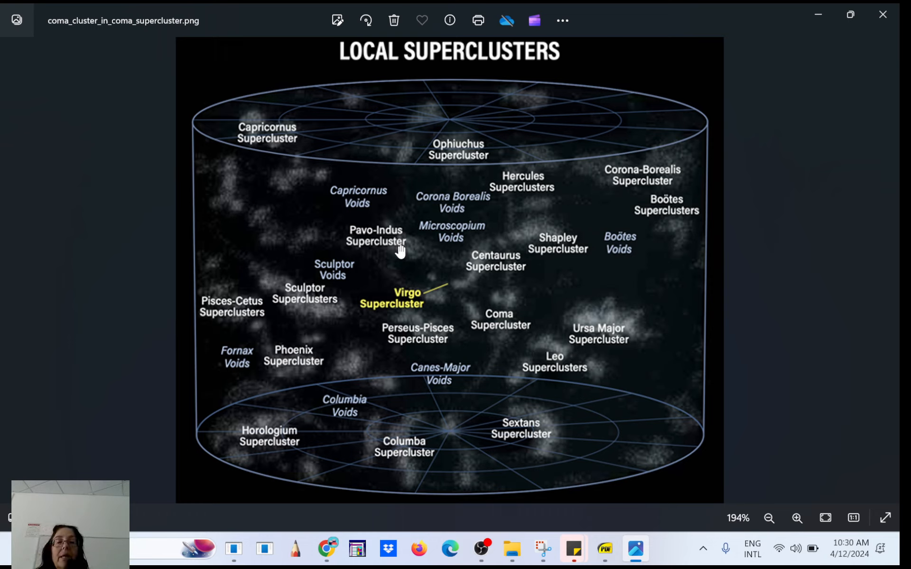
mouse_move(446, 295)
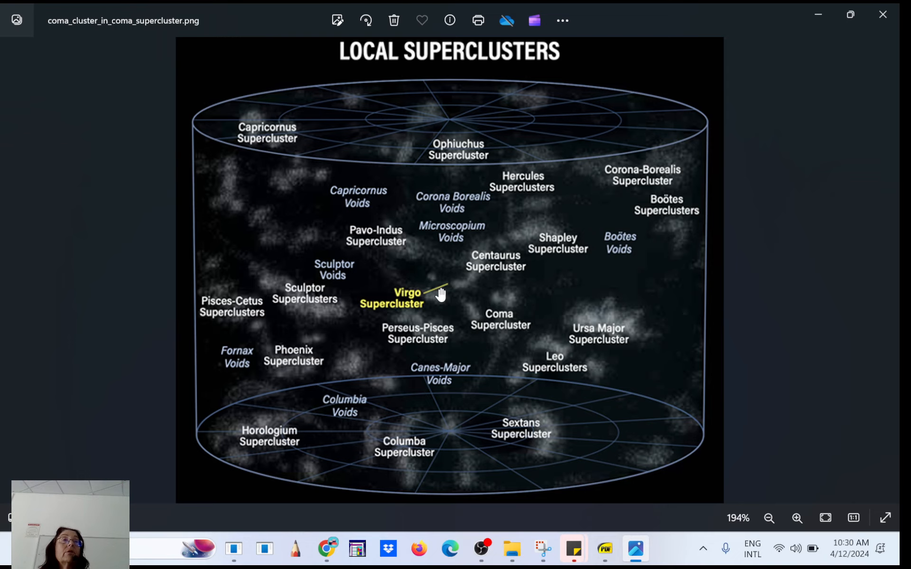
mouse_move(437, 293)
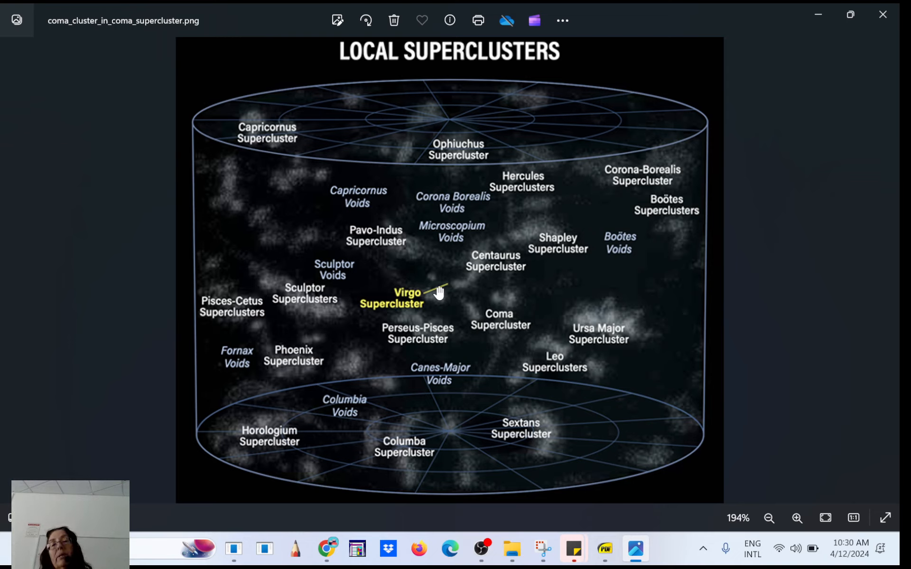
mouse_move(412, 316)
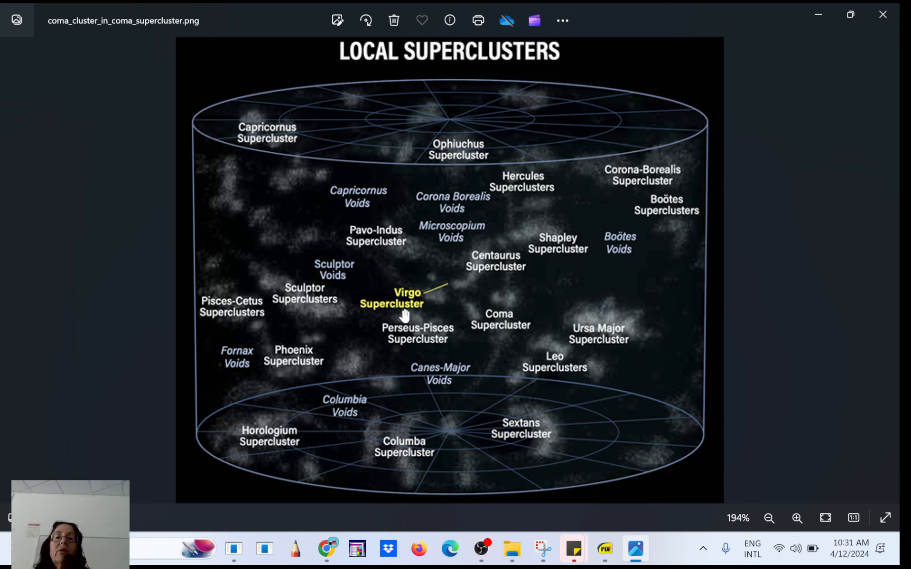
mouse_move(404, 307)
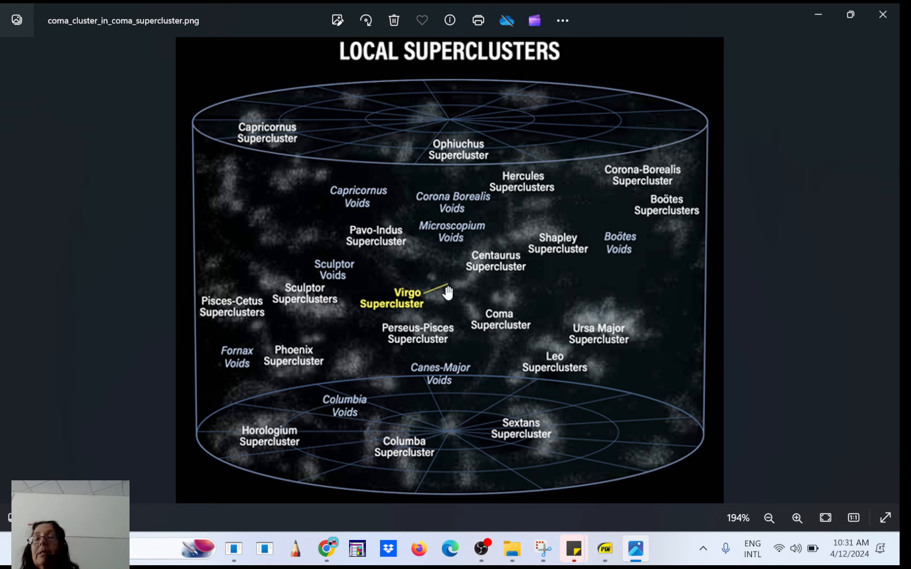
mouse_move(511, 328)
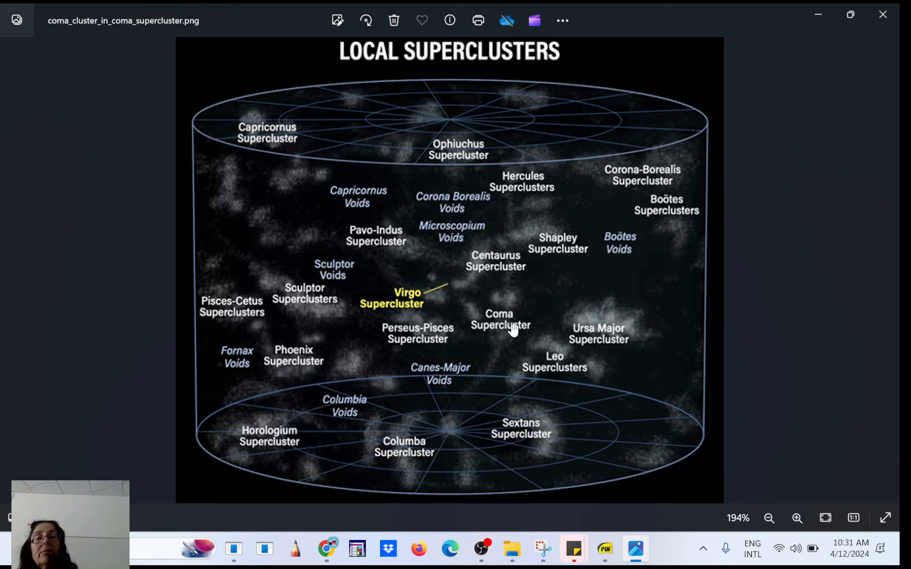
mouse_move(521, 322)
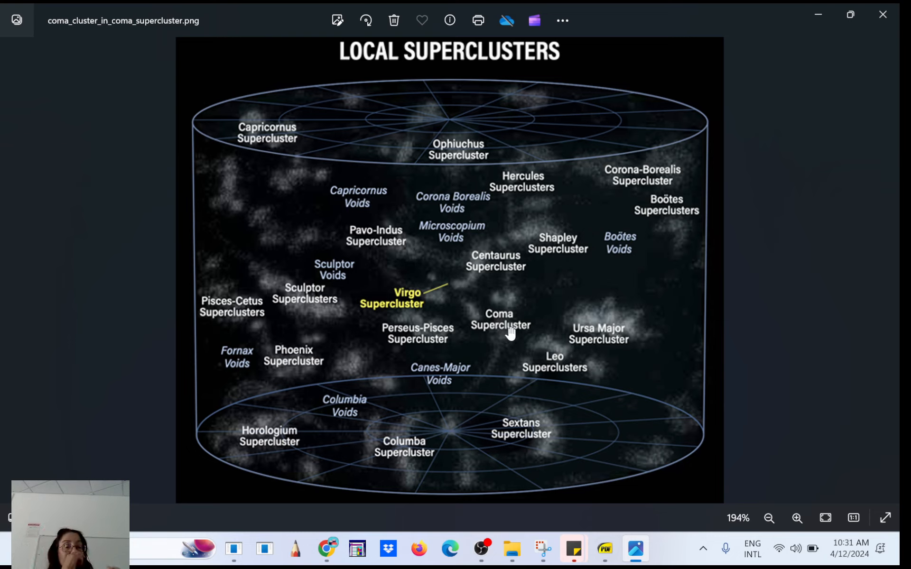
mouse_move(498, 327)
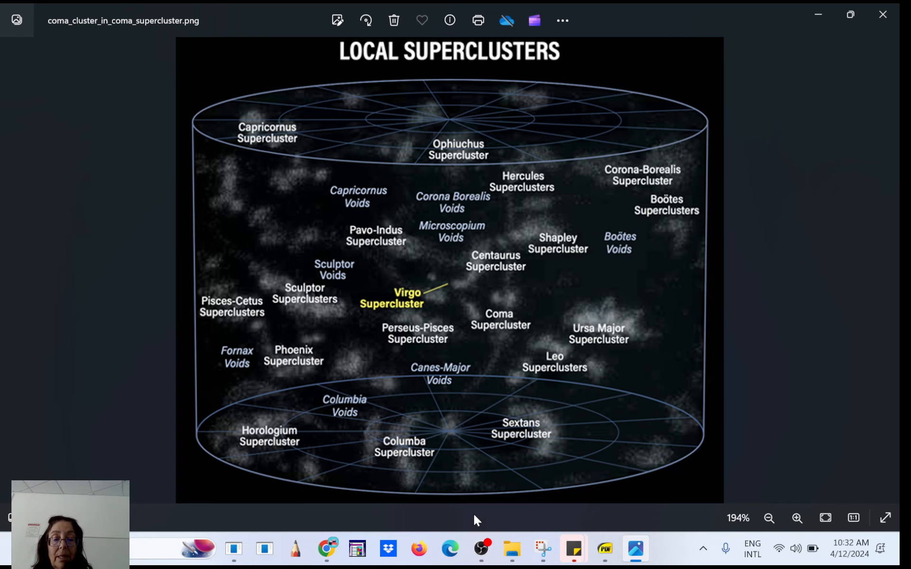
Switch to Chrome's DuckDuckGo image results for 'coma cluster of galaxies'
click(510, 548)
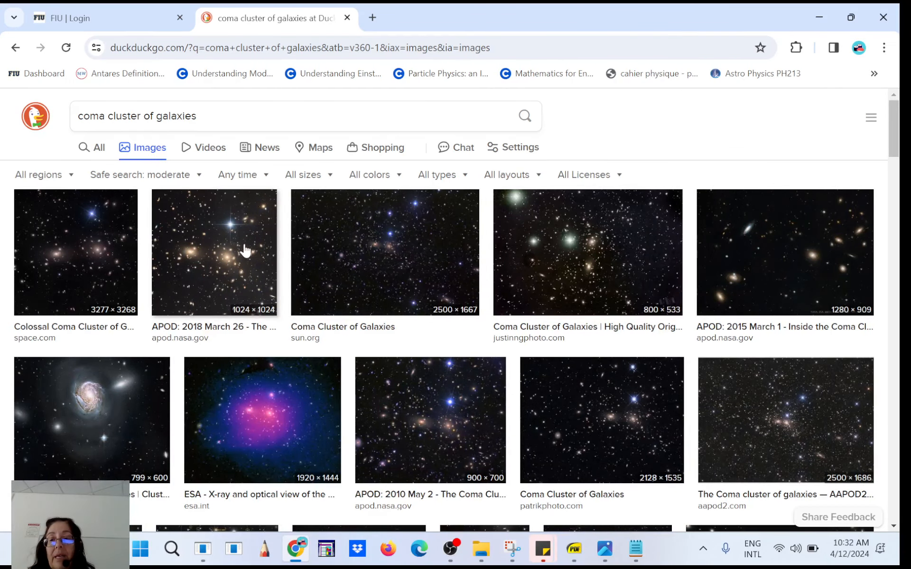
mouse_move(568, 280)
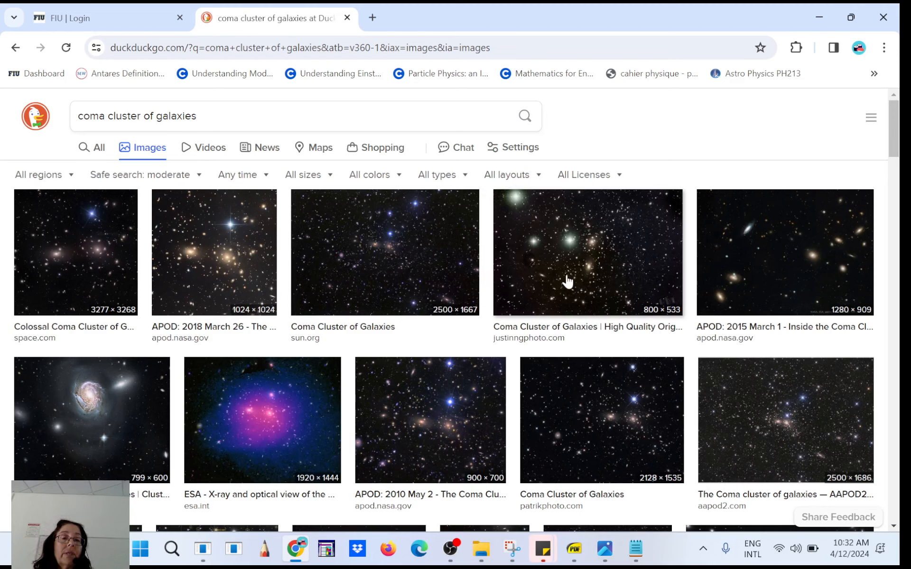
mouse_move(768, 424)
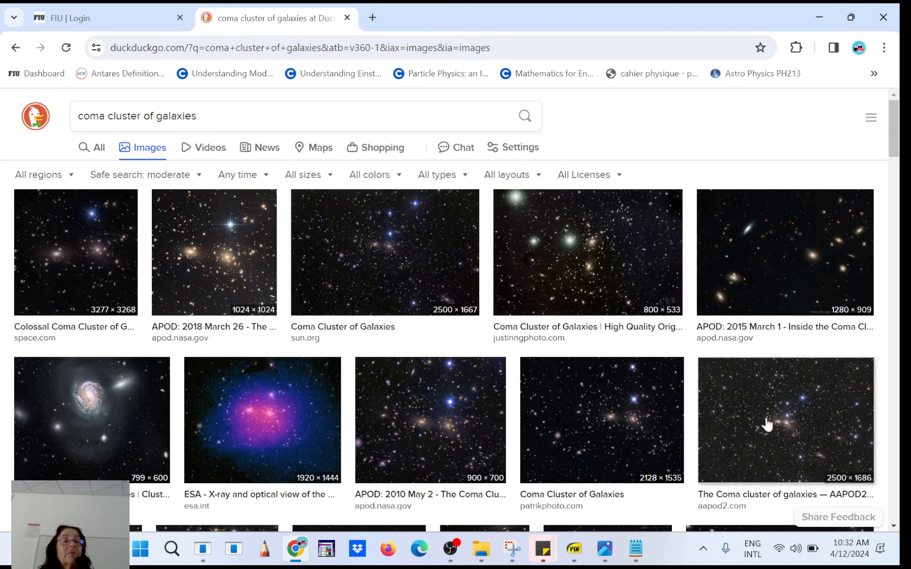
mouse_move(806, 264)
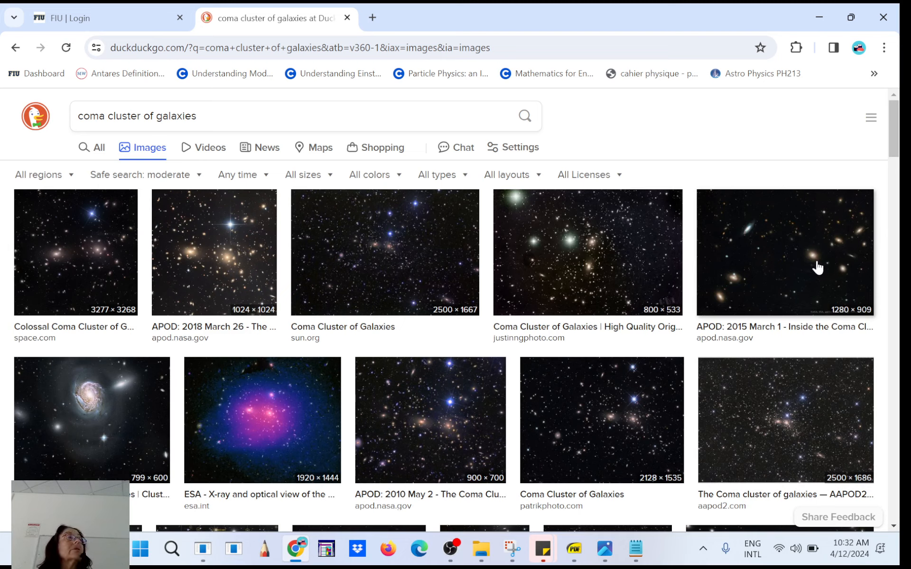
mouse_move(727, 272)
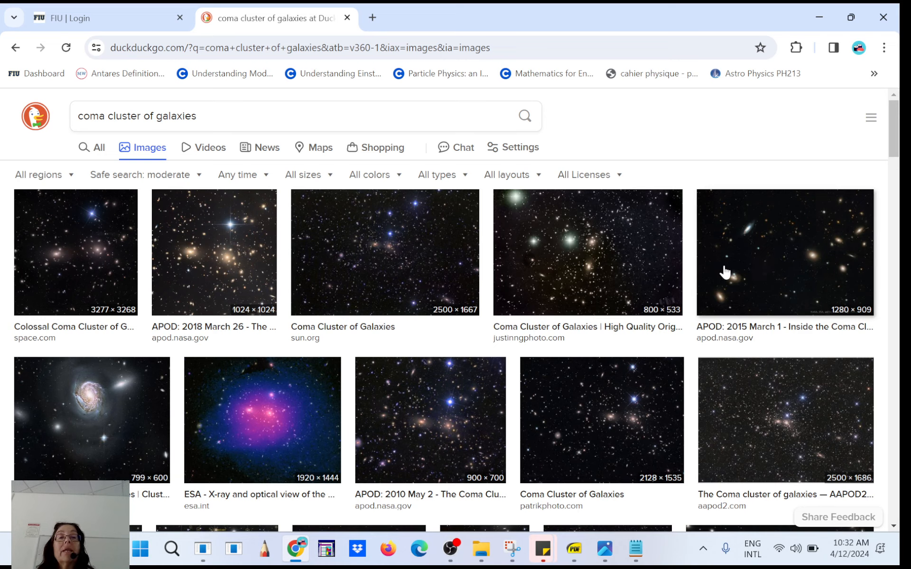
mouse_move(795, 302)
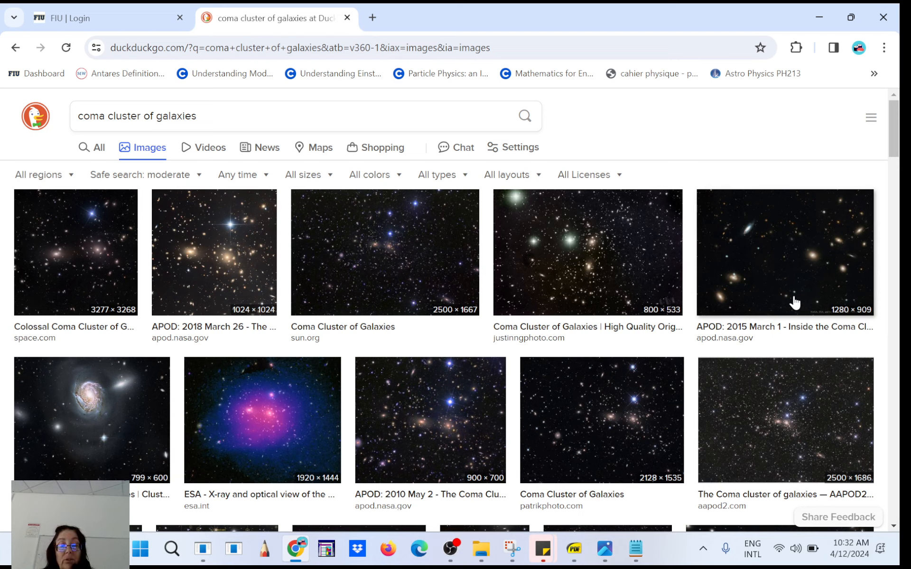
mouse_move(494, 487)
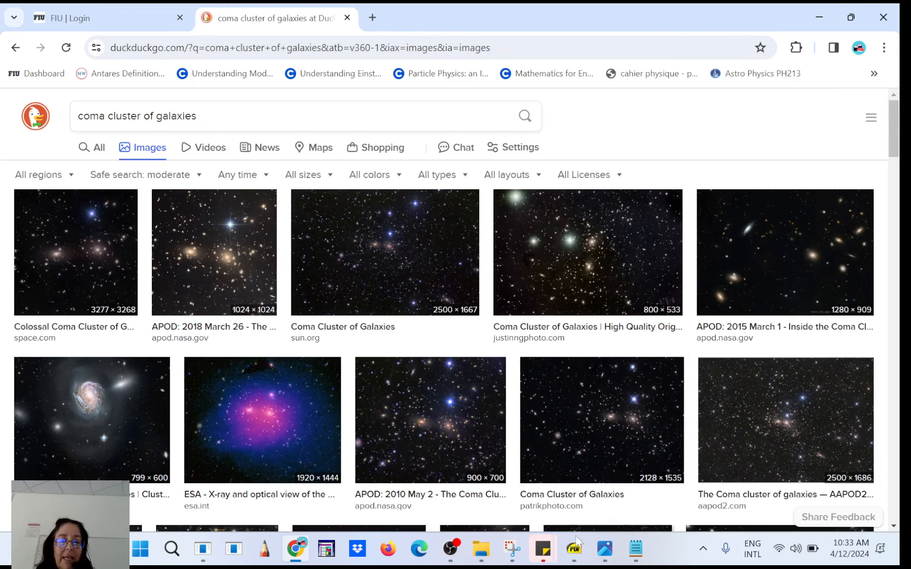
Bring unit9.2_big_stars.pdf in SumatraPDF back to the front on slide 21
click(572, 549)
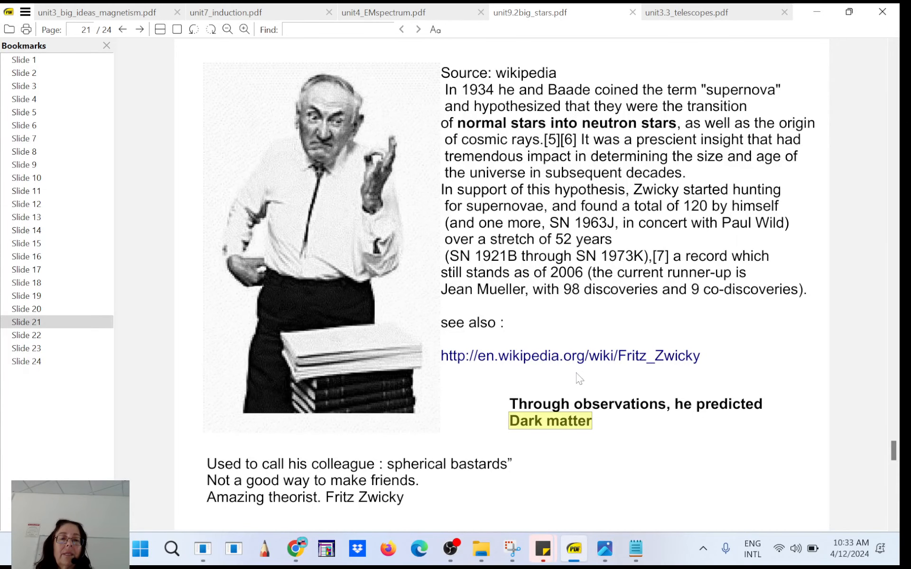
mouse_move(308, 229)
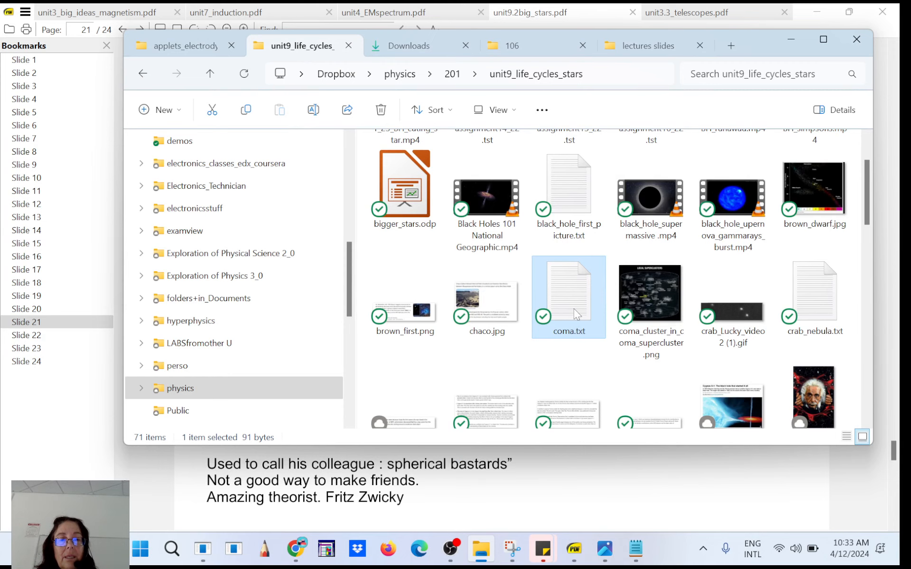
Open coma.txt and scroll the sciencesprings post down to the Local Galactic Group map
double_click(568, 298)
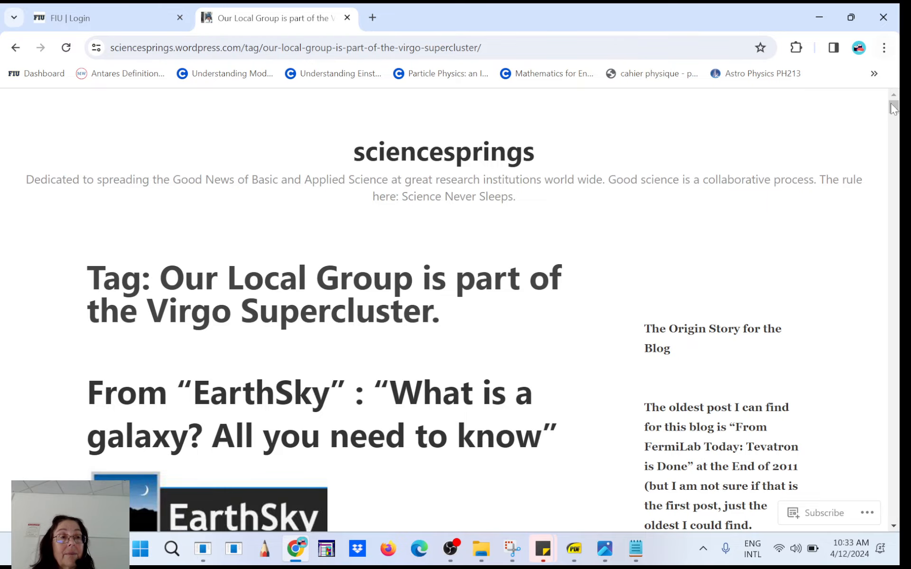
scroll(down, 3)
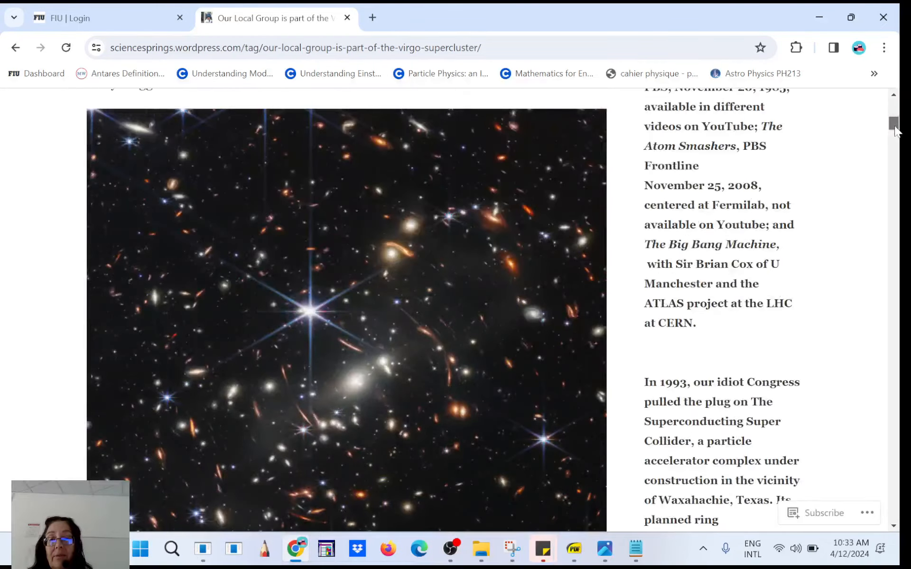
scroll(down, 3)
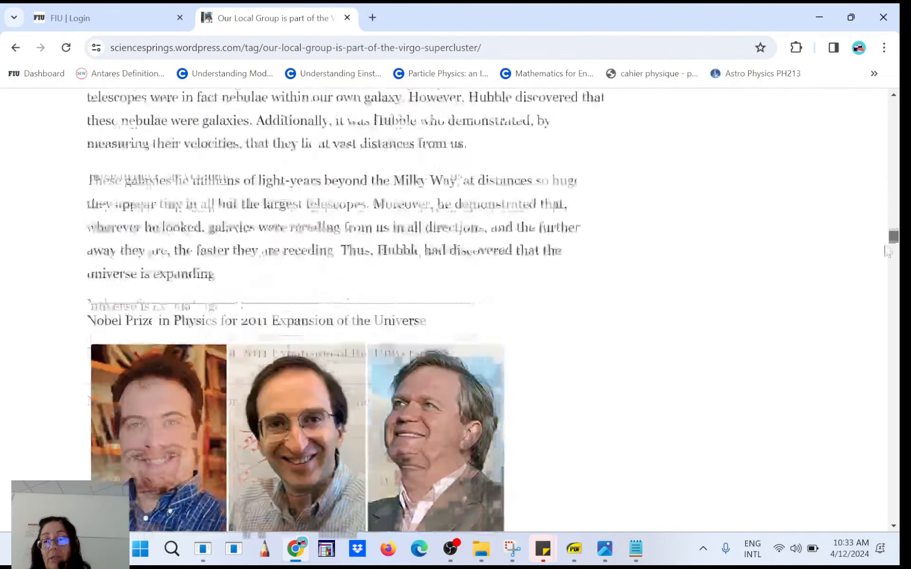
scroll(down, 3)
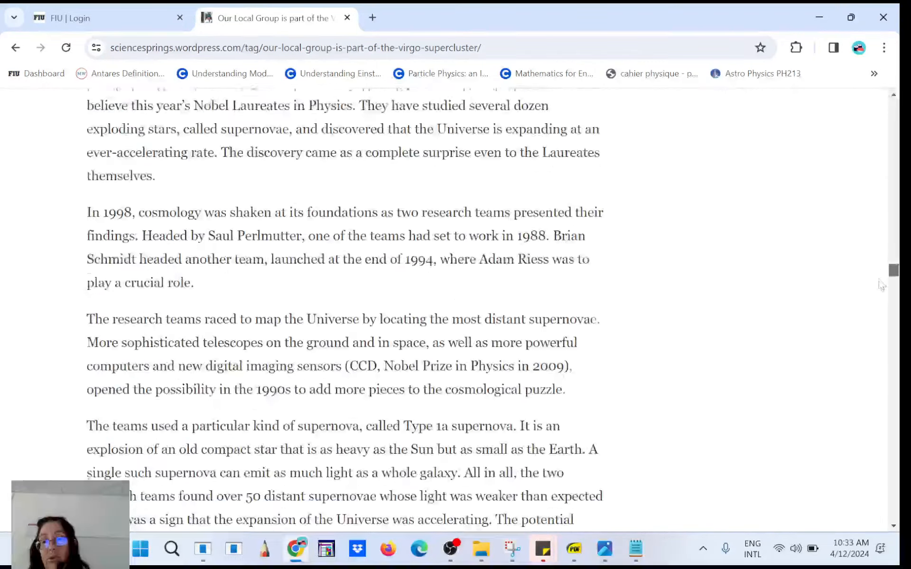
scroll(down, 3)
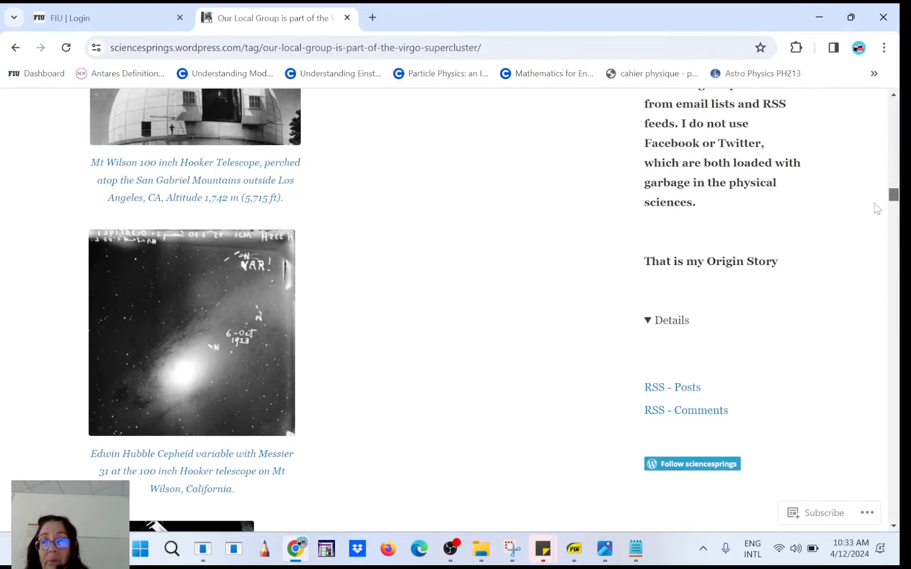
scroll(down, 3)
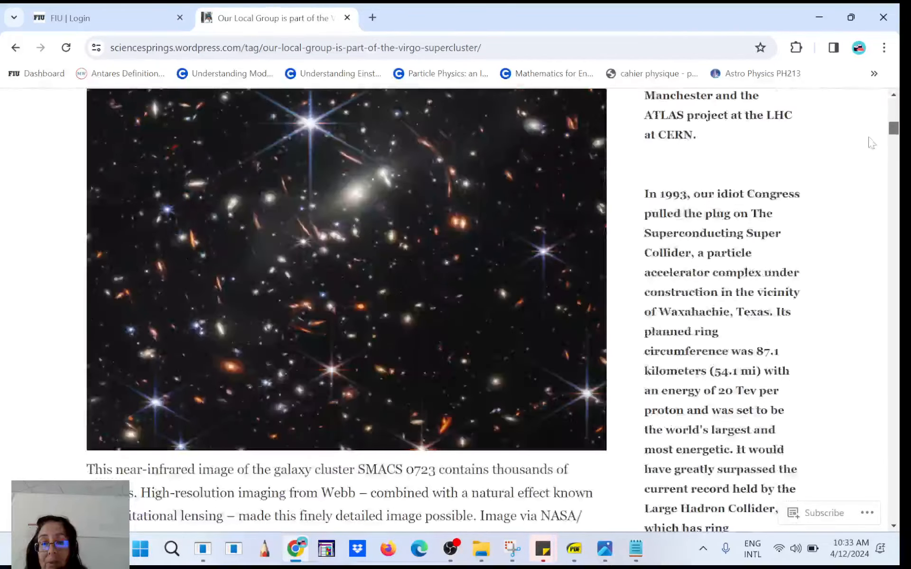
scroll(down, 3)
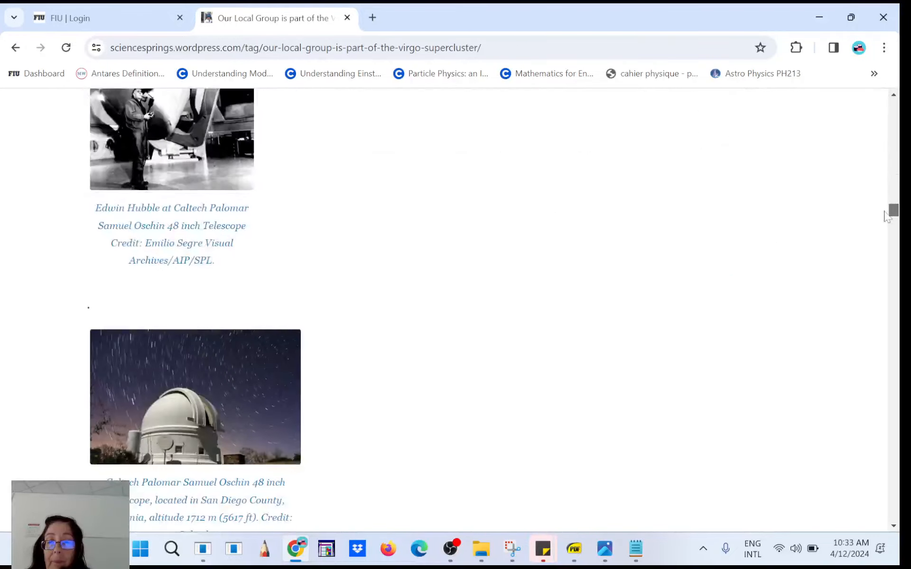
scroll(down, 3)
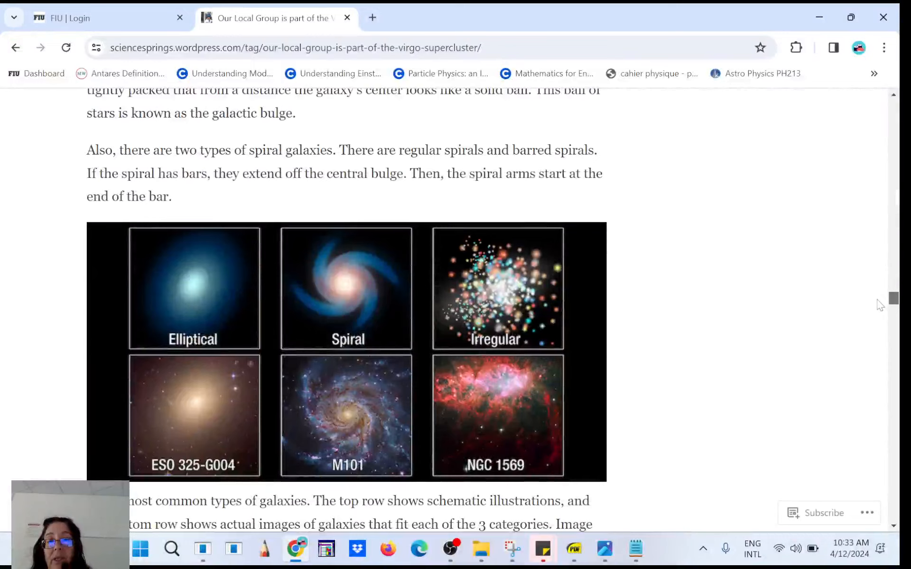
mouse_move(359, 310)
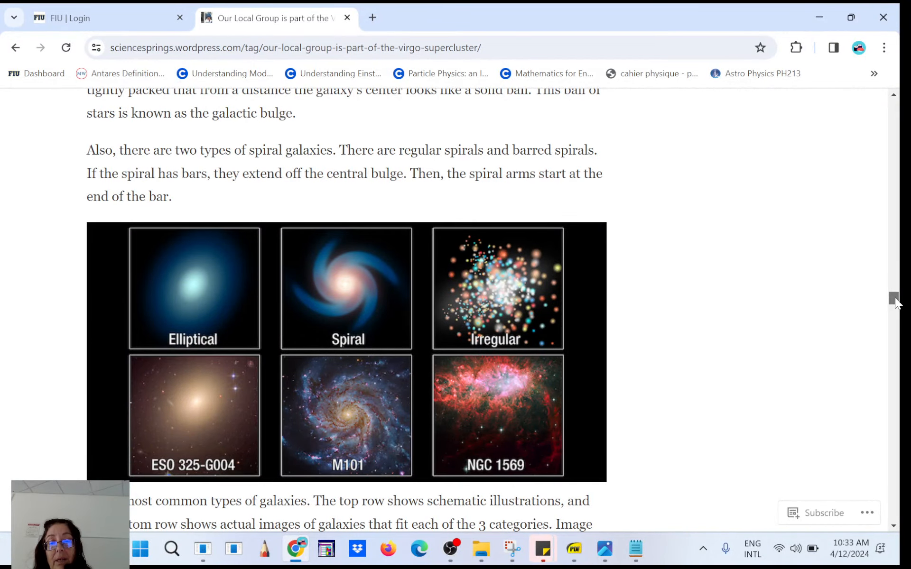
scroll(down, 3)
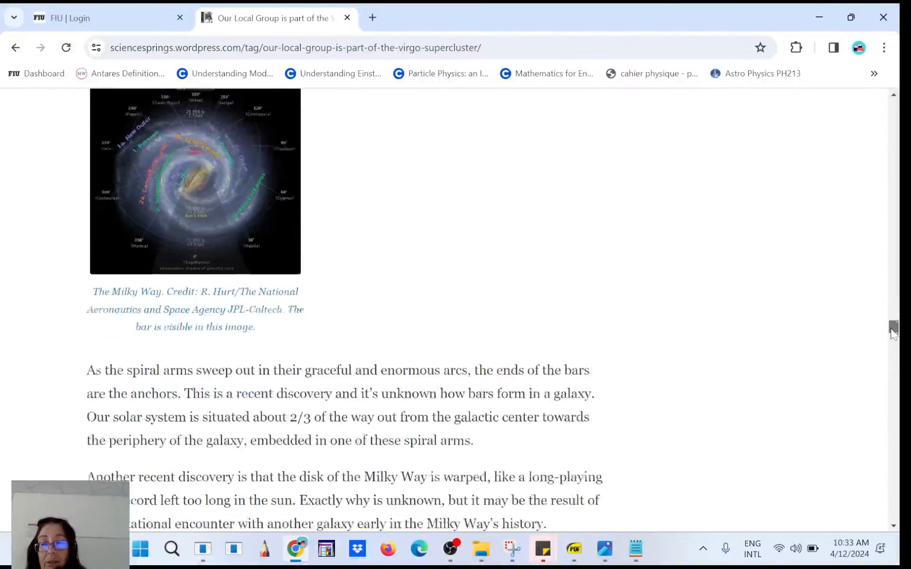
scroll(down, 3)
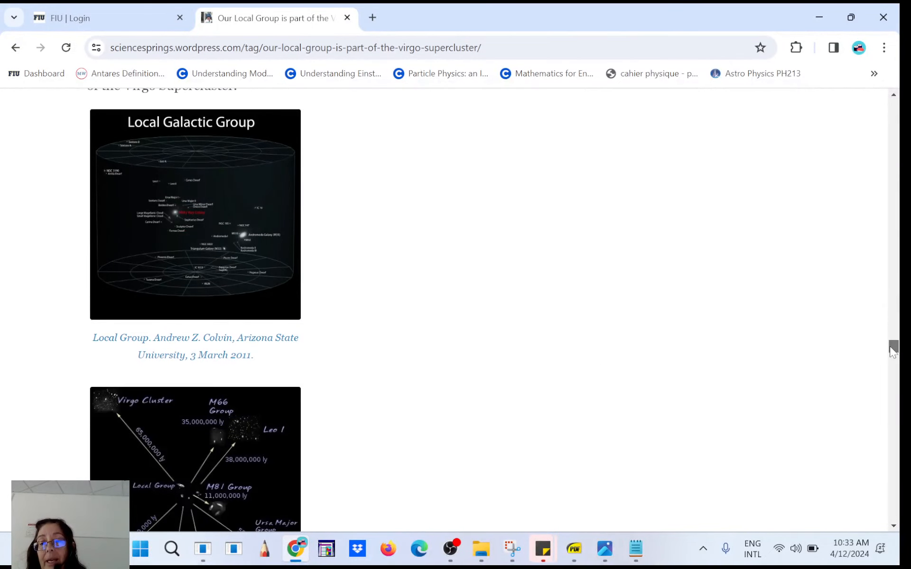
Show the local-grp-ii1.jpg Local Galactic Group map full size in Chrome
click(195, 214)
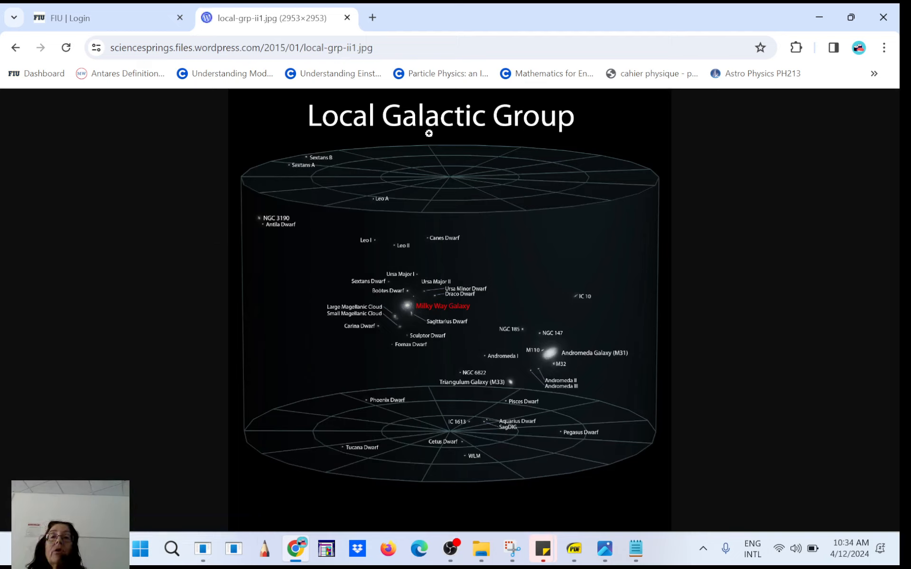
mouse_move(414, 316)
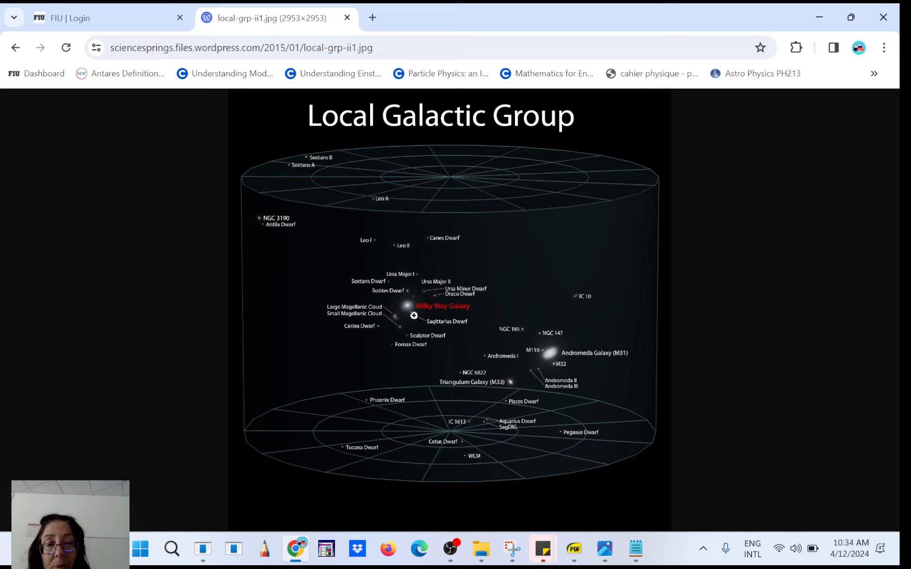
mouse_move(411, 300)
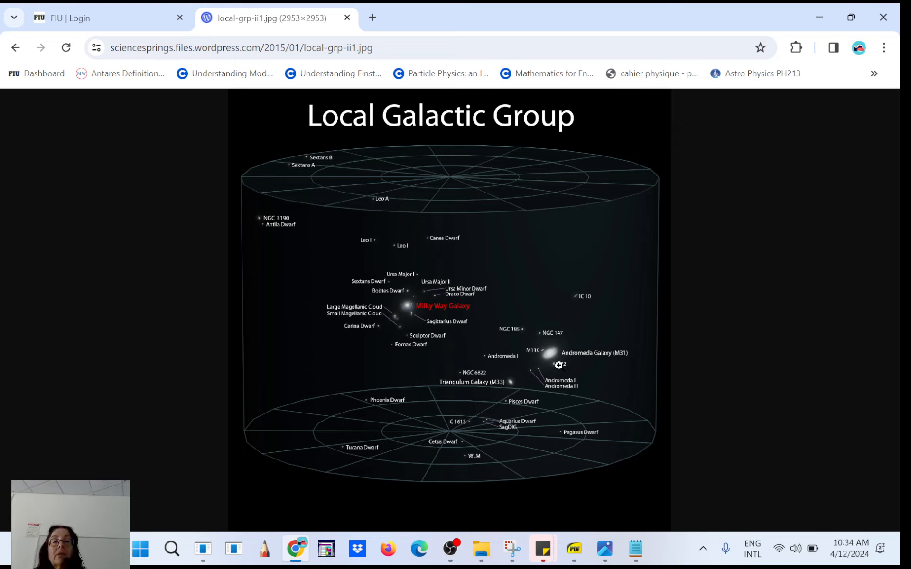
mouse_move(26, 52)
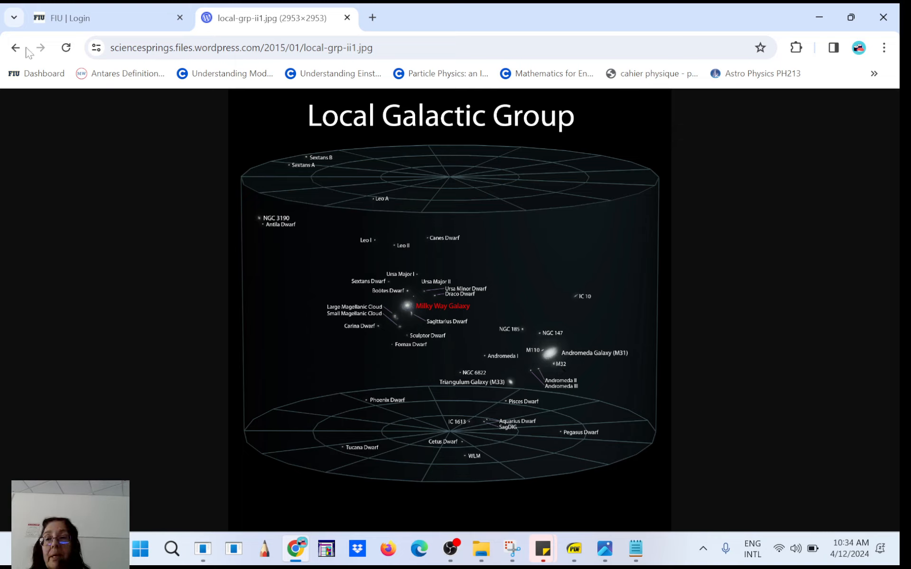
Go back to the post and open the Virgo Supercluster NASA diagram full size
click(15, 47)
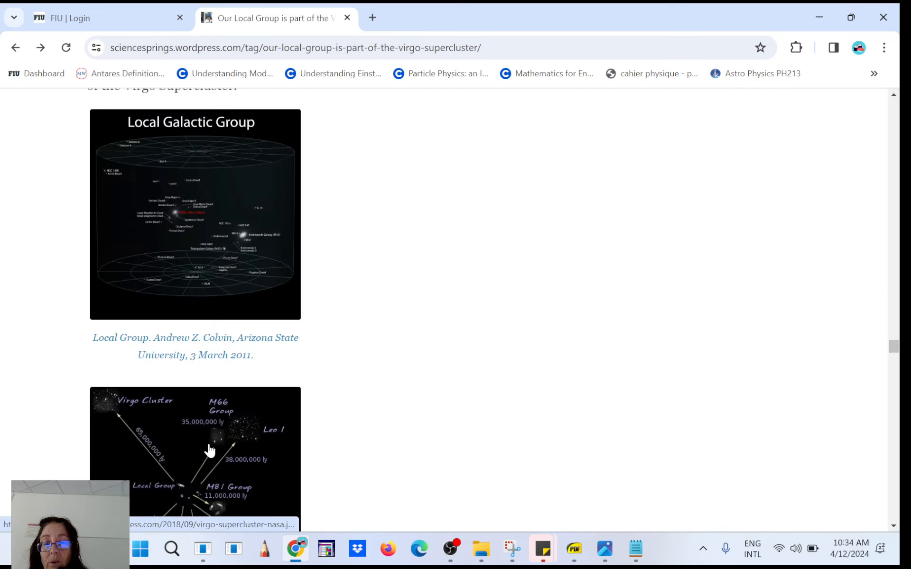
click(195, 453)
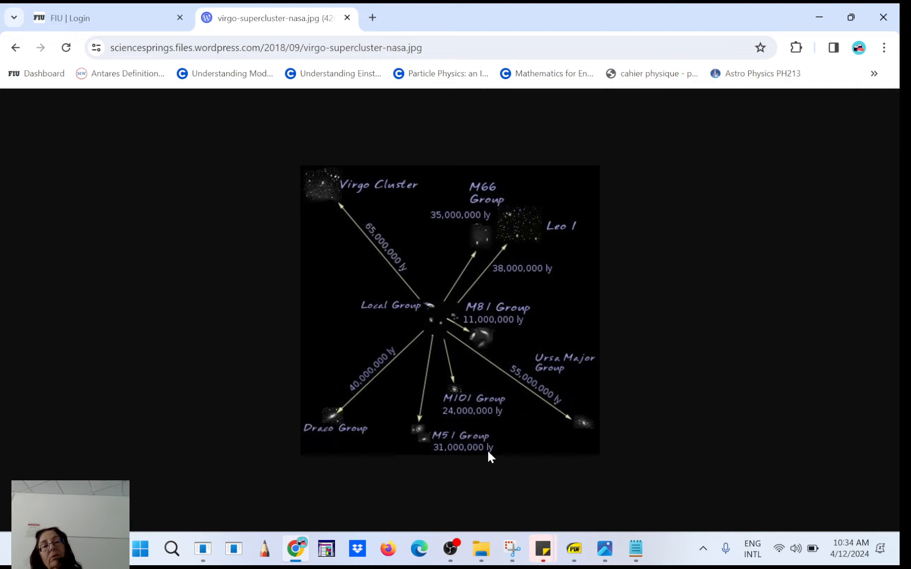
mouse_move(381, 201)
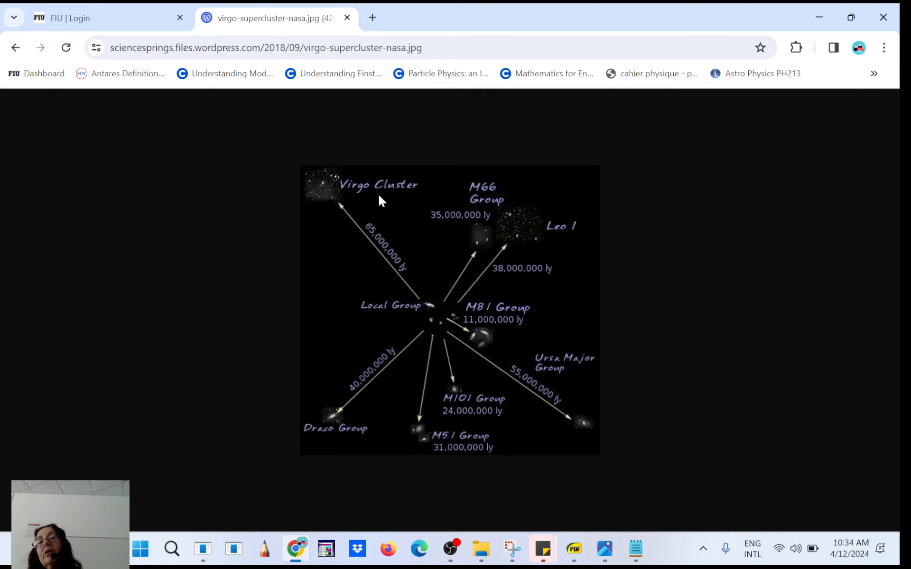
mouse_move(326, 192)
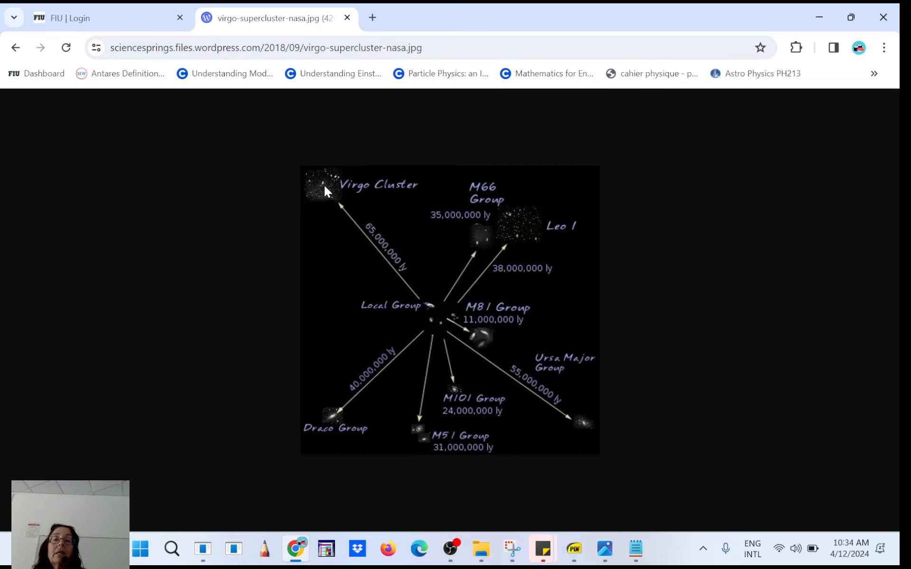
mouse_move(447, 324)
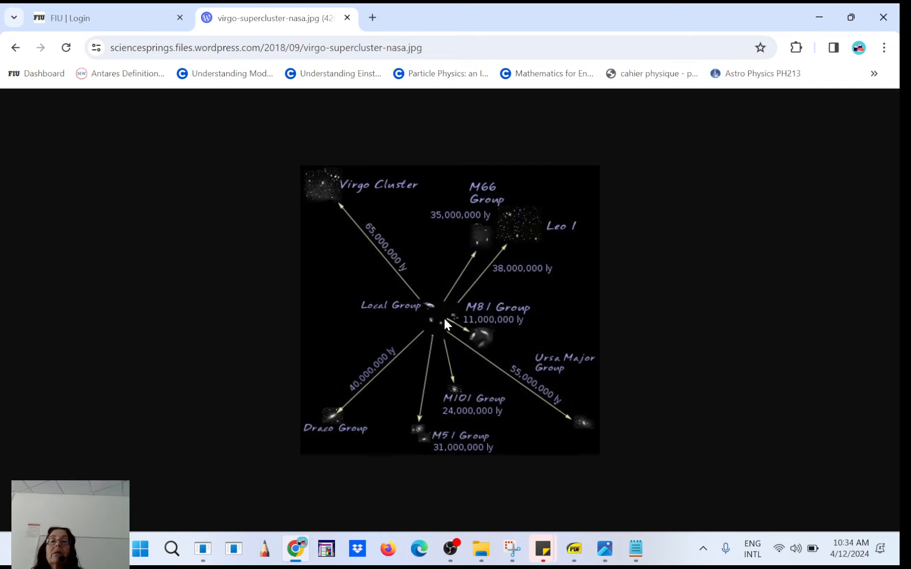
mouse_move(315, 204)
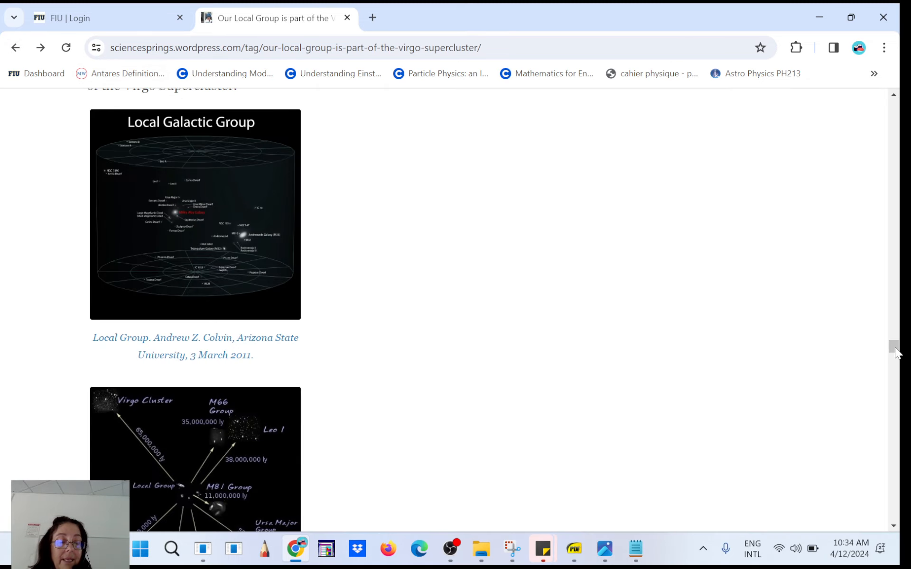
Scroll down the sciencesprings post and open the Local Superclusters image full size in its own tab
scroll(down, 3)
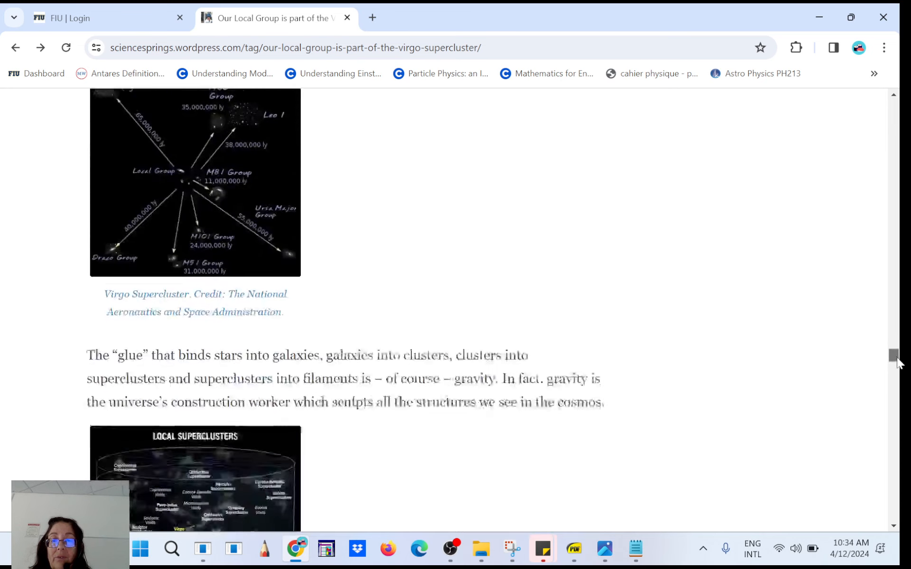
scroll(down, 3)
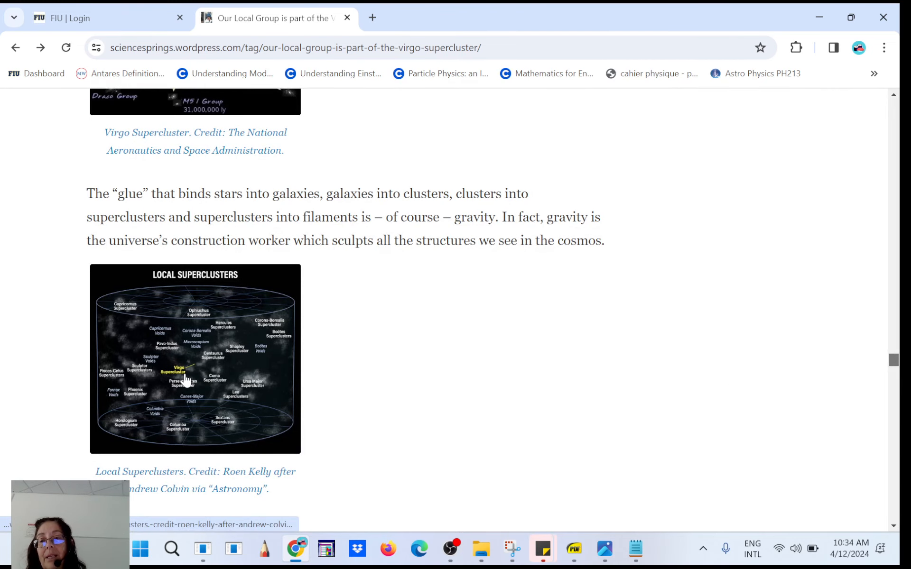
click(195, 358)
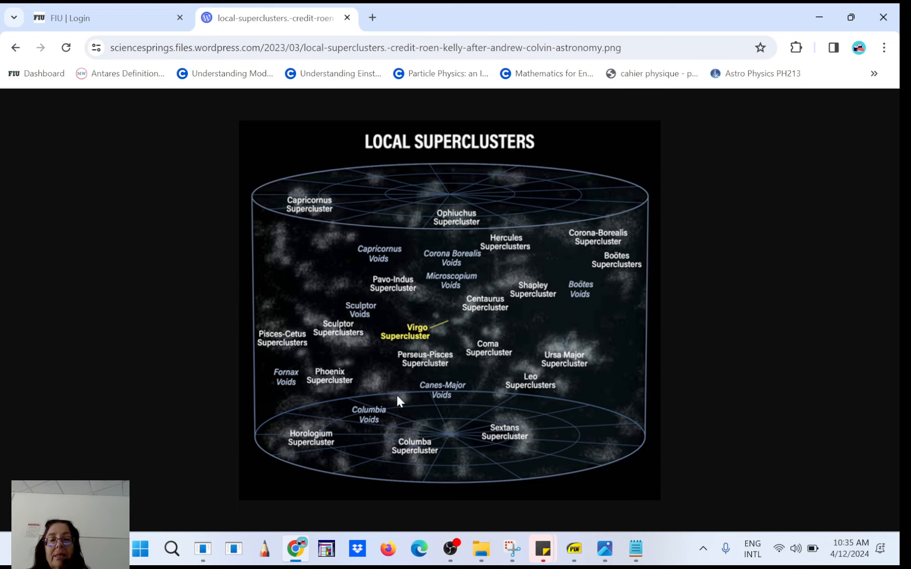
mouse_move(423, 344)
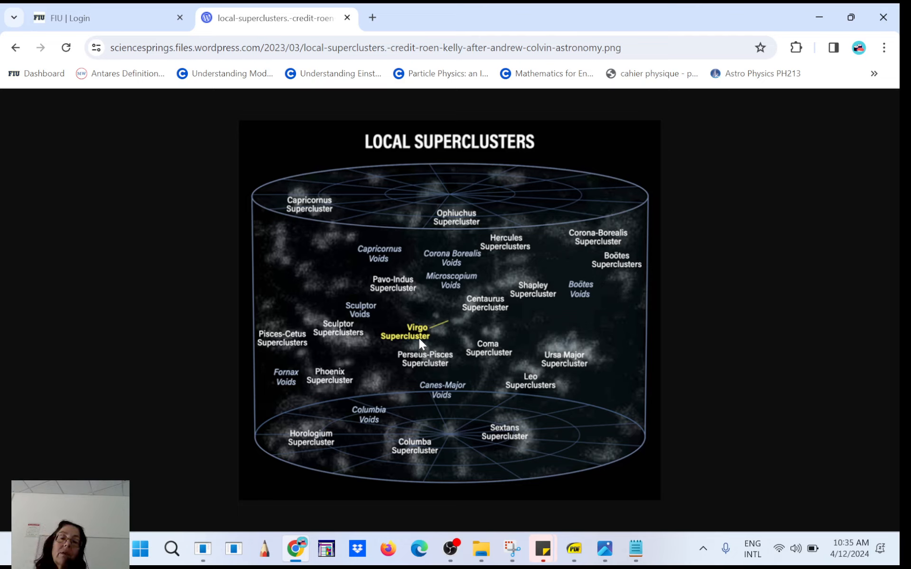
mouse_move(518, 350)
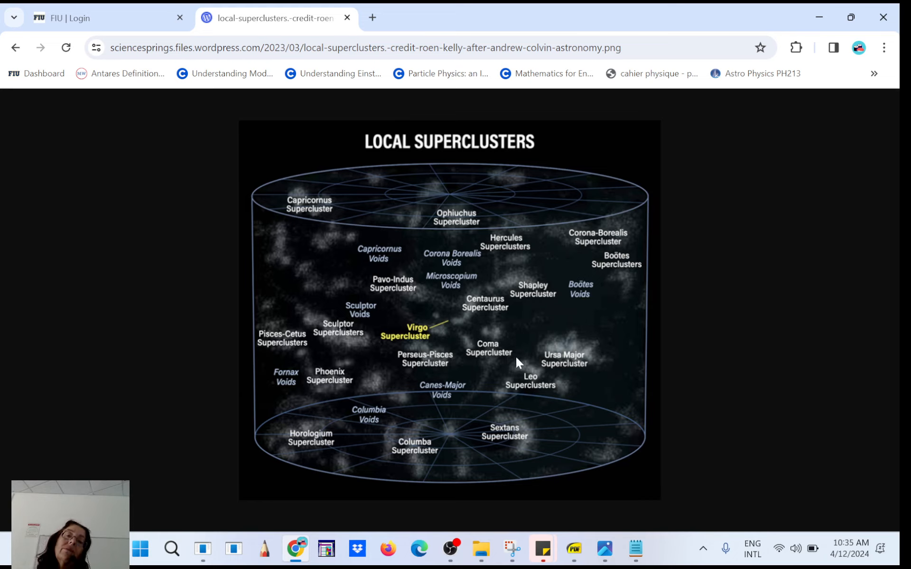
mouse_move(517, 345)
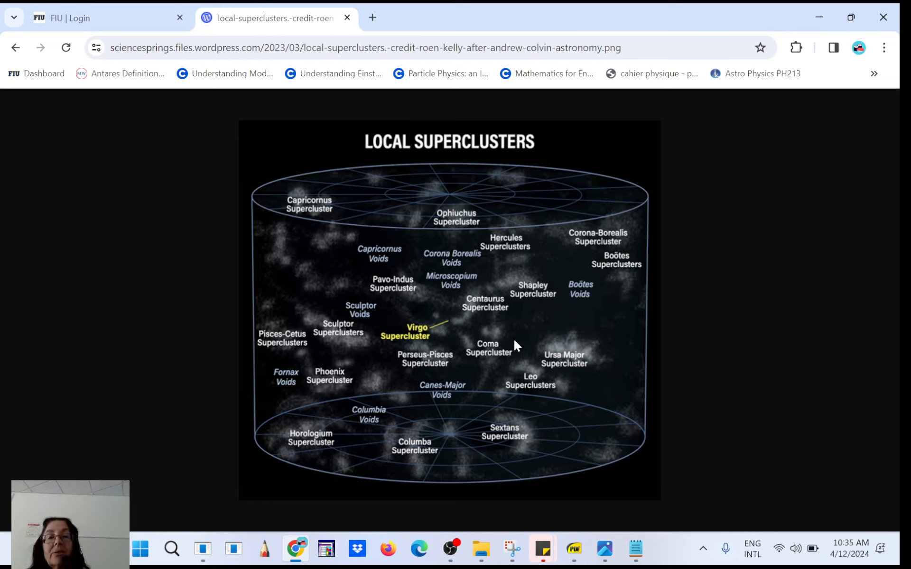
mouse_move(480, 366)
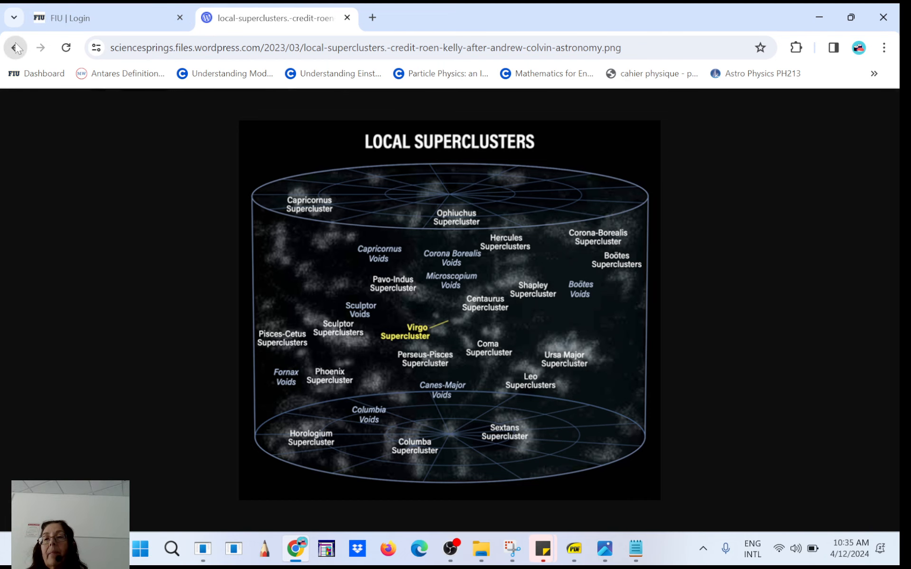
click(15, 48)
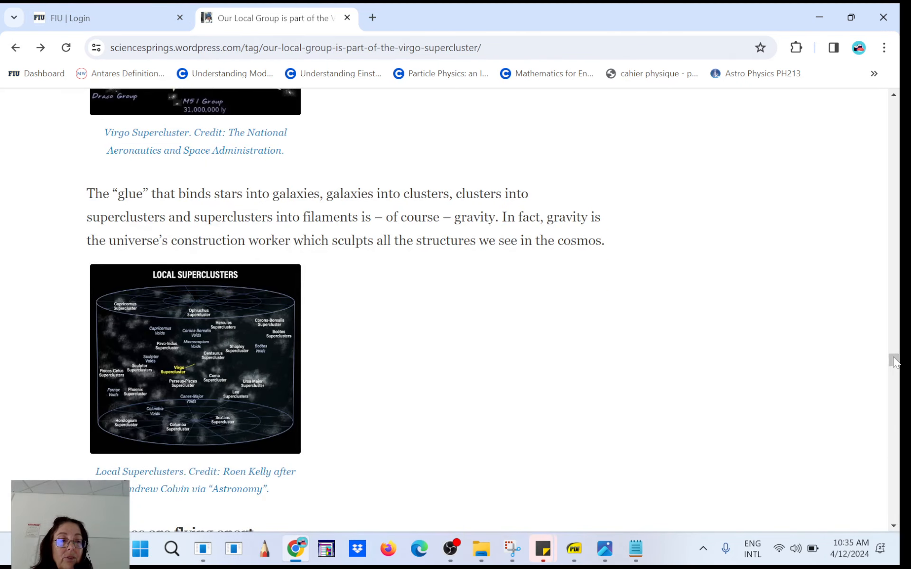
scroll(down, 3)
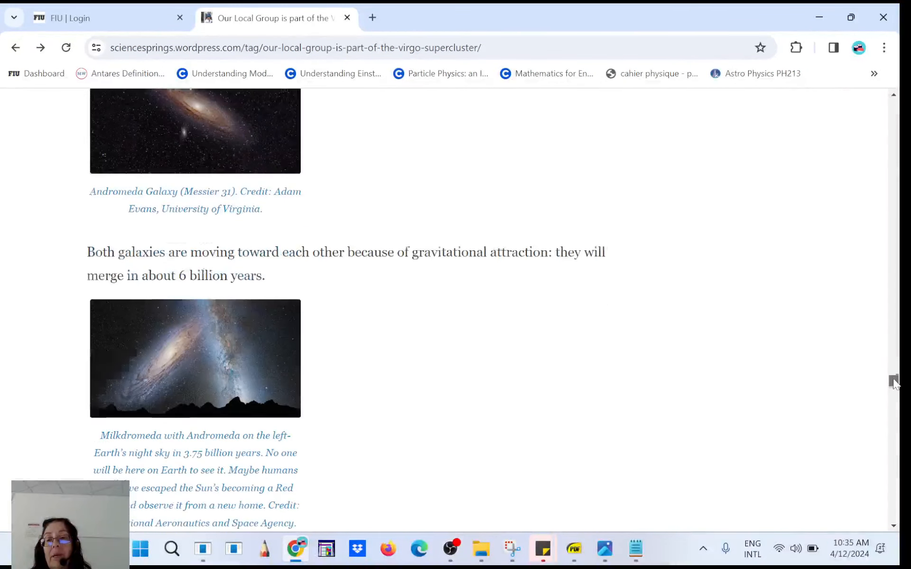
scroll(down, 3)
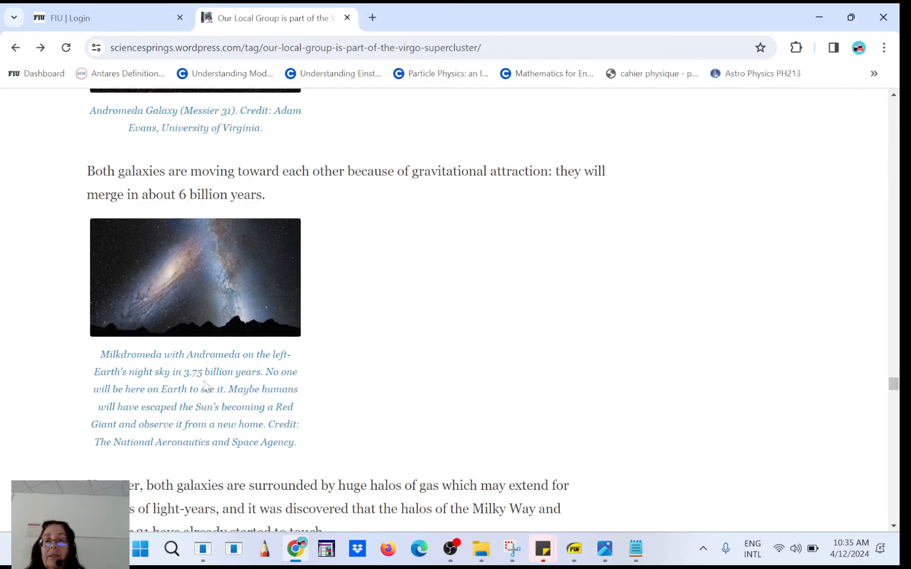
mouse_move(238, 385)
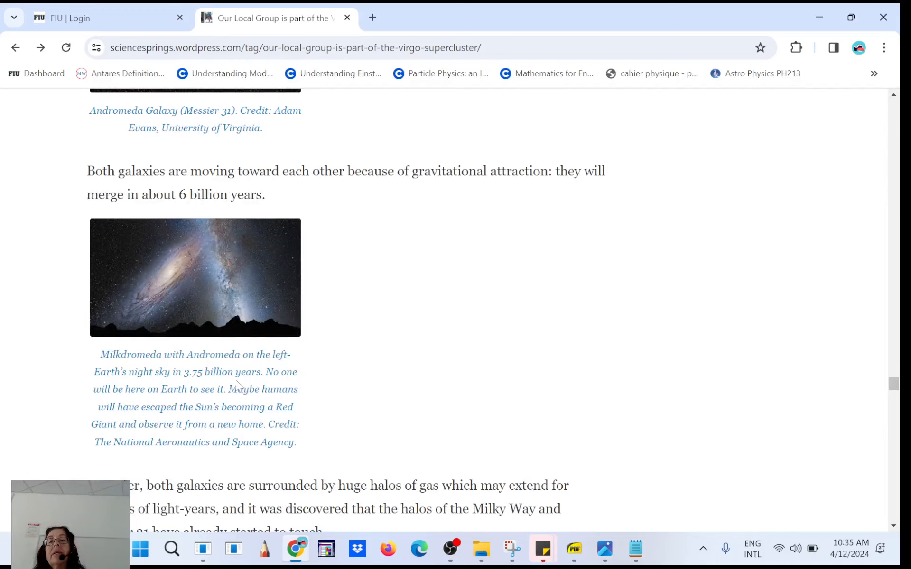
mouse_move(139, 286)
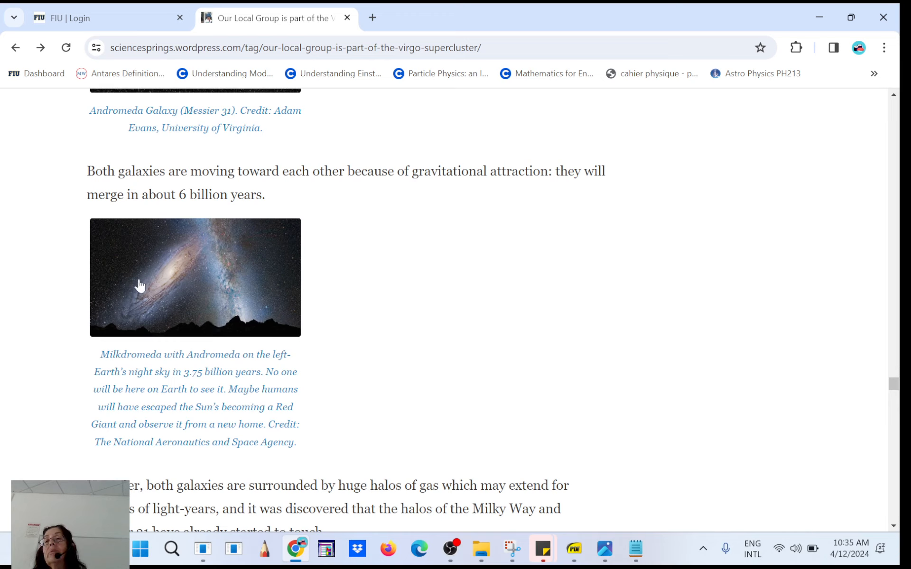
mouse_move(138, 293)
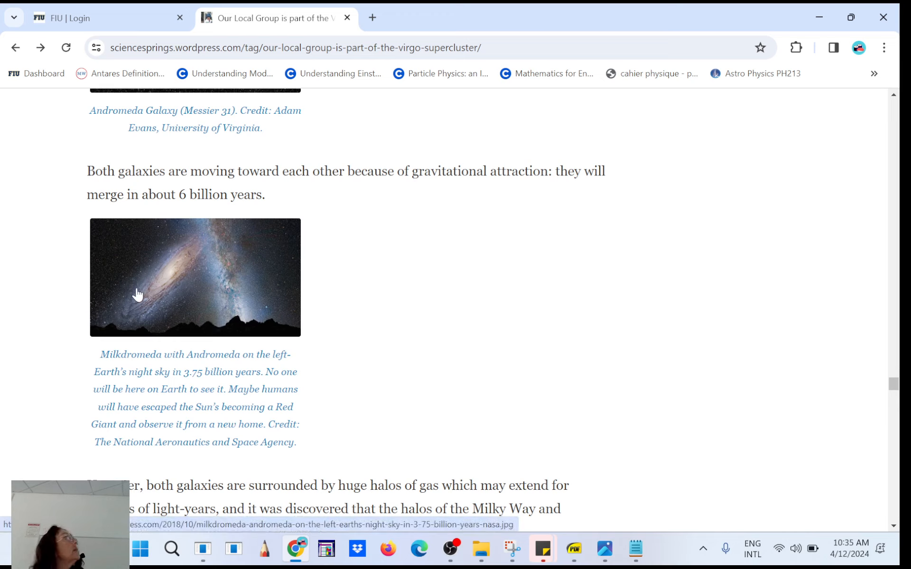
mouse_move(182, 272)
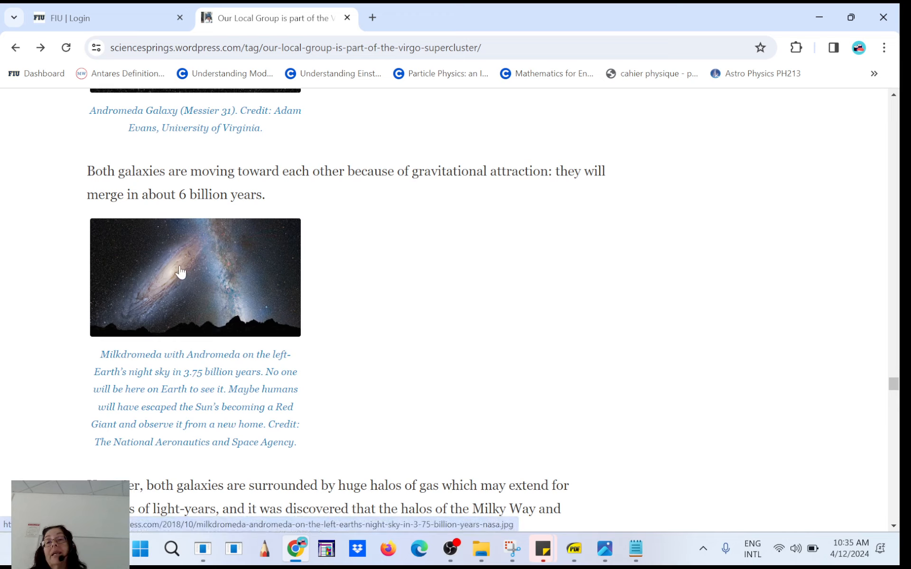
mouse_move(145, 293)
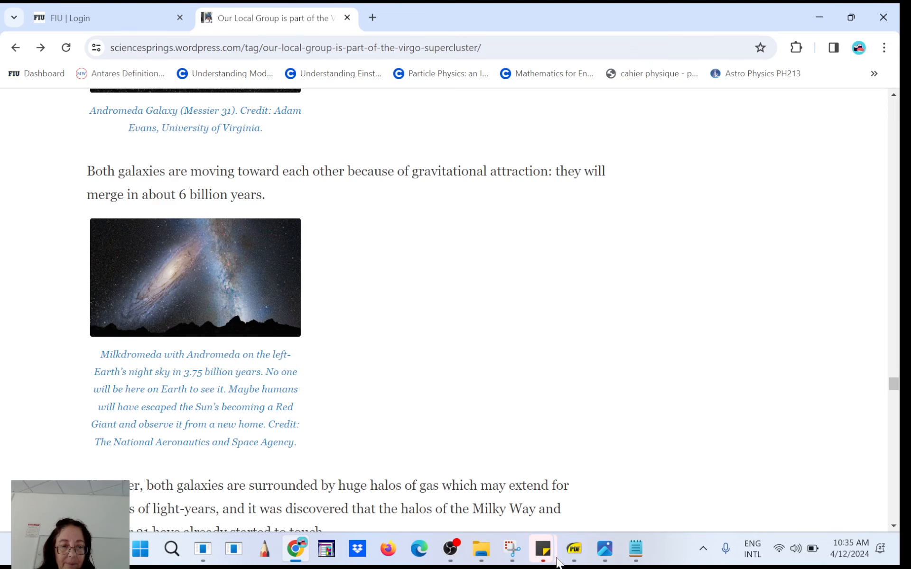
Bring unit9.2big_stars.pdf forward in SumatraPDF and advance to the Jocelyn Bell slide 22
click(574, 548)
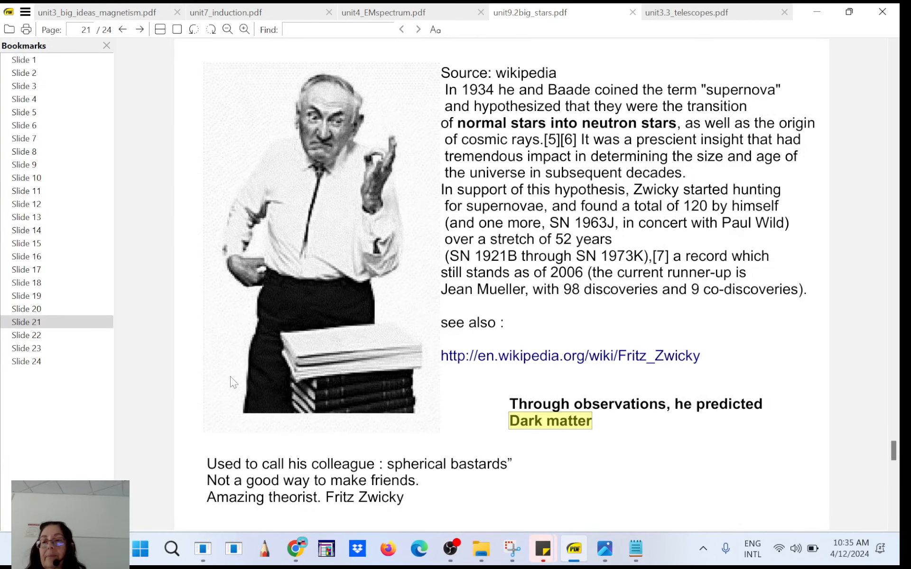
click(26, 348)
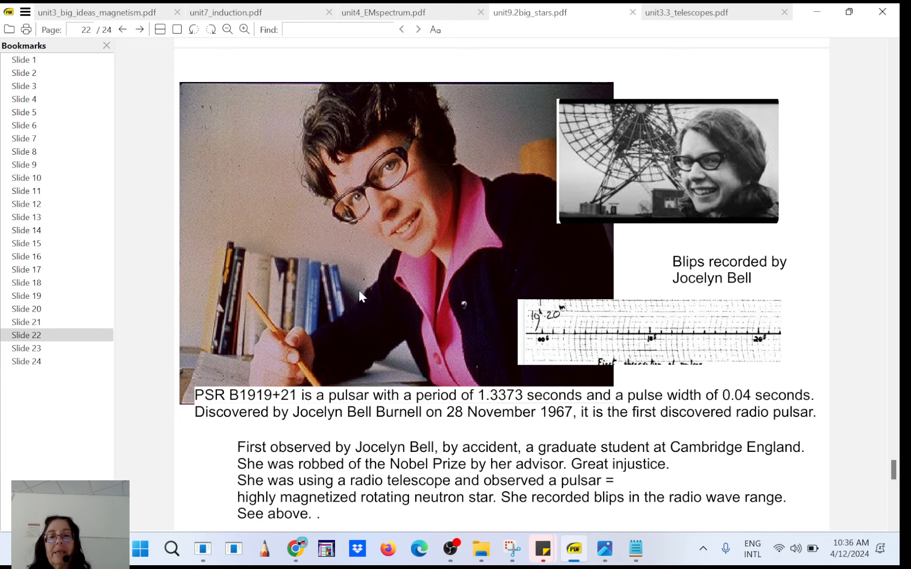
mouse_move(680, 312)
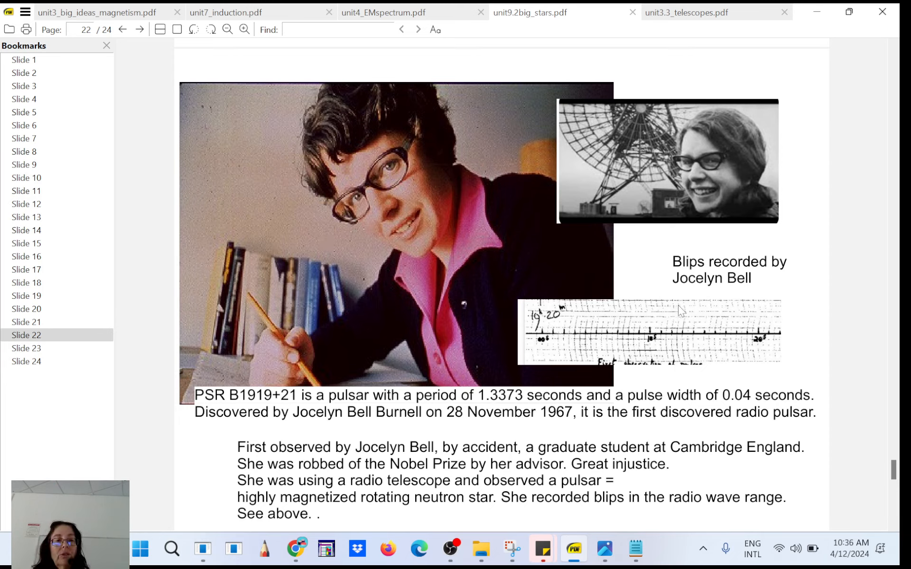
mouse_move(739, 301)
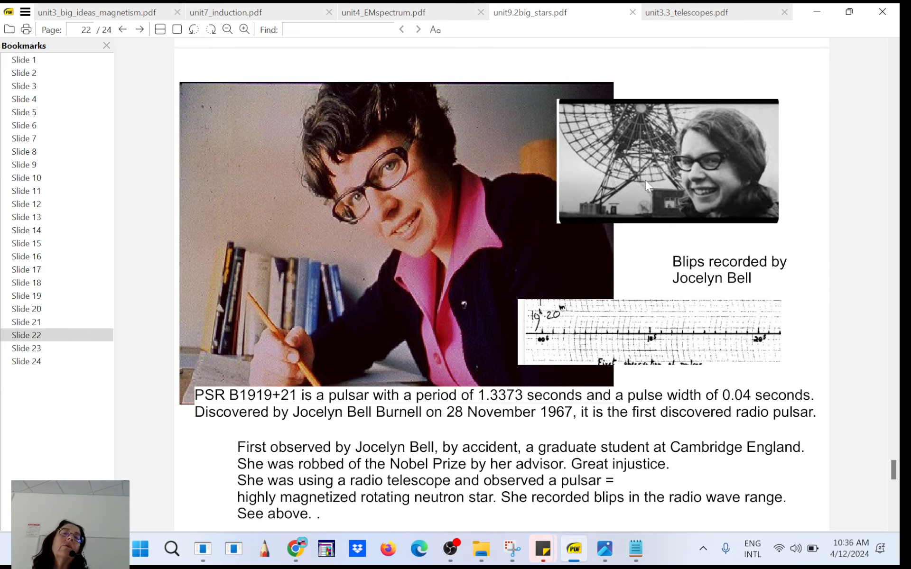
mouse_move(646, 169)
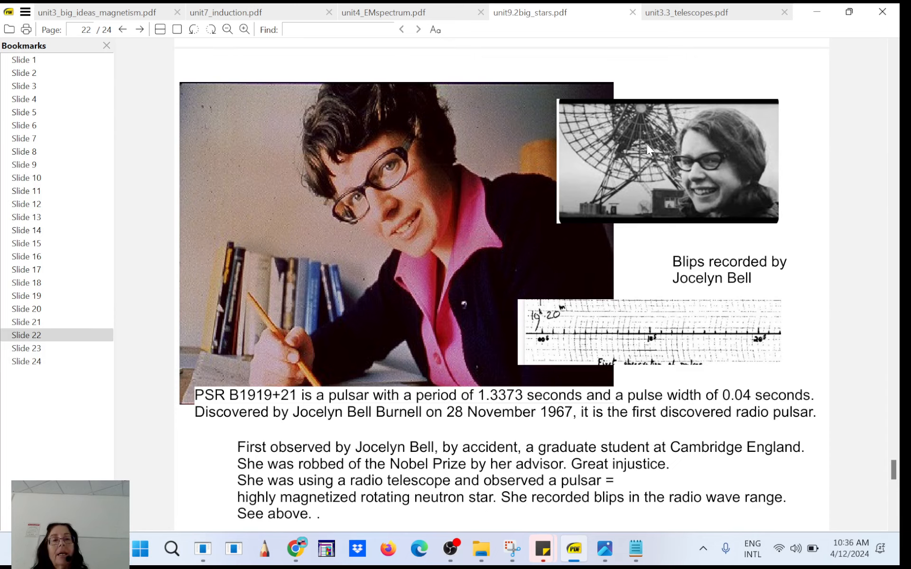
mouse_move(567, 344)
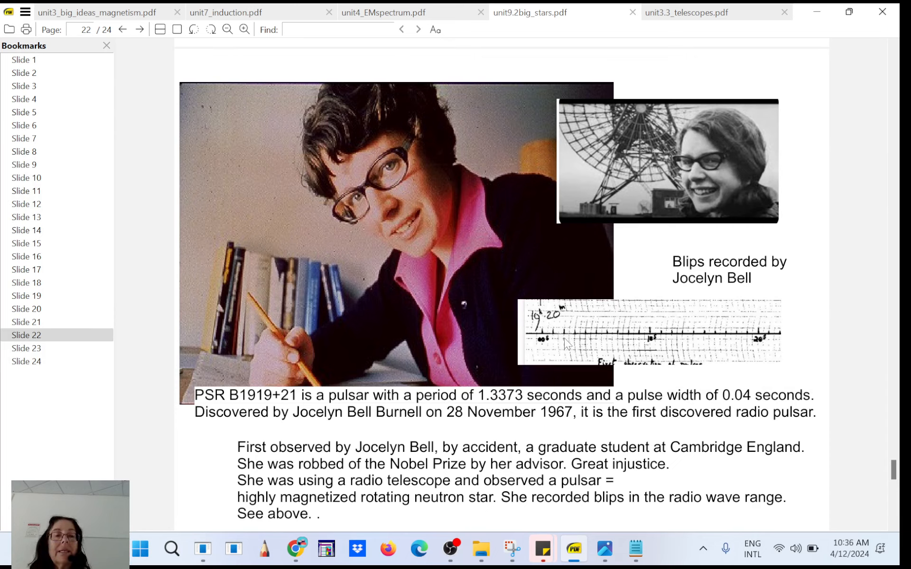
mouse_move(592, 340)
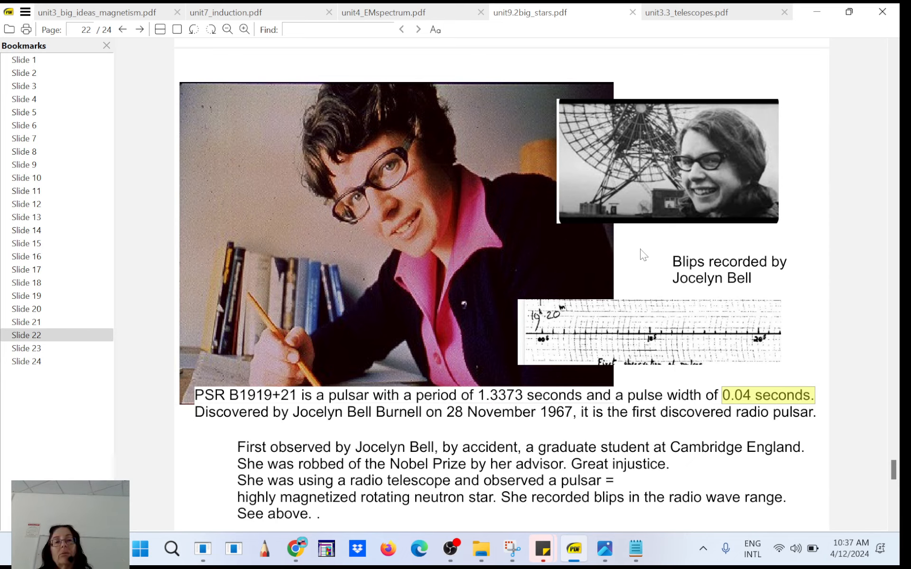
mouse_move(627, 199)
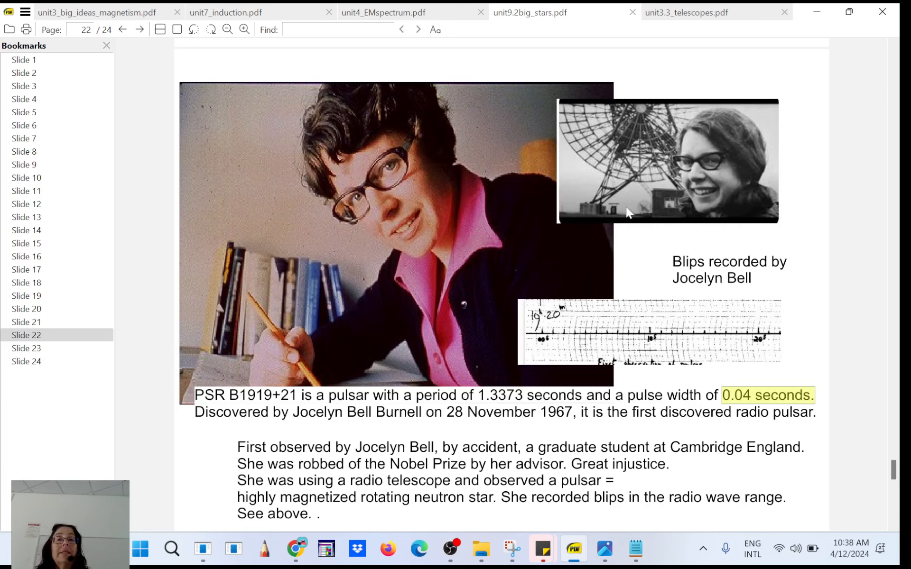
mouse_move(538, 181)
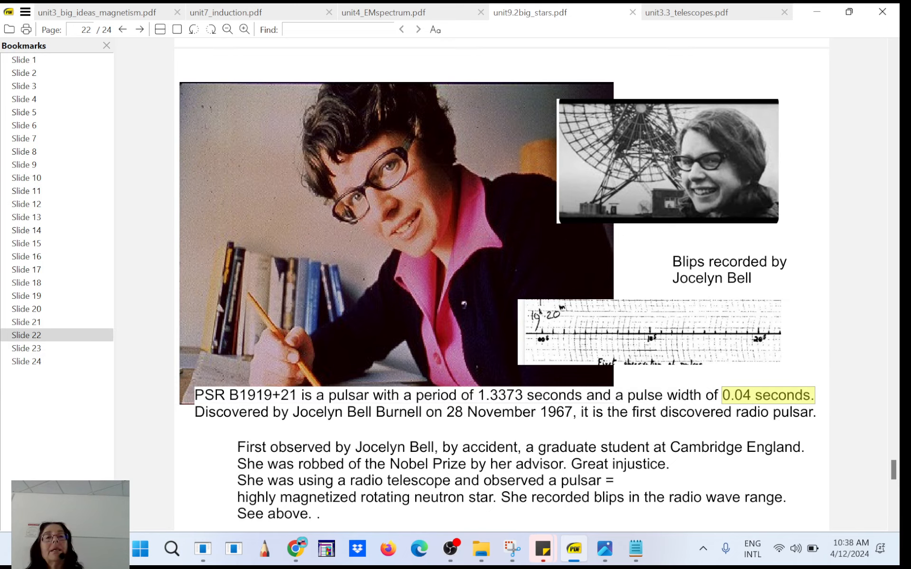
mouse_move(636, 129)
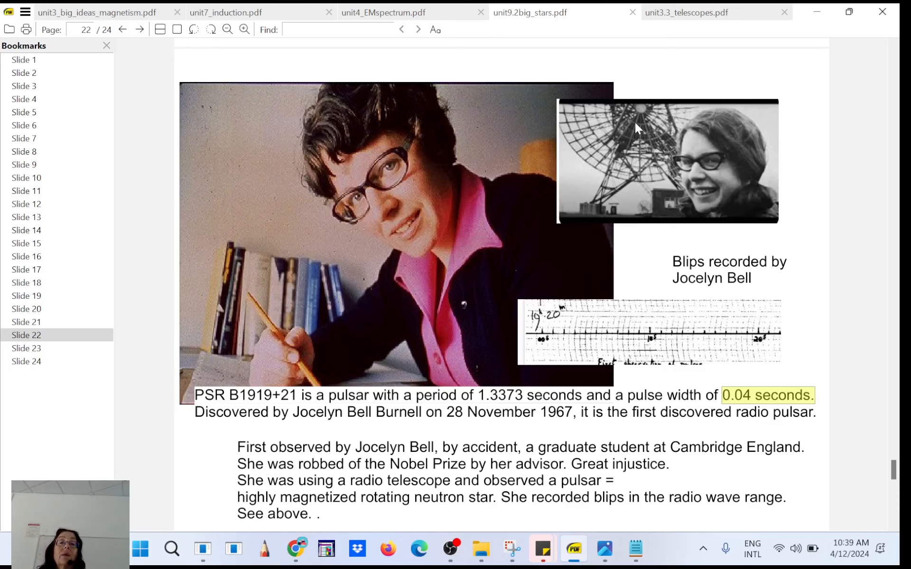
mouse_move(715, 341)
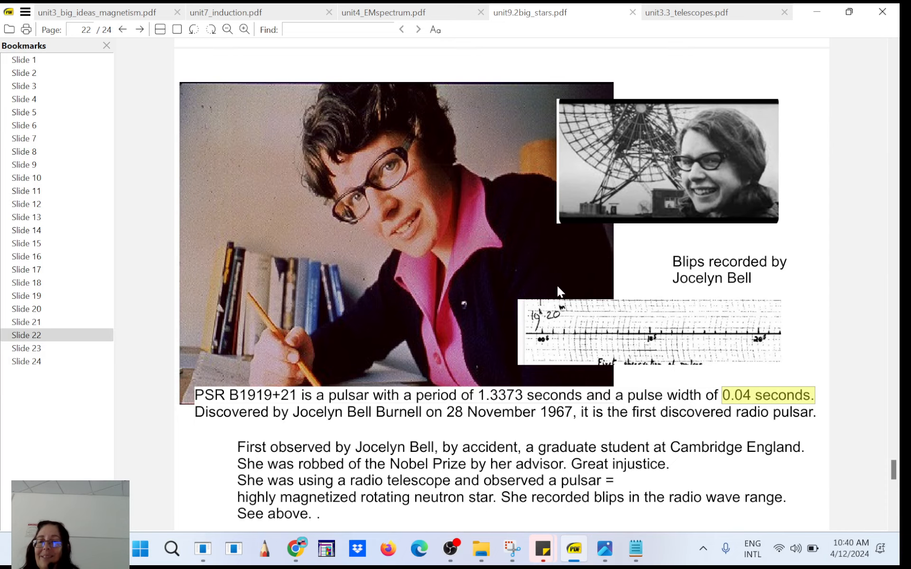
Go to slide 23 with the neutron star radiation-beam diagram using the Bookmarks sidebar
click(26, 347)
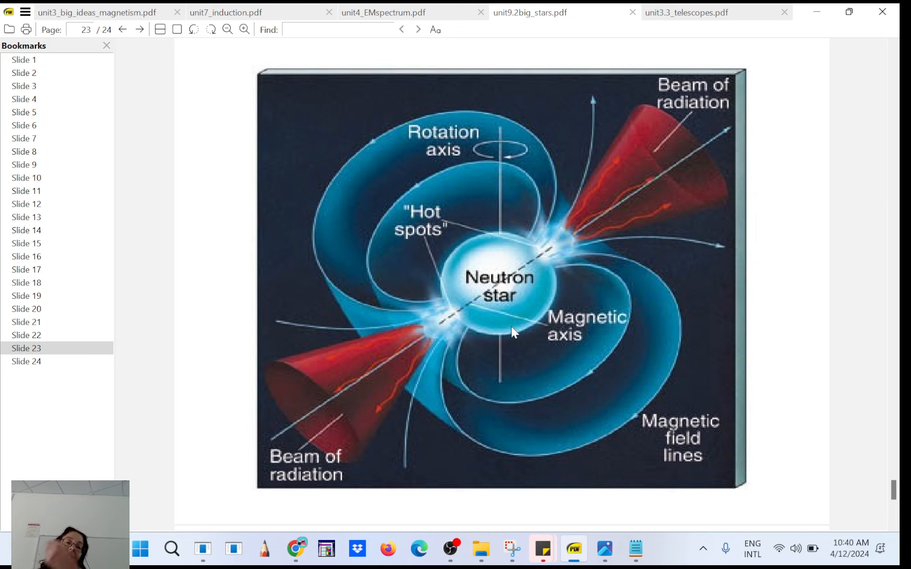
mouse_move(674, 181)
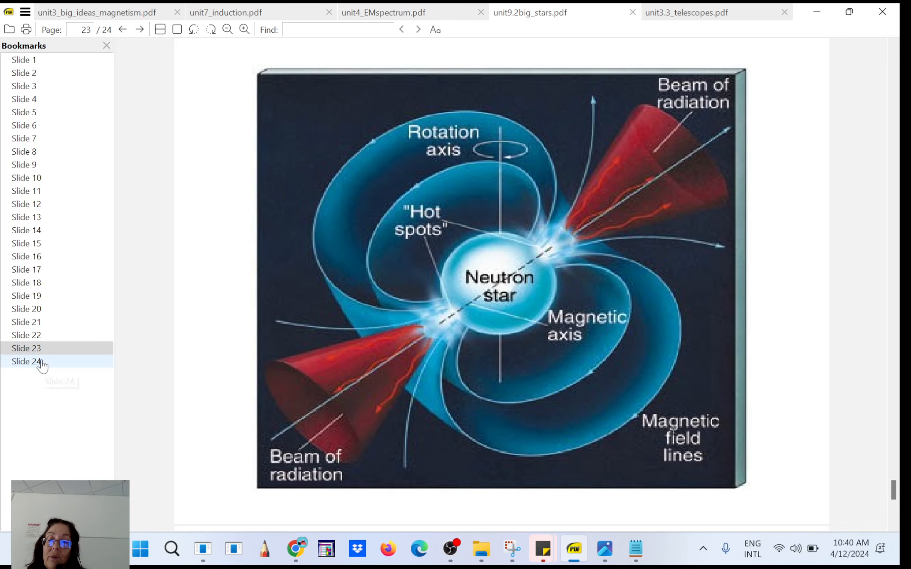
Jump to the final slide 24, then scroll through the unit9_life_cycles_stars folder
click(26, 362)
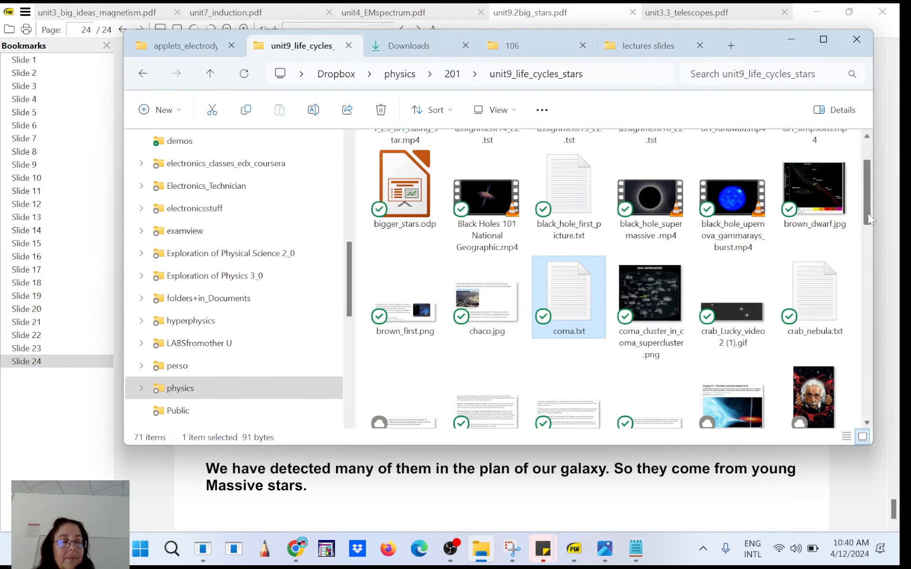
scroll(down, 3)
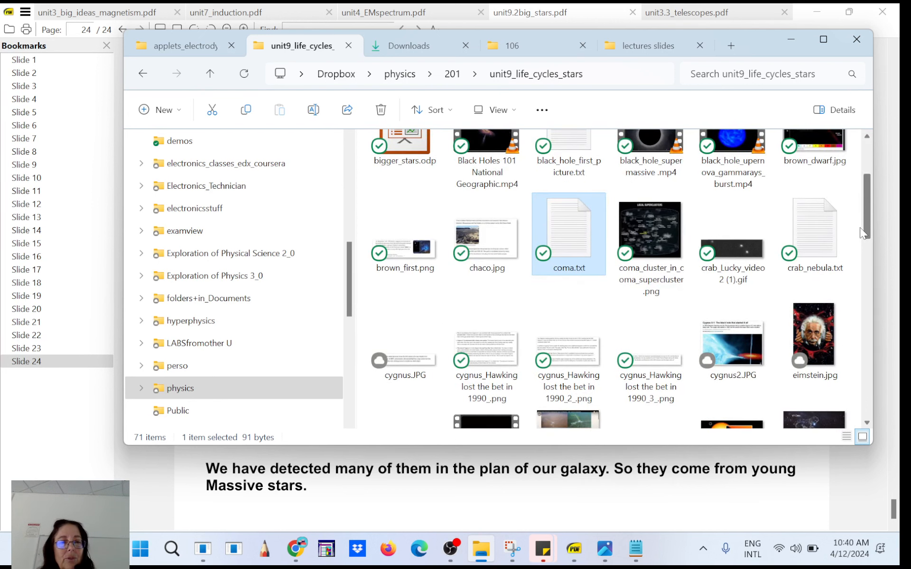
scroll(down, 3)
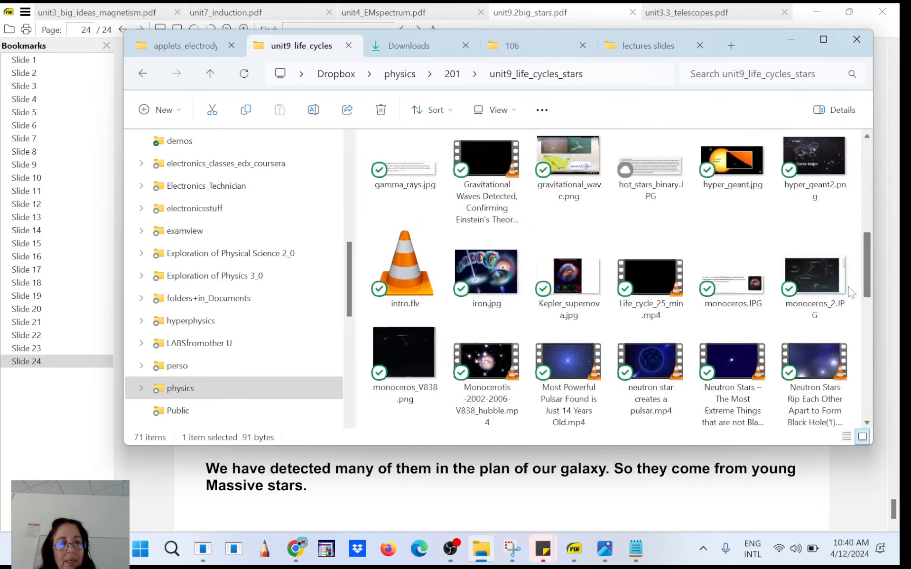
scroll(down, 3)
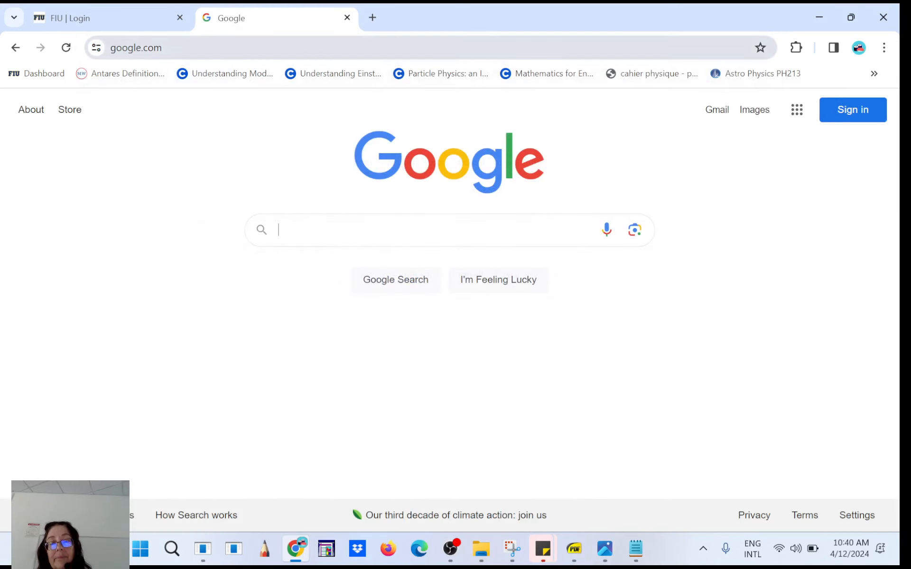
Search Google for the cosmic microwave background discoverers, revealing Penzias and Wilson, then return to the lecture
text(cosmic microwave backgroun)
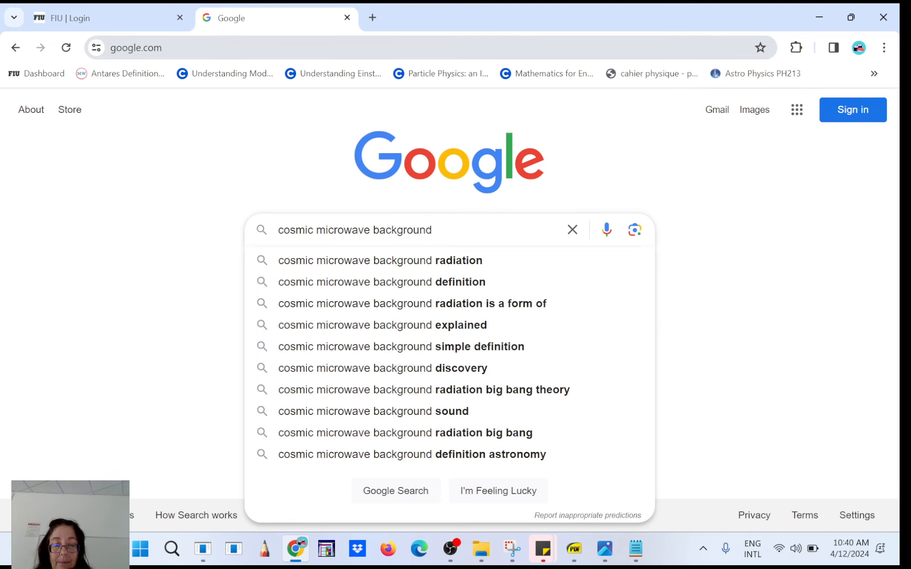
text(discovered by)
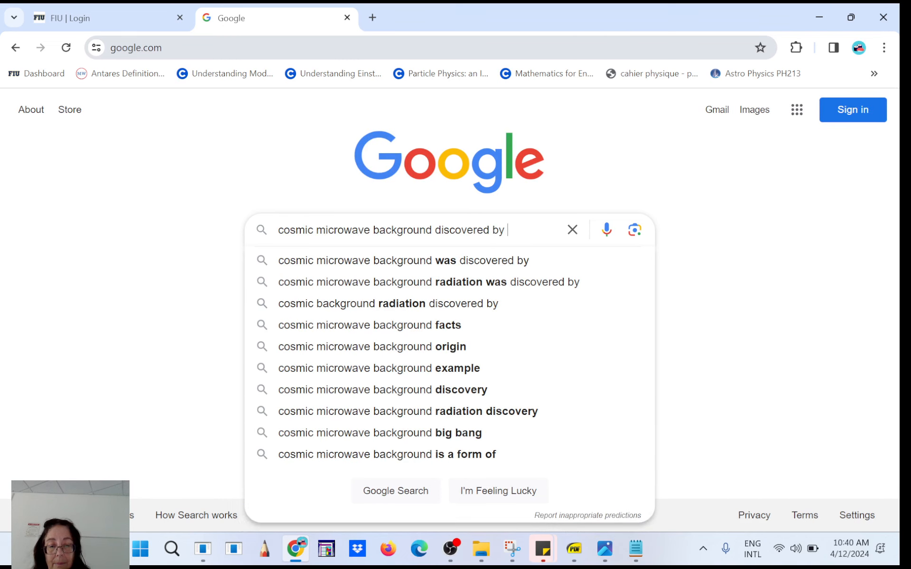
text(wilson ar)
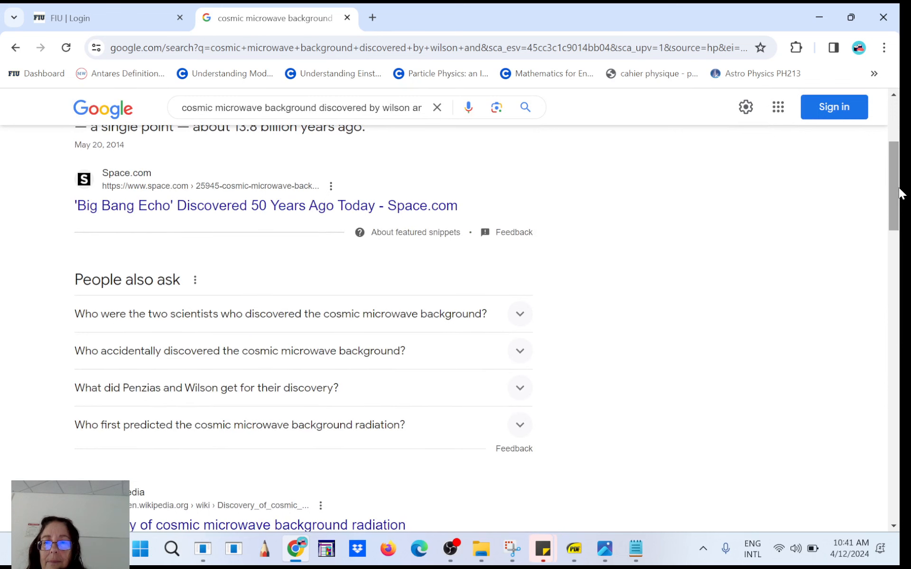
click(280, 313)
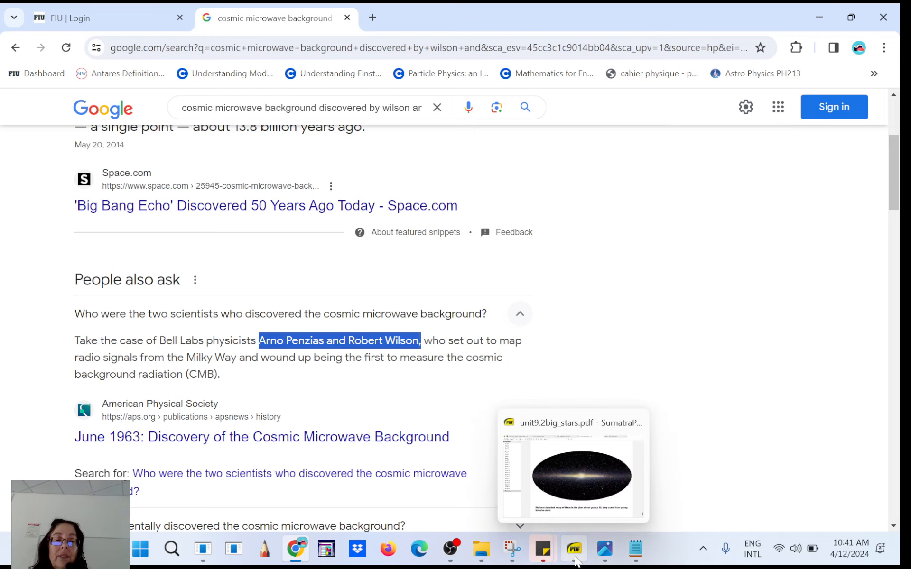
click(480, 549)
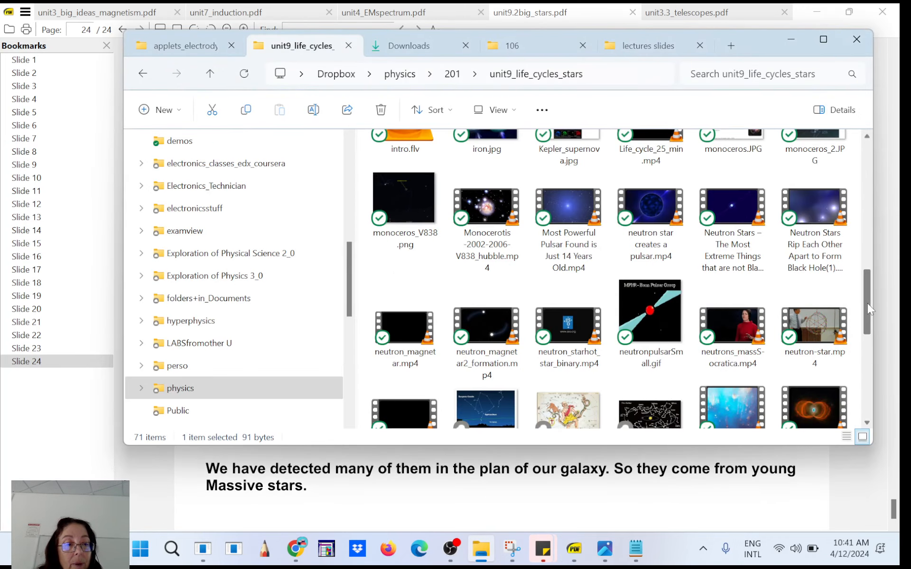
scroll(down, 3)
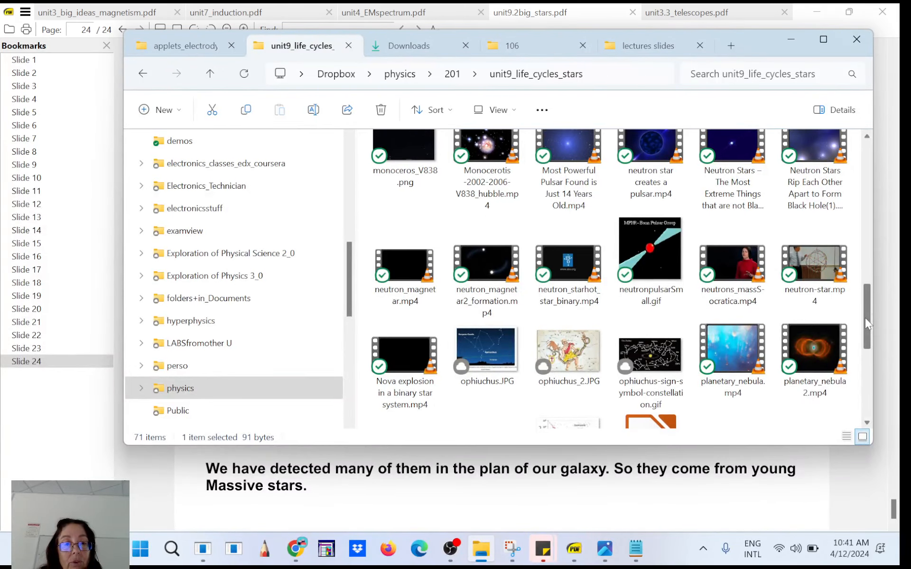
scroll(down, 3)
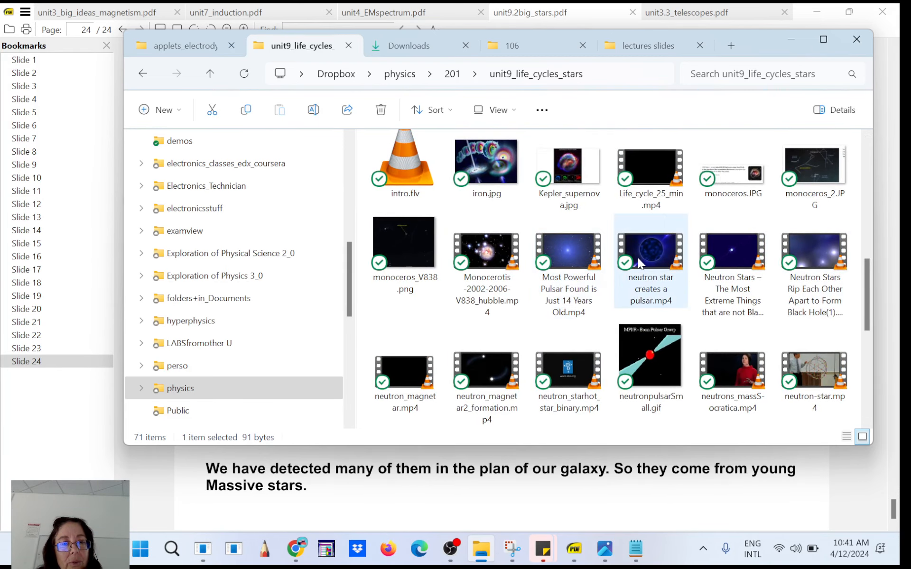
Play 'neutron star creates a pulsar.mp4' in VLC, close it, and select the Most Powerful Pulsar video
double_click(649, 251)
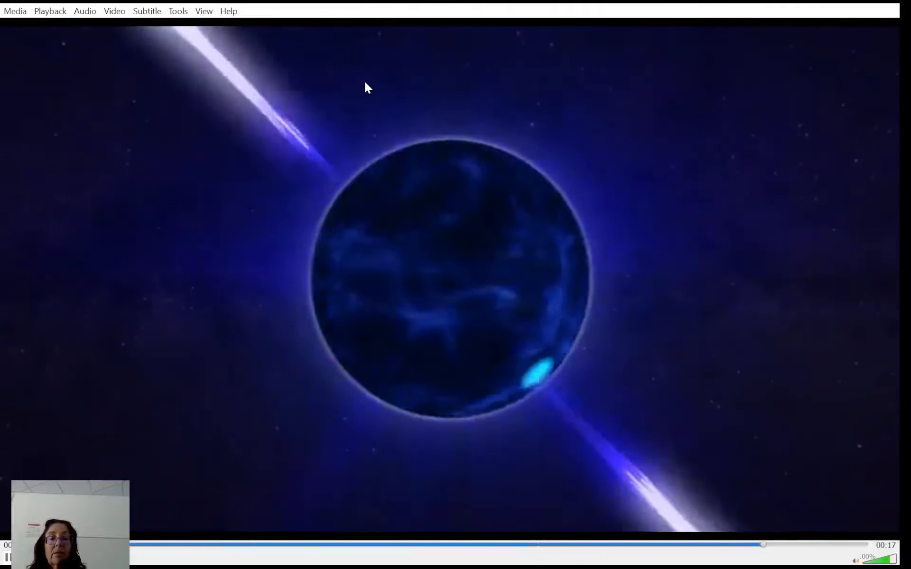
click(15, 11)
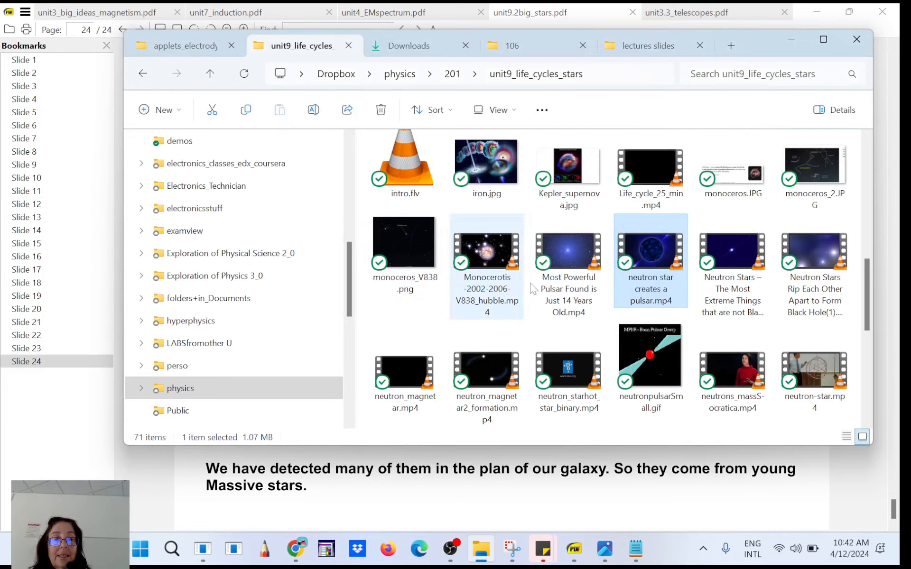
click(567, 252)
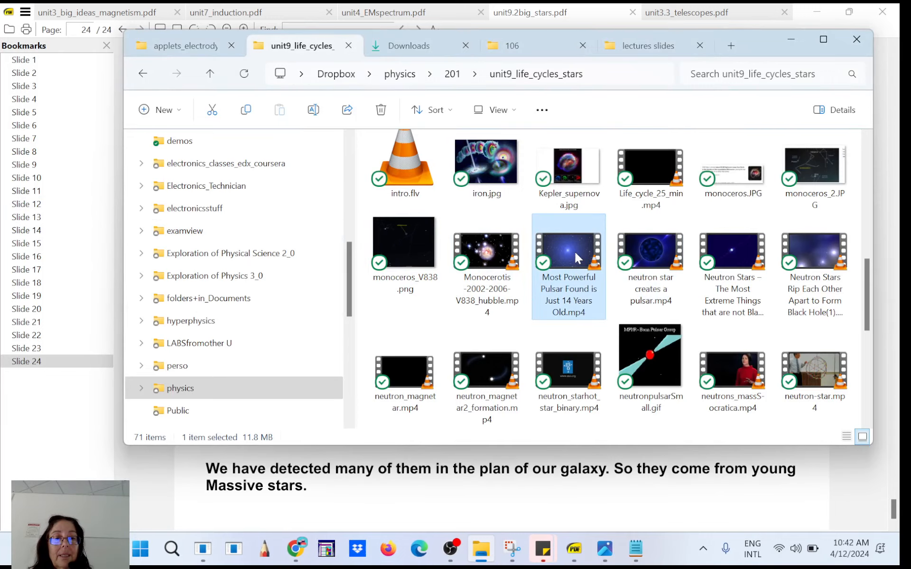
Watch 'Most Powerful Pulsar Found is Just 14 Years Old.mp4' to the end in VLC, then close it
double_click(567, 251)
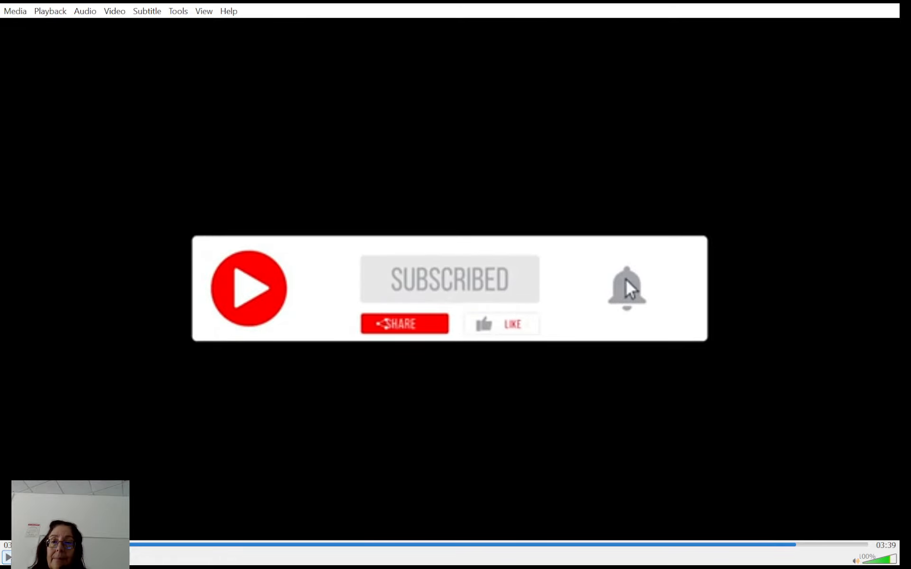
click(16, 11)
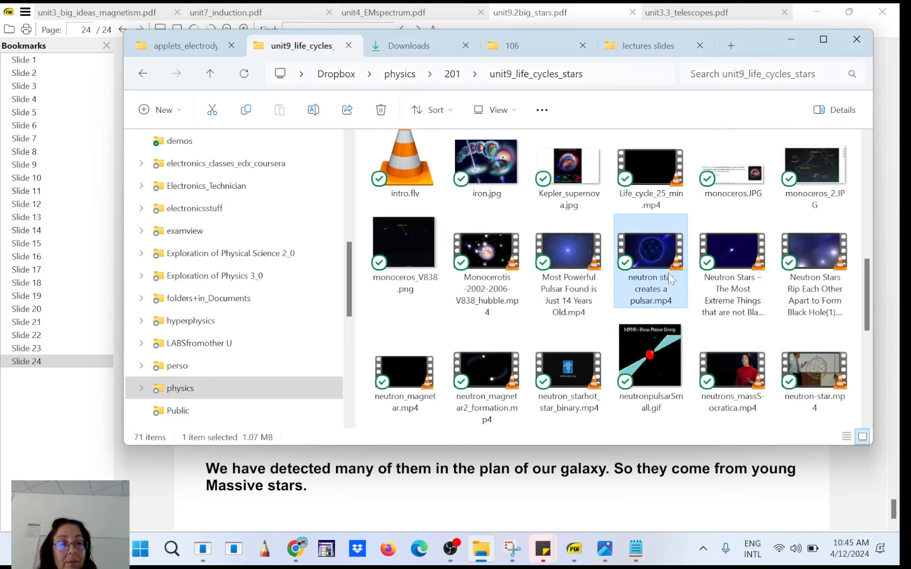
mouse_move(656, 268)
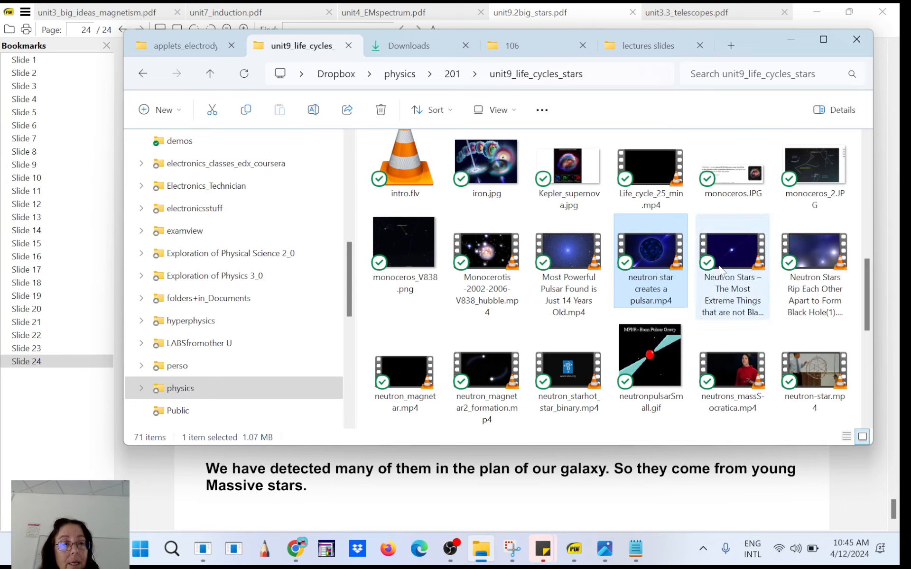
Open neutronpulsarSmall.gif from the unit 9 folder in Photos
click(732, 261)
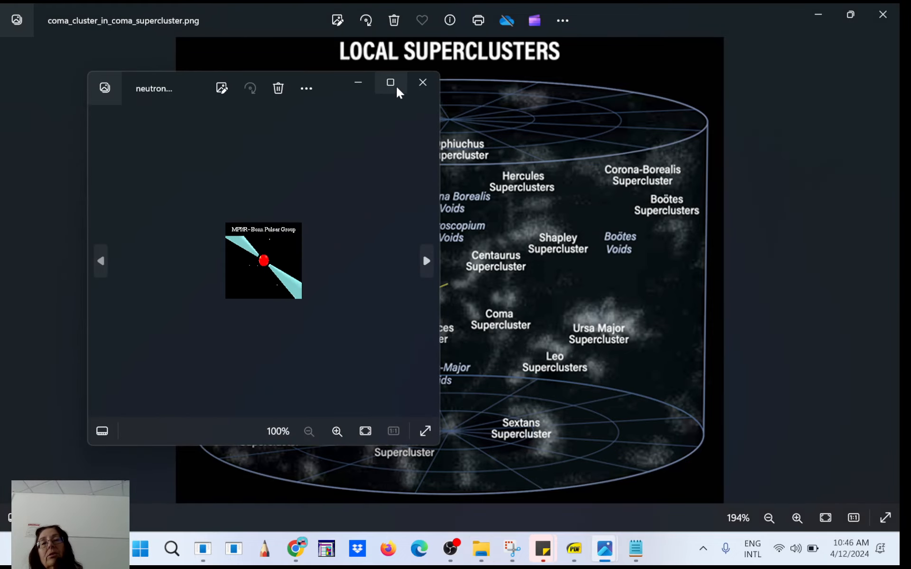
Maximize the Photos window and zoom the pulsar animation in to 313%
click(391, 83)
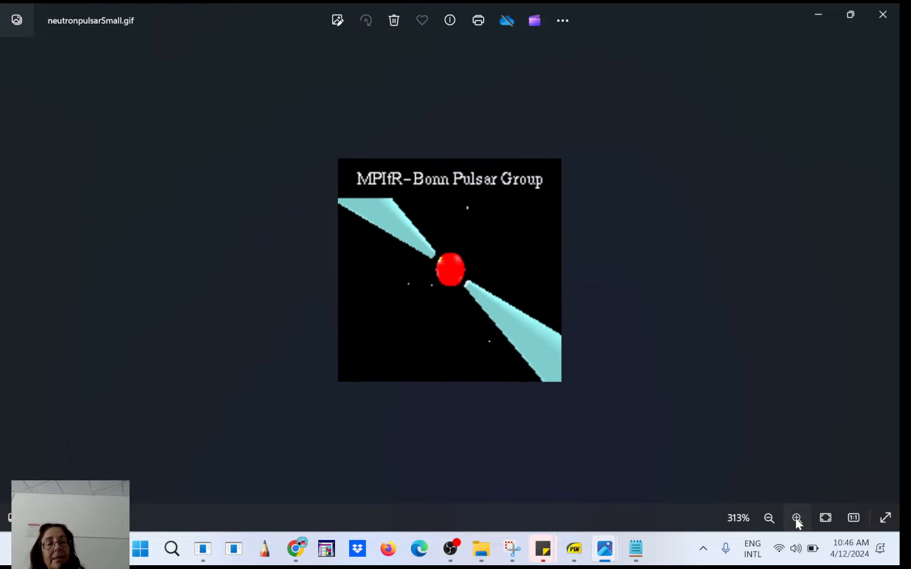
click(797, 518)
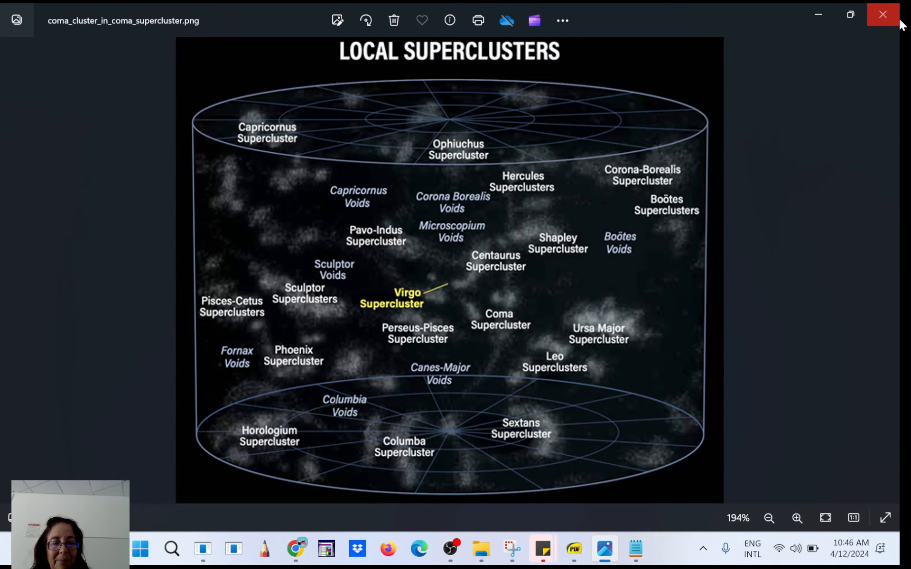
Close the Local Superclusters image and scroll down the File Explorer folder
click(883, 14)
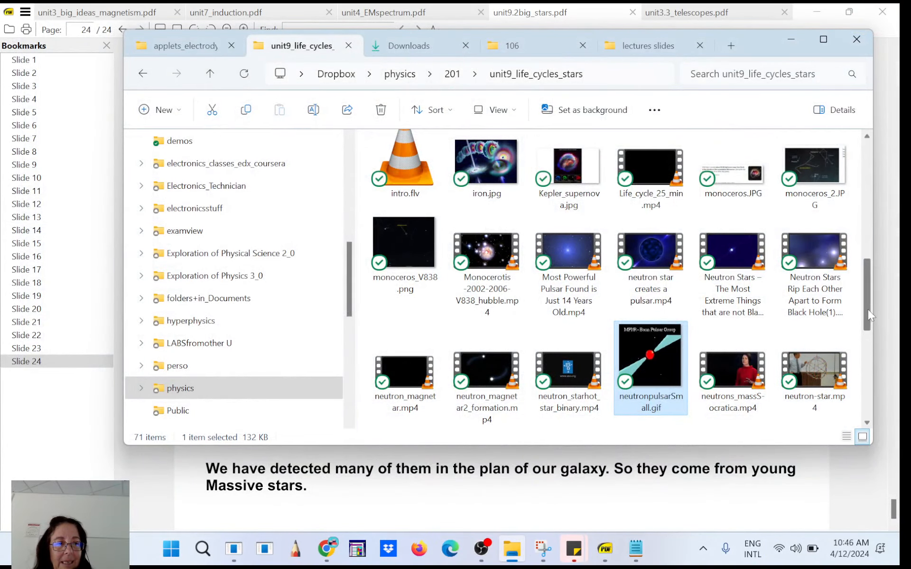
scroll(down, 3)
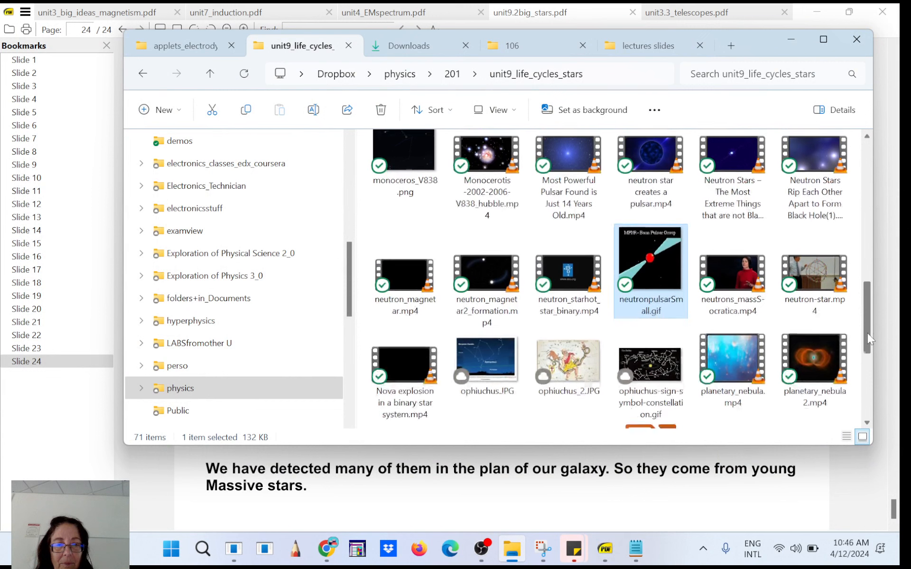
scroll(down, 3)
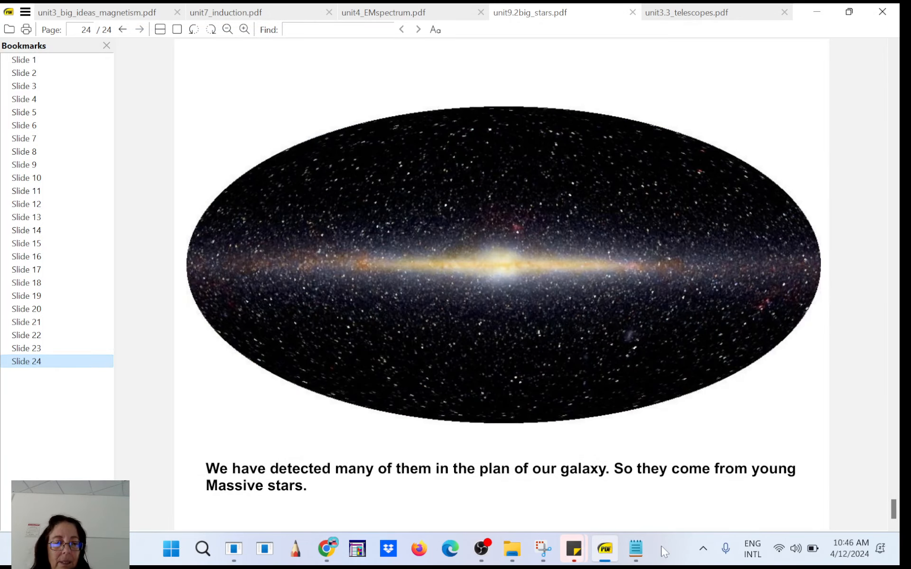
Close the coma.txt note and the remaining Notepad note, then bring OBS forward
click(635, 548)
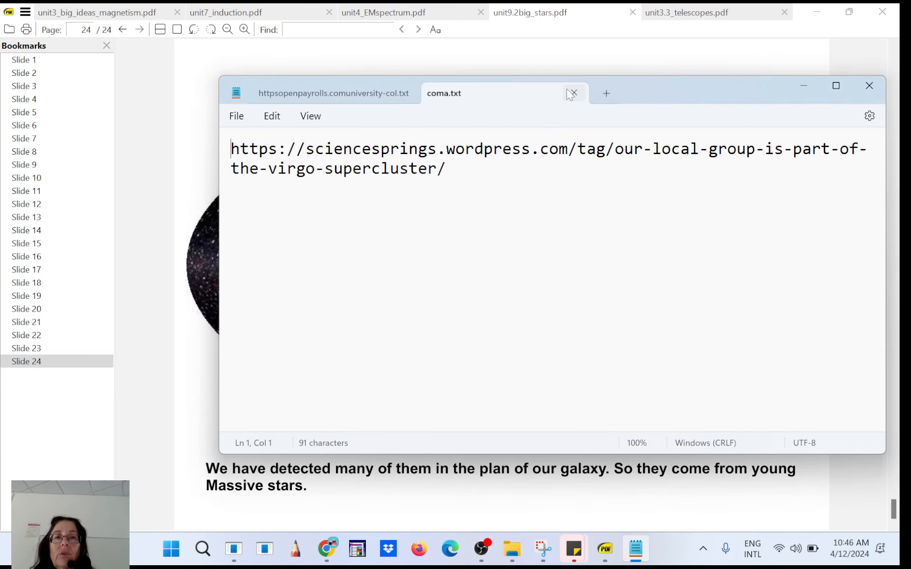
click(573, 93)
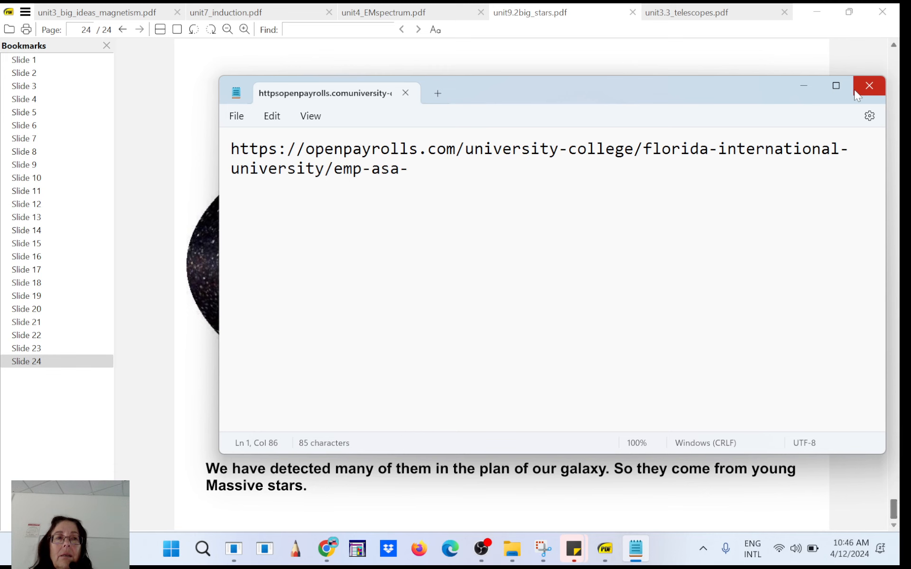
click(870, 86)
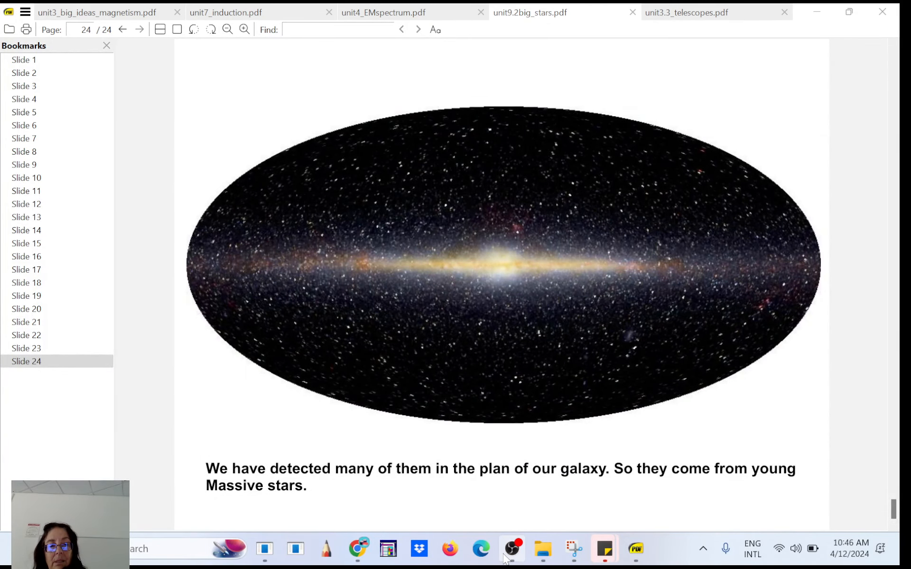
click(511, 549)
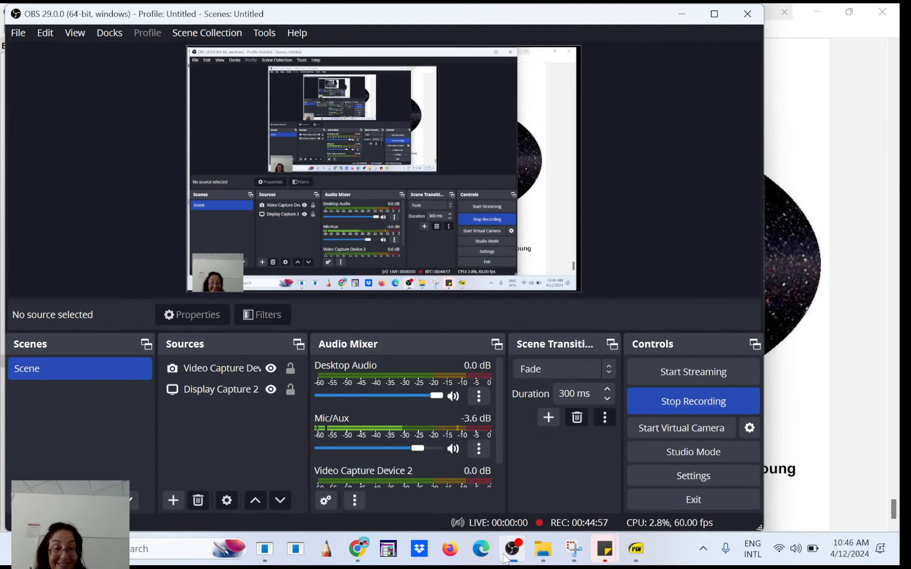